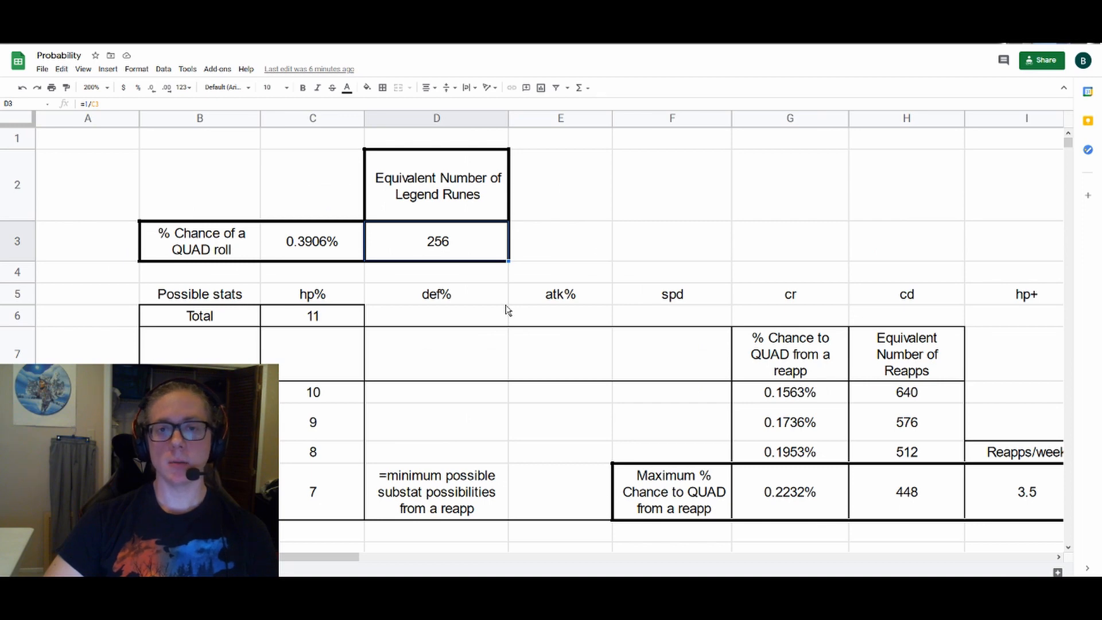
mouse_move(533, 278)
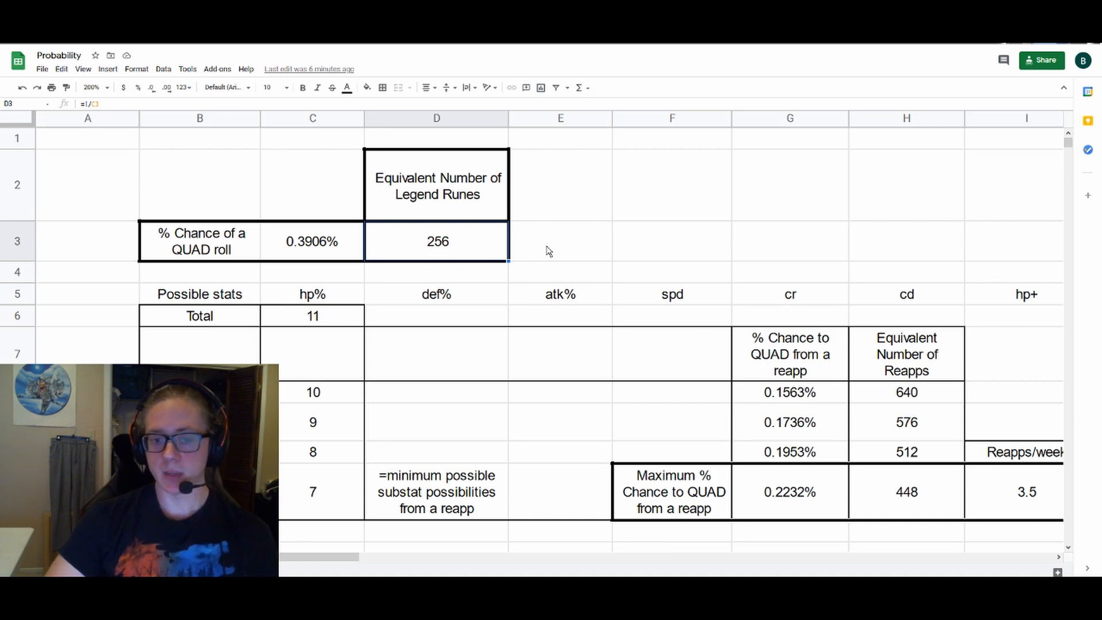
Inspect the slot 2,4,5,6 row: substat count, 0.1563% reapp chance and 640 equivalent reapps
scroll("down", 3)
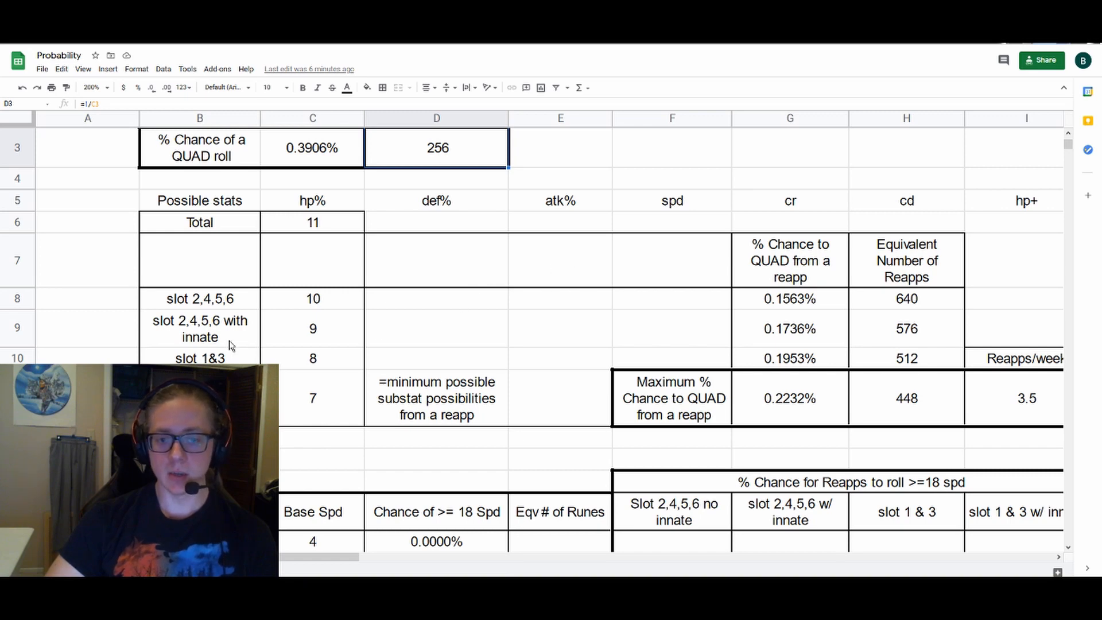
left_click(200, 298)
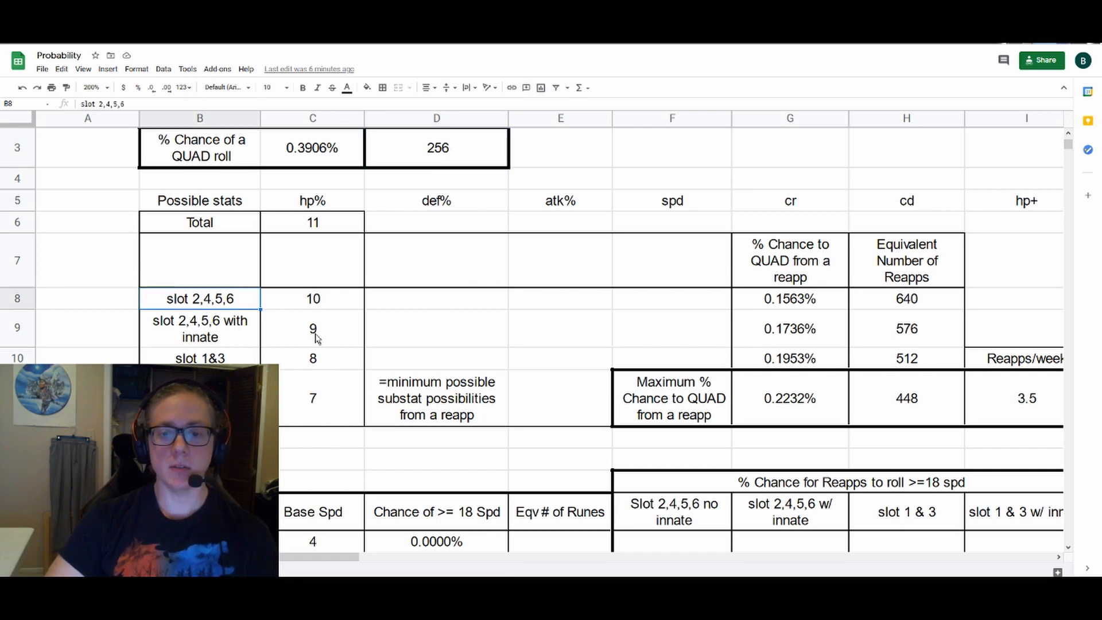
mouse_move(358, 311)
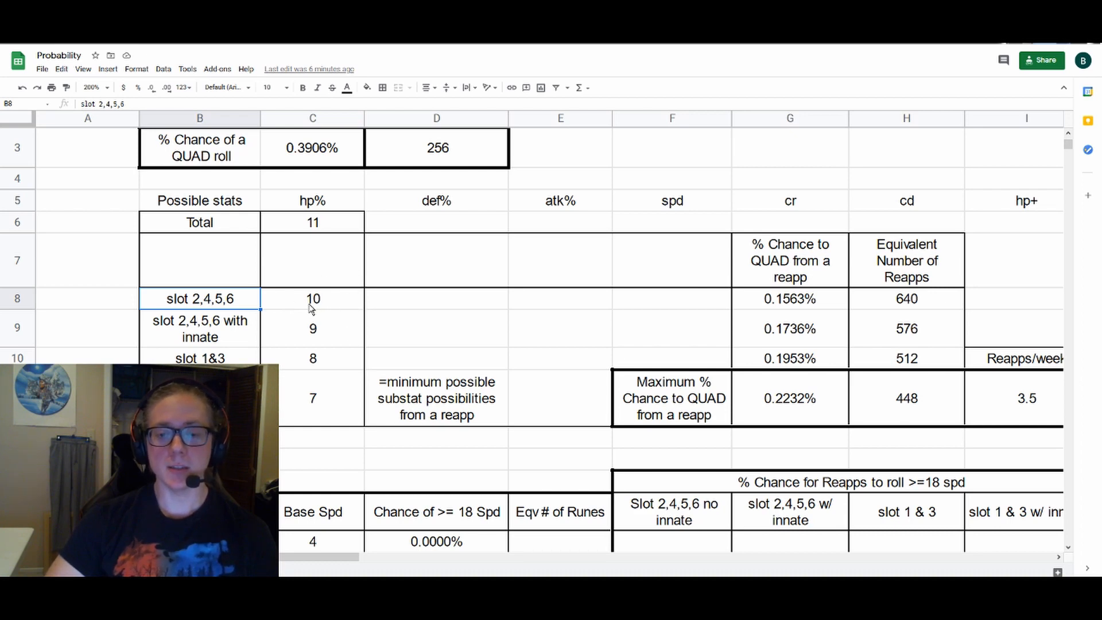
left_click(313, 298)
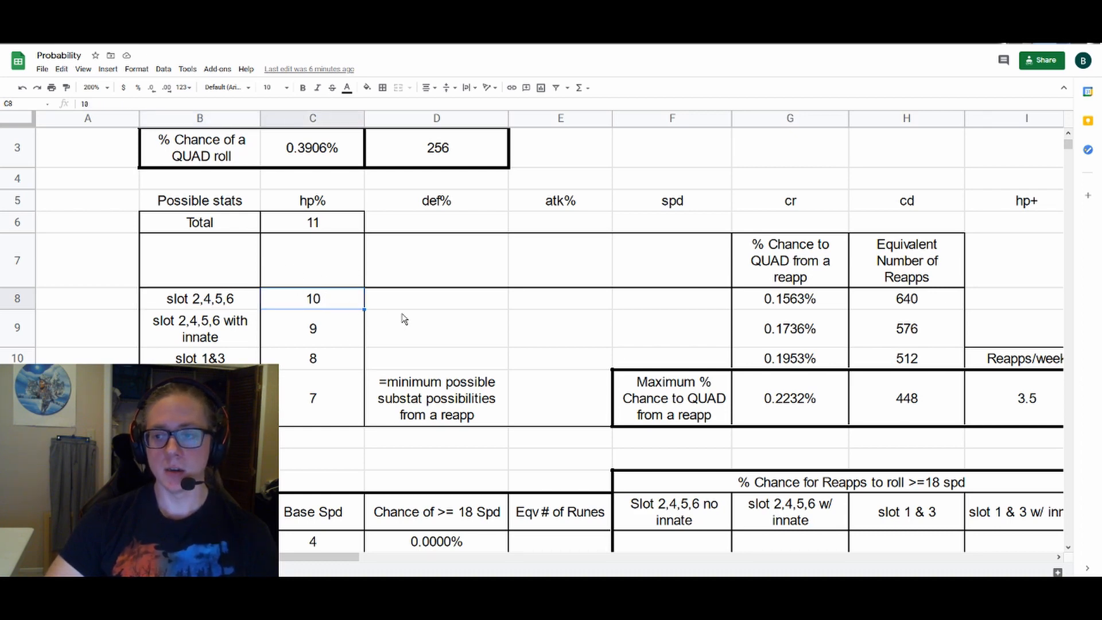
left_click(789, 297)
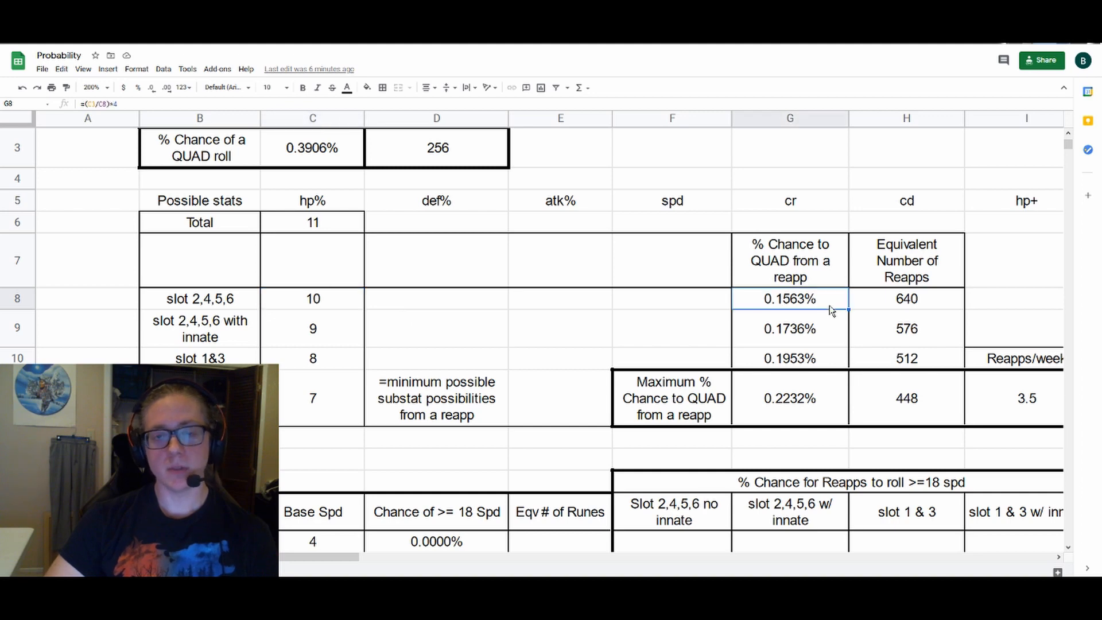
left_click(906, 298)
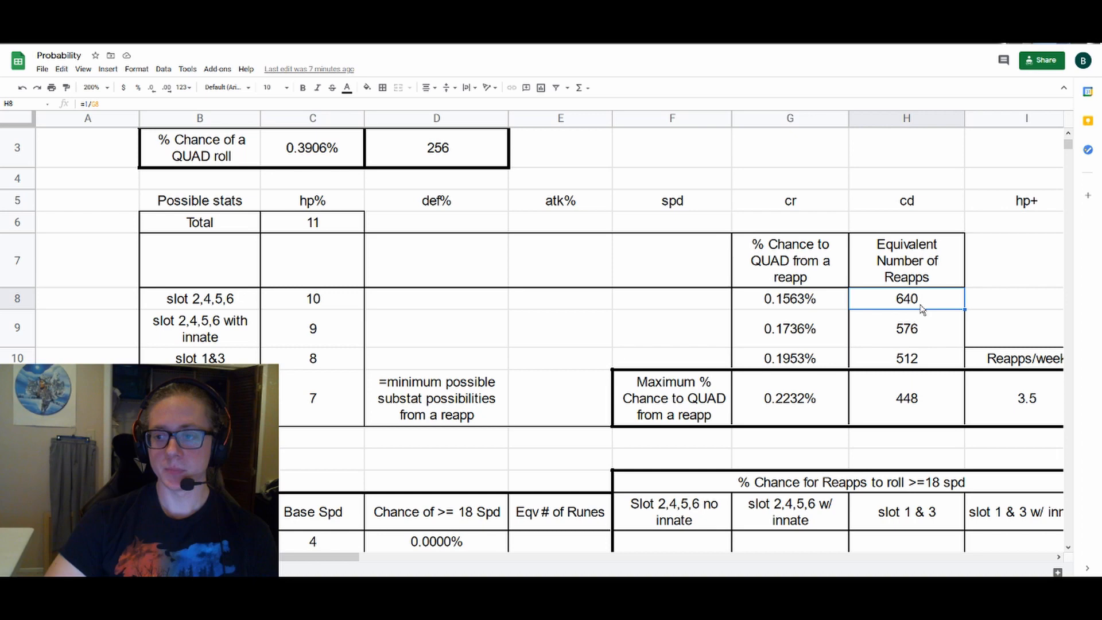
Check the 3.5 reapps per week value and the formula converting weeks into years
scroll("down", 3)
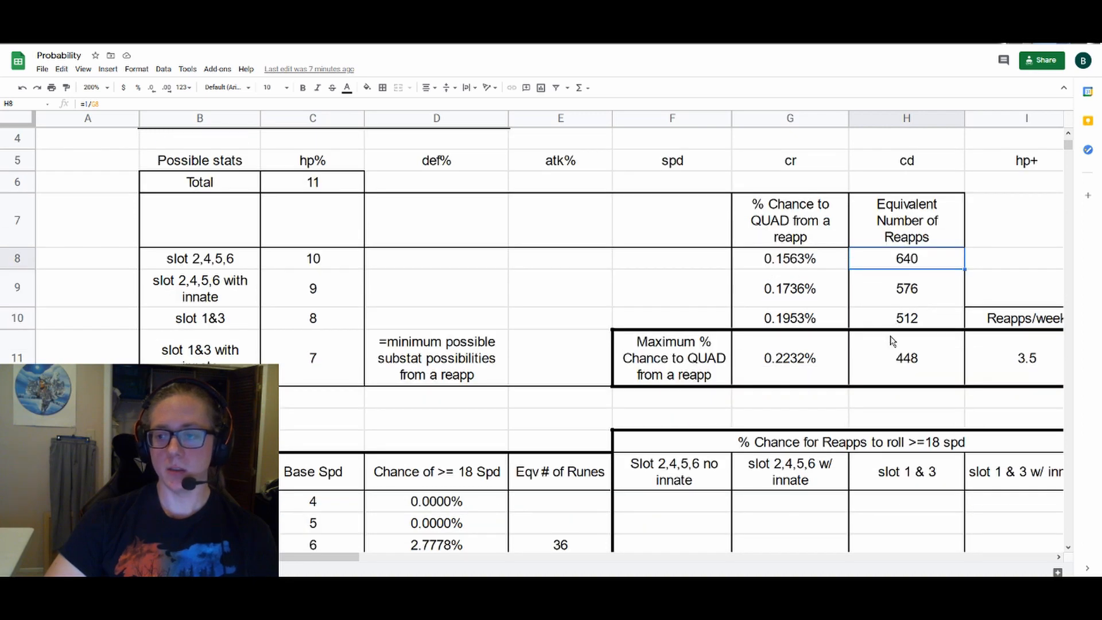
scroll("down", 3)
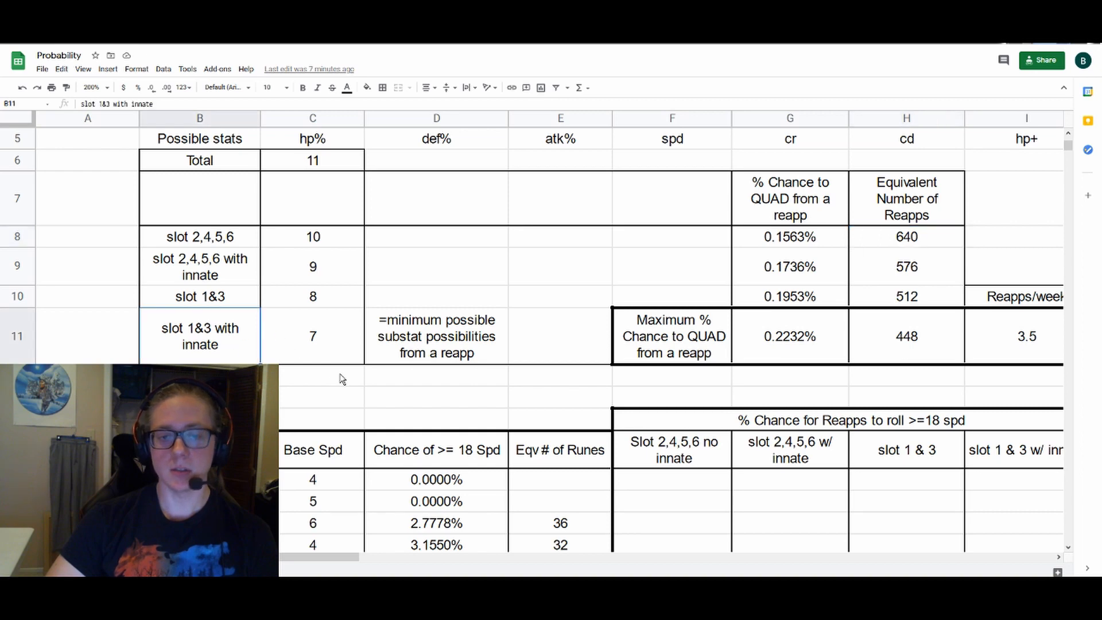
mouse_move(479, 379)
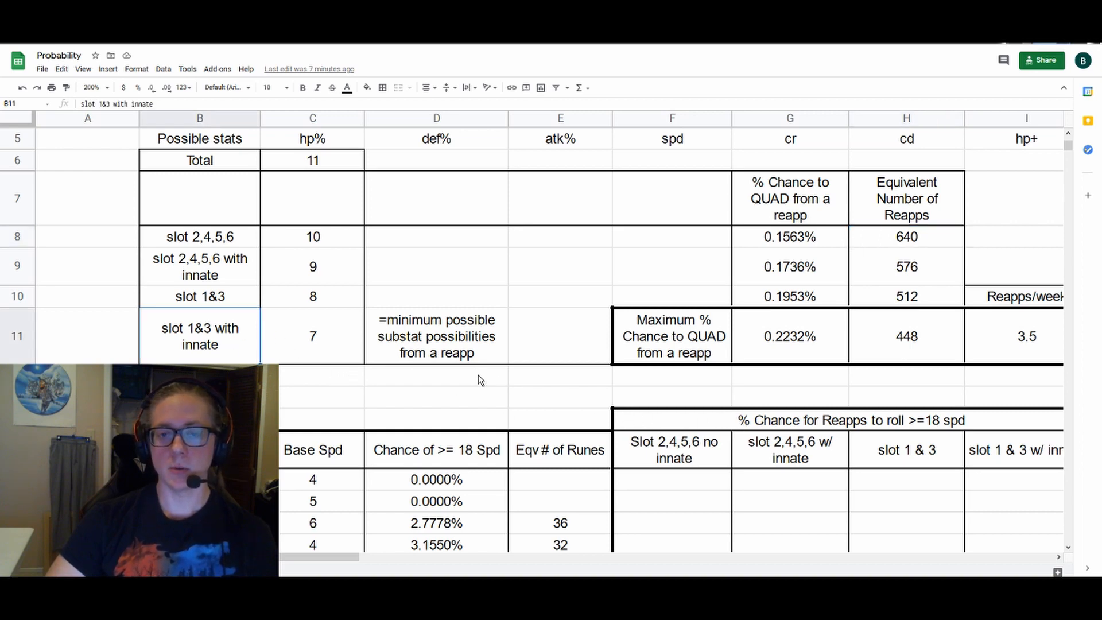
left_click(313, 335)
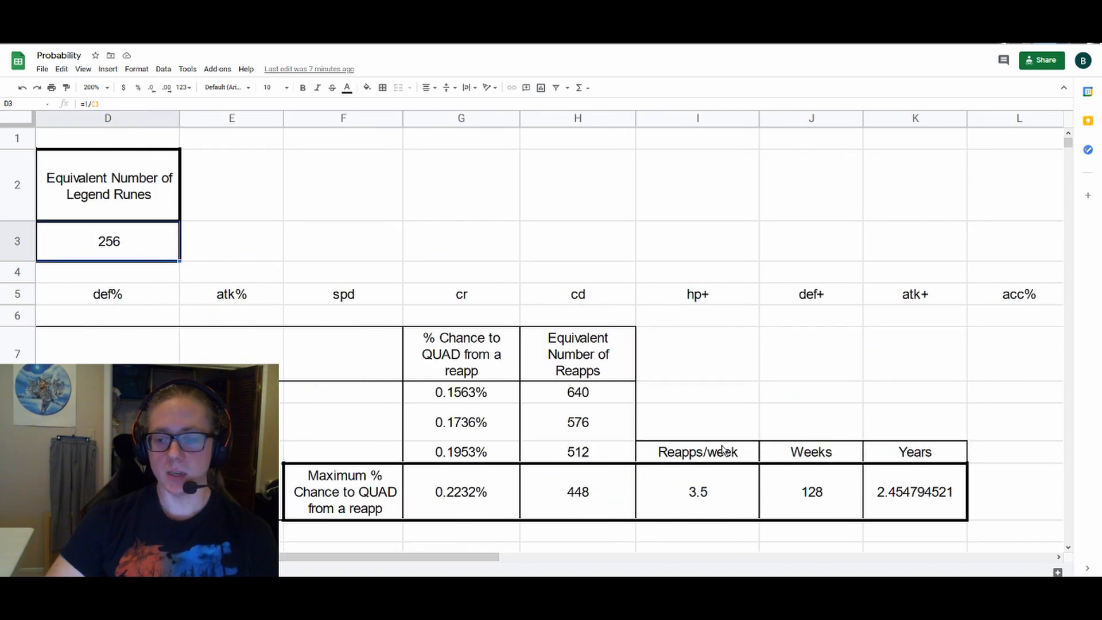
scroll("down", 3)
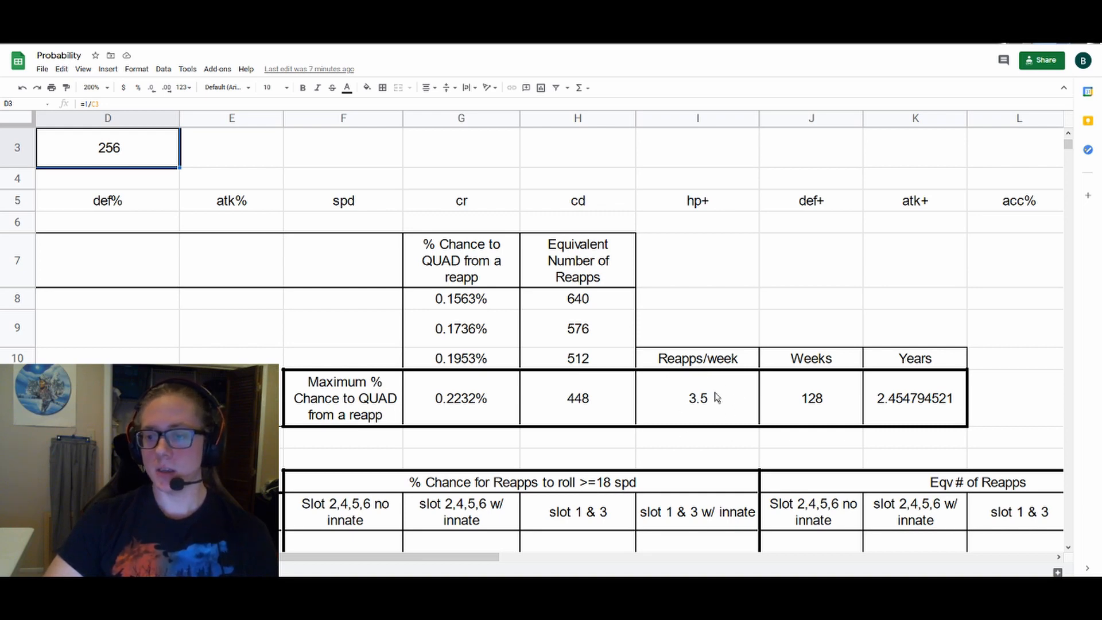
left_click(697, 397)
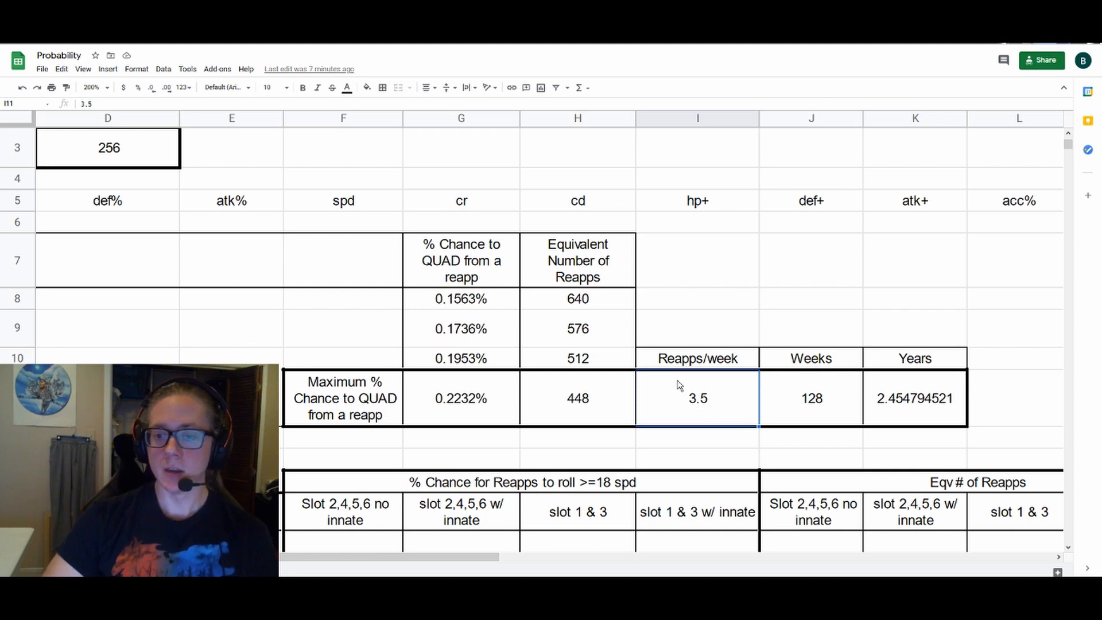
mouse_move(808, 401)
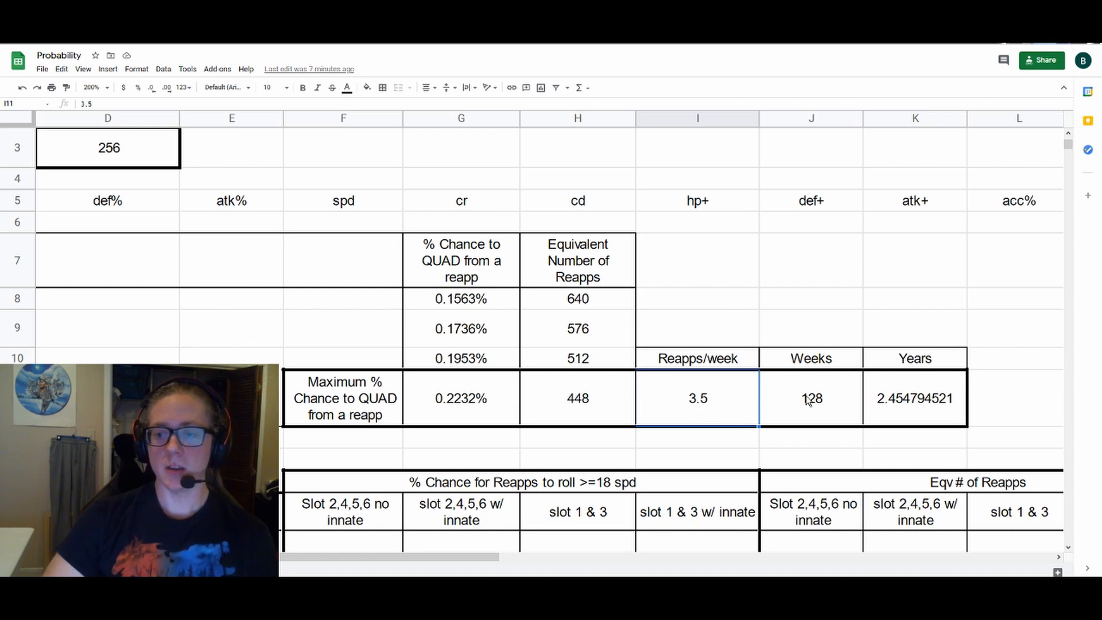
mouse_move(822, 401)
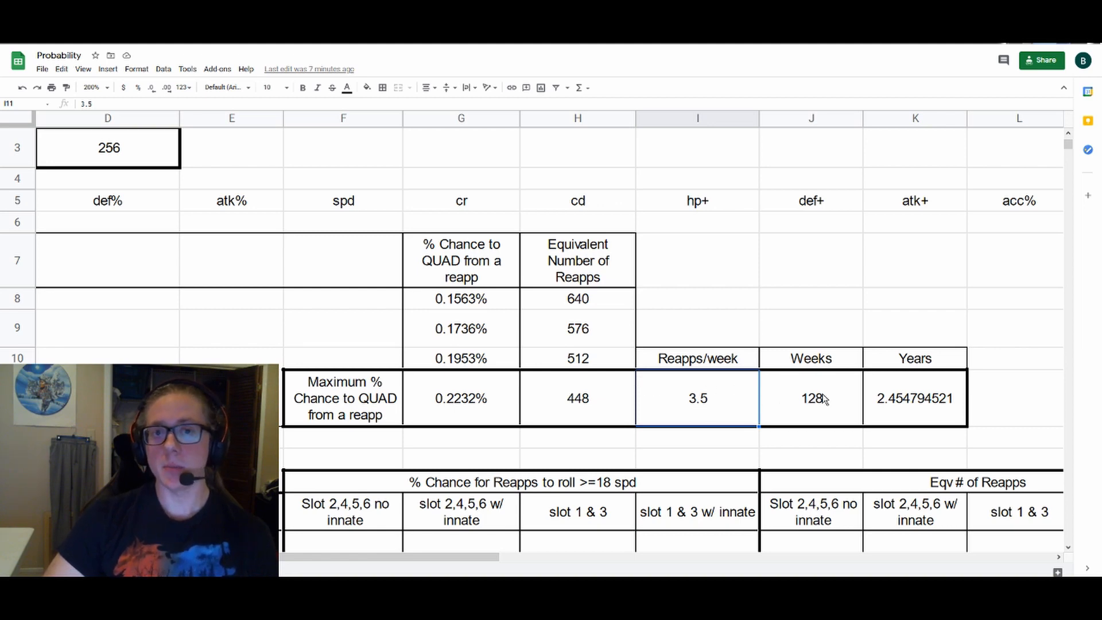
mouse_move(840, 402)
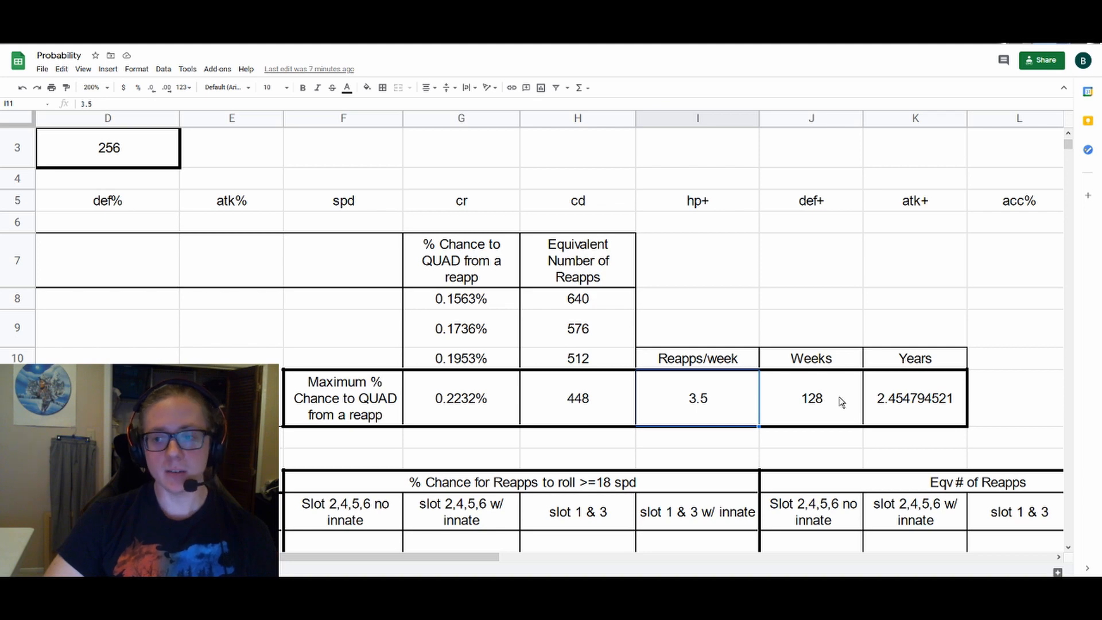
left_click(914, 397)
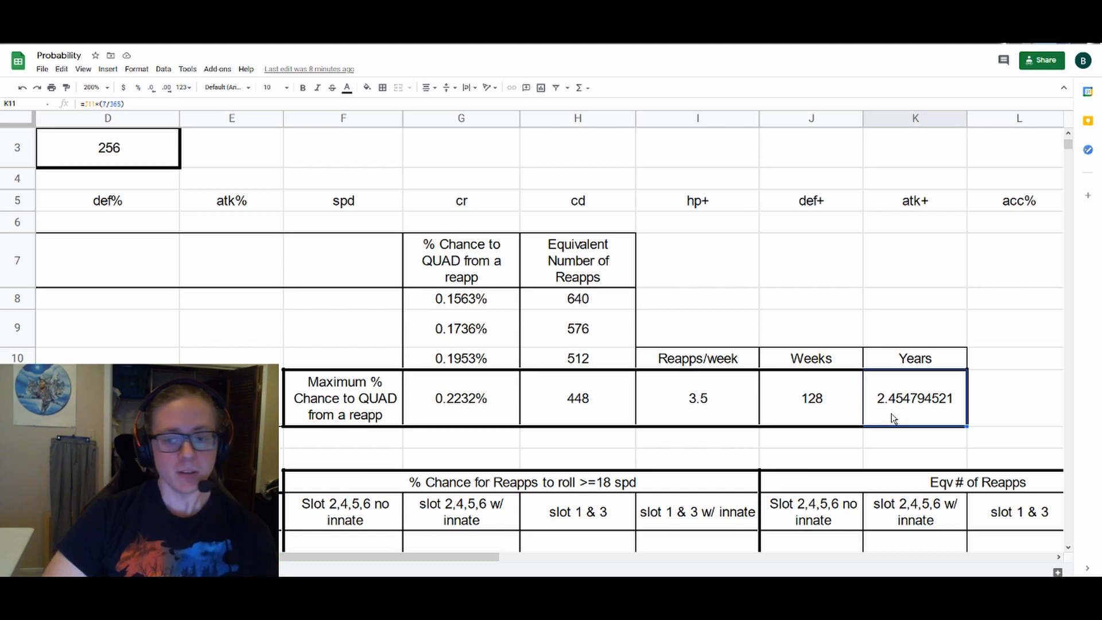
mouse_move(763, 331)
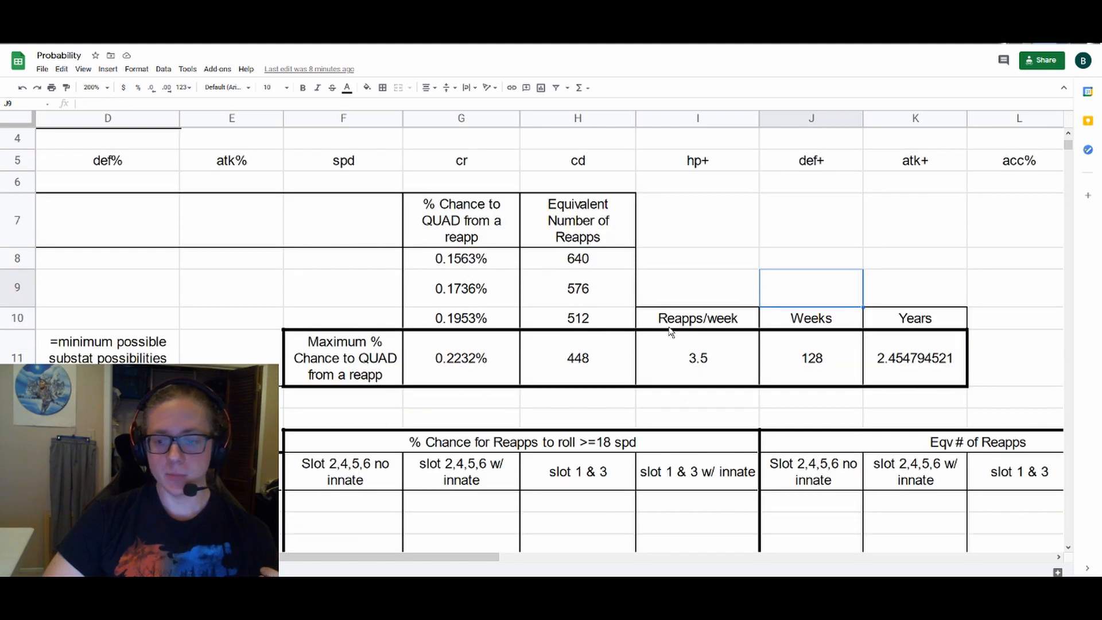
Show the formulas for the 6* base-speed-6 rune's 2.7778% chance and 36 equivalent runes
scroll("down", 3)
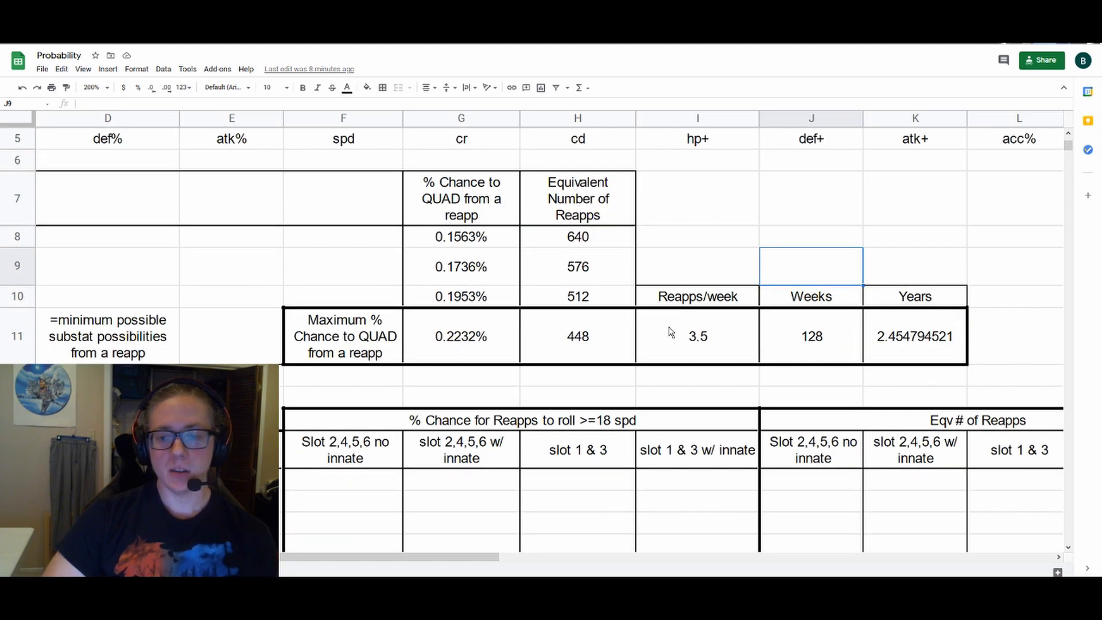
scroll("down", 3)
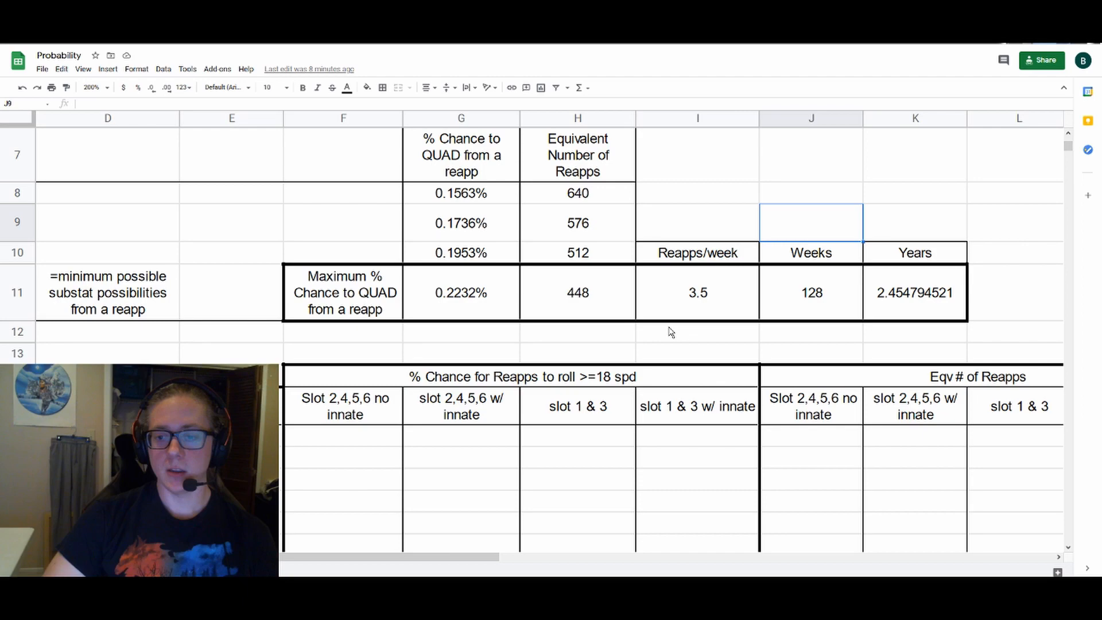
scroll("down", 3)
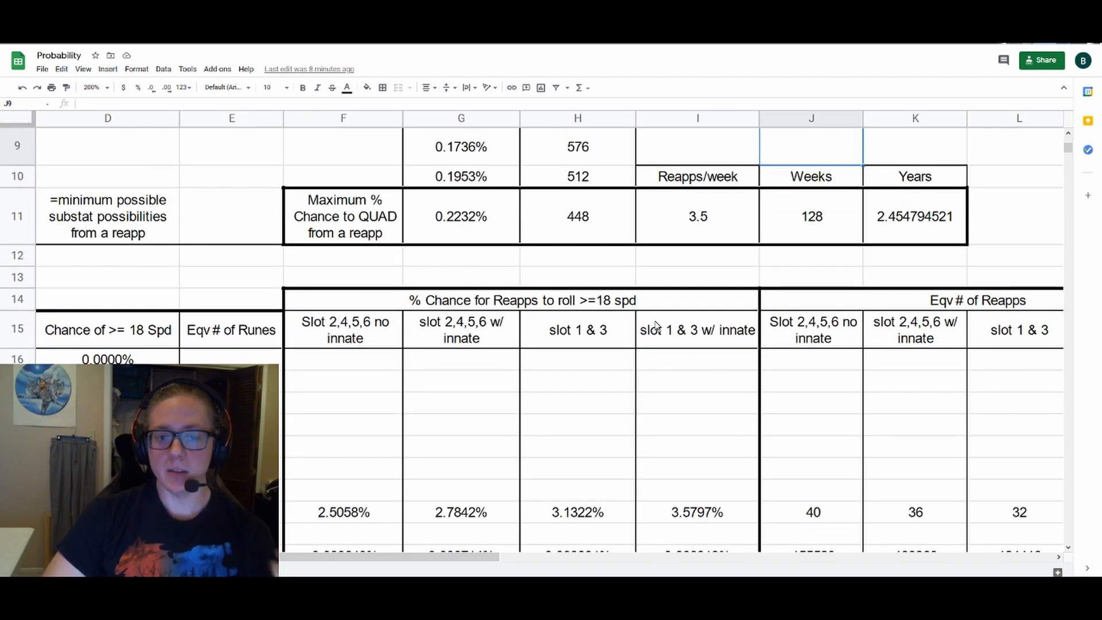
scroll("down", 3)
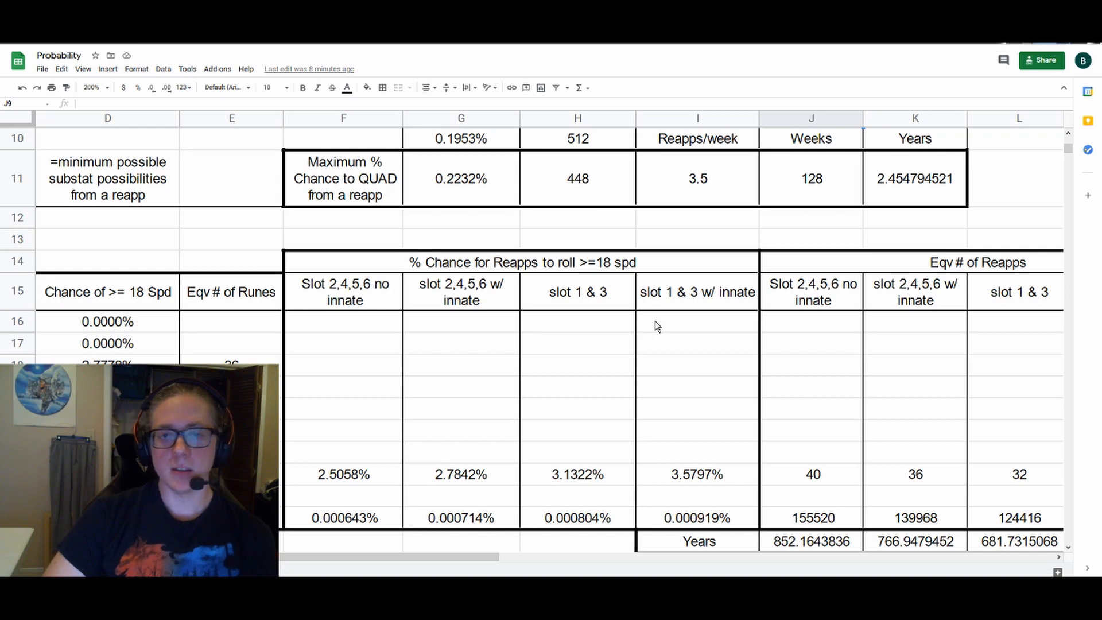
mouse_move(393, 465)
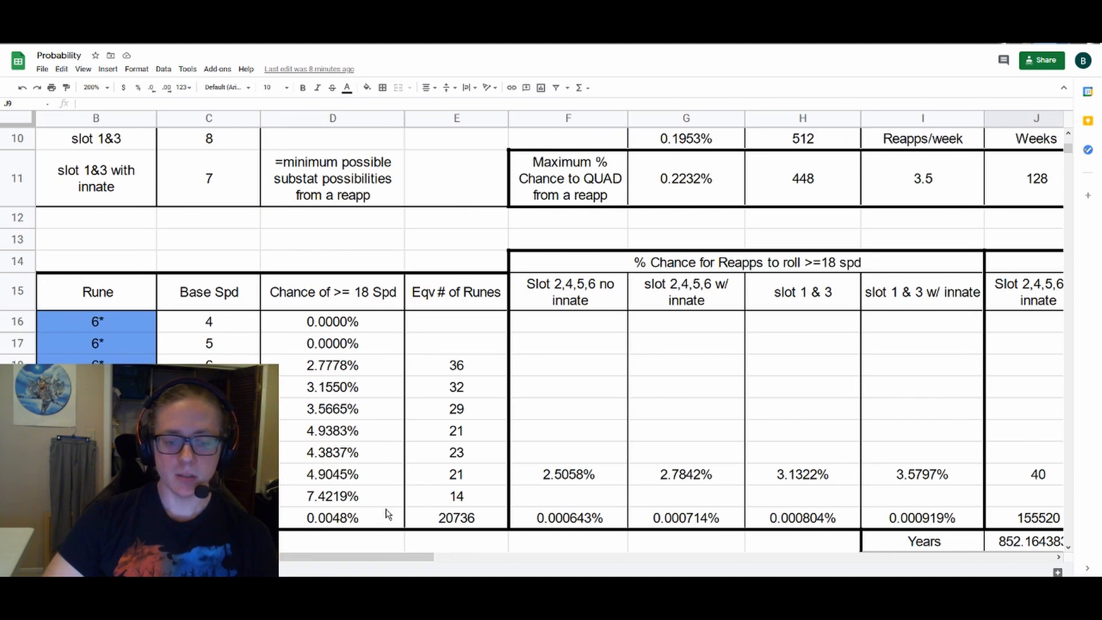
scroll("down", 3)
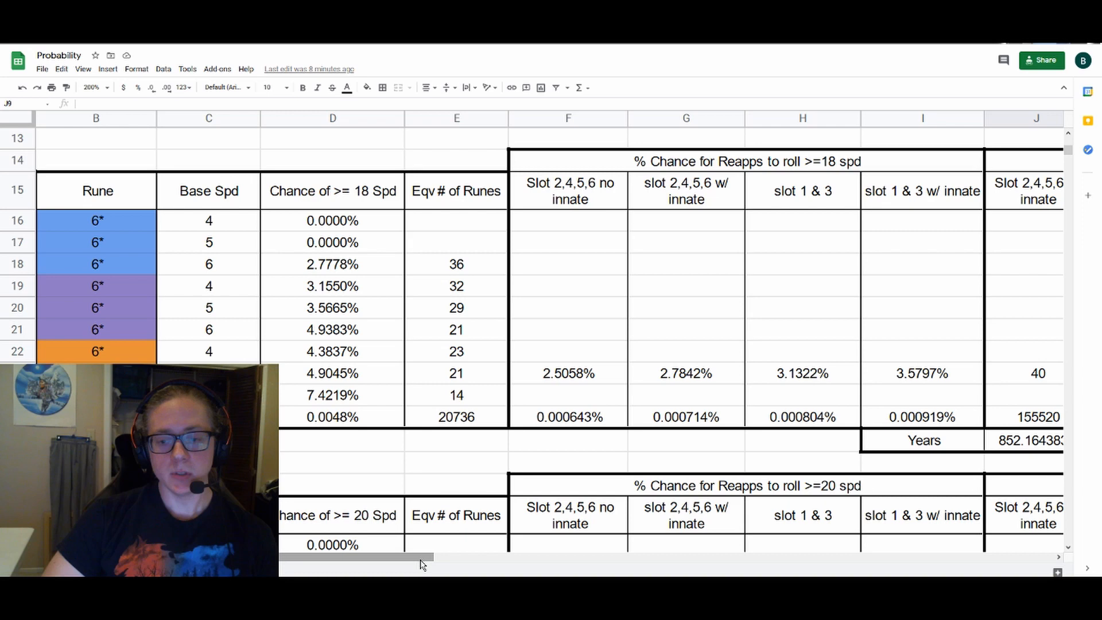
scroll("left", 3)
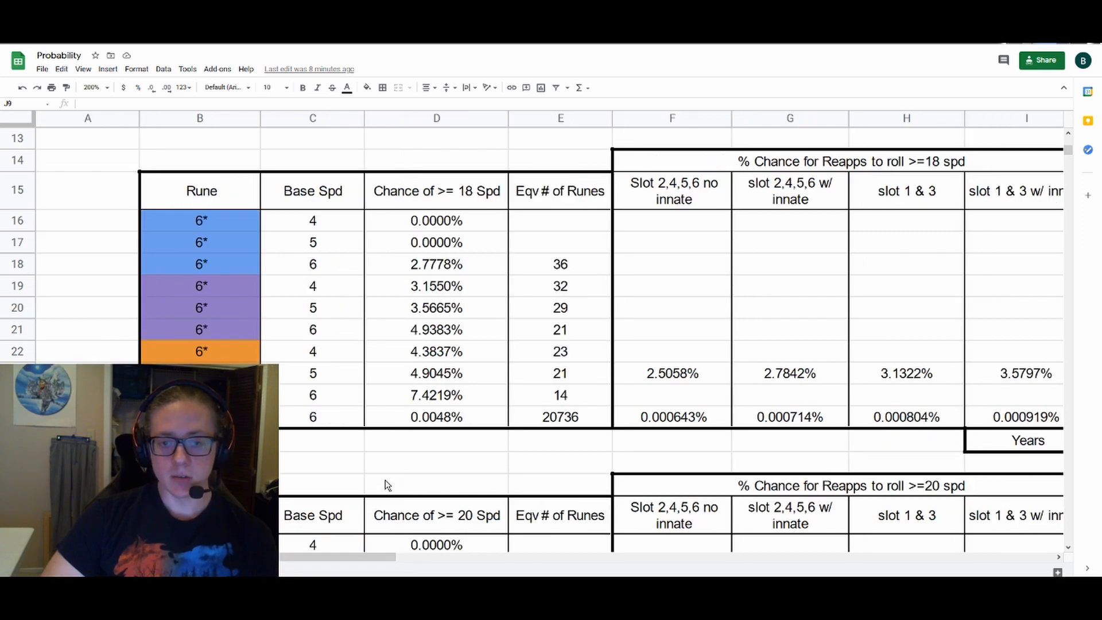
mouse_move(219, 269)
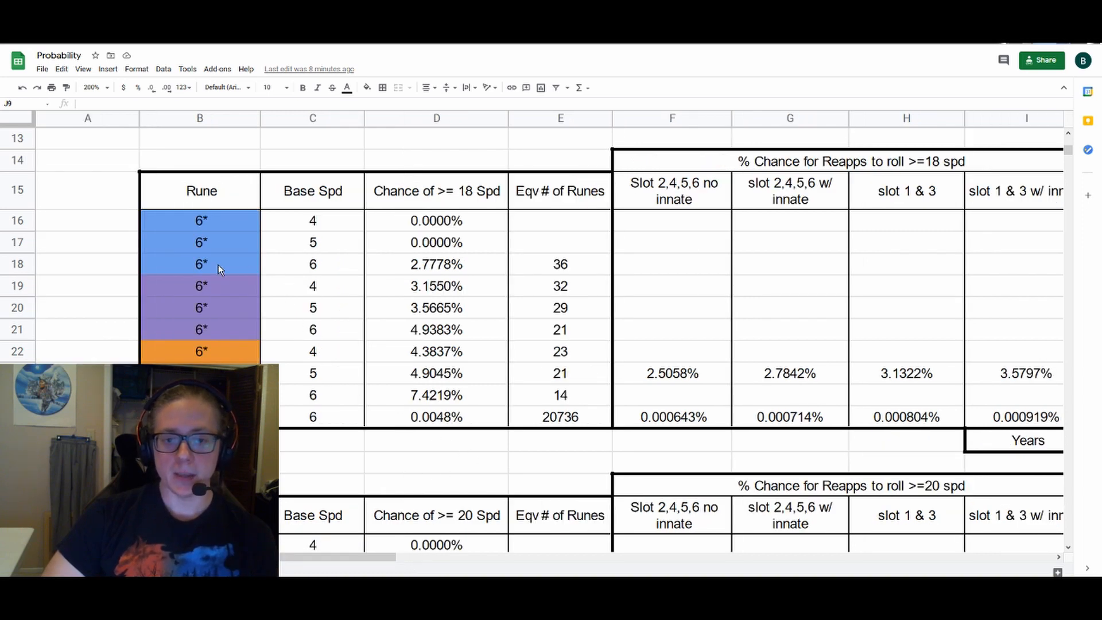
left_click(200, 263)
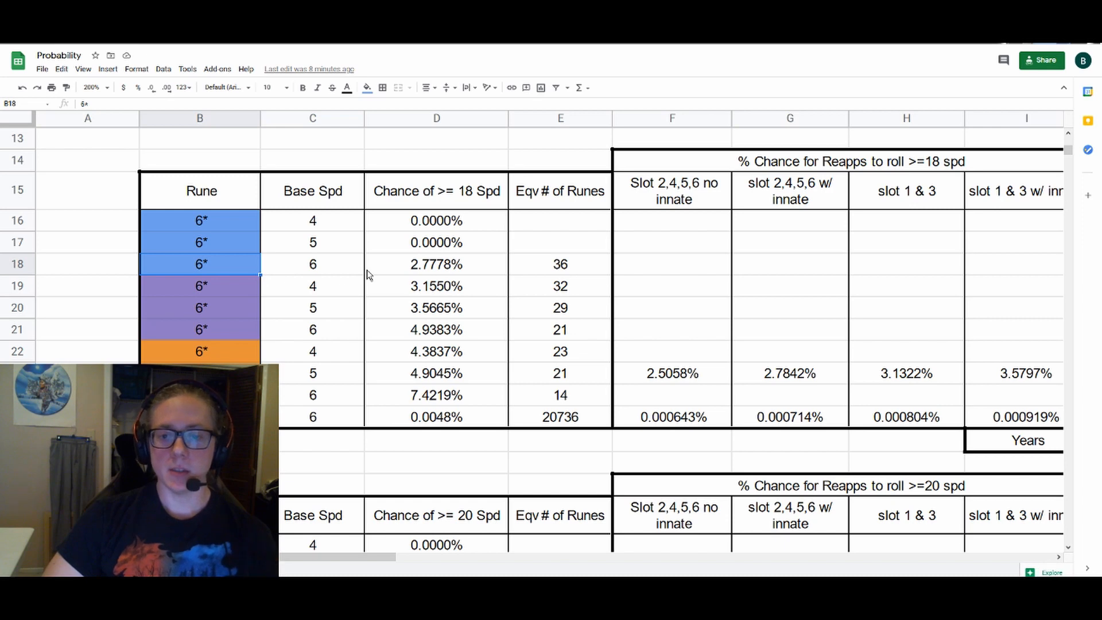
left_click(436, 263)
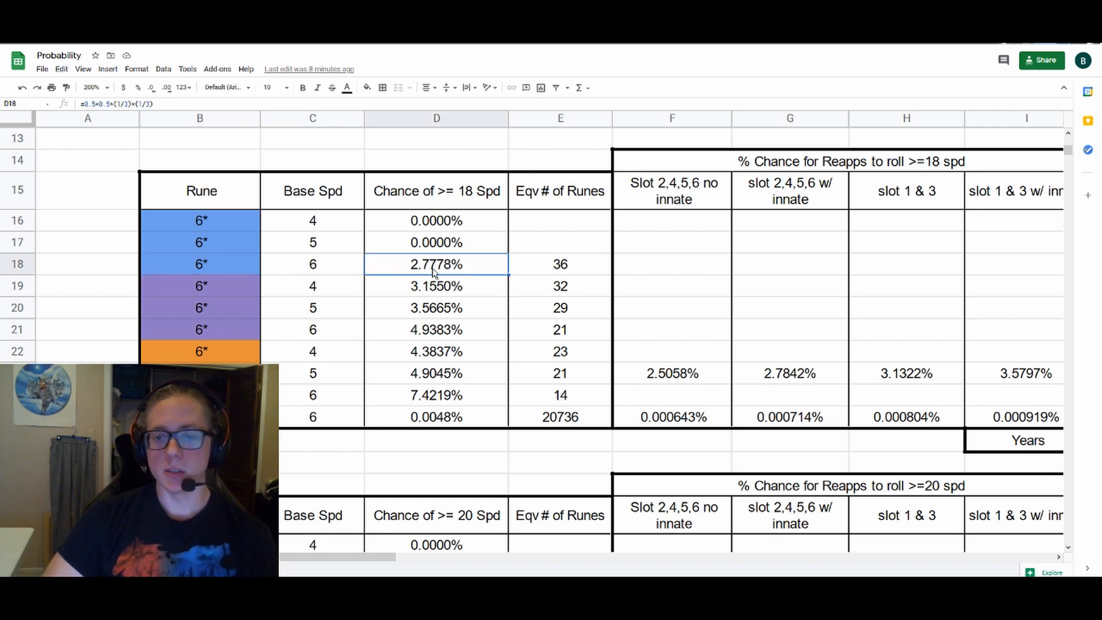
mouse_move(538, 272)
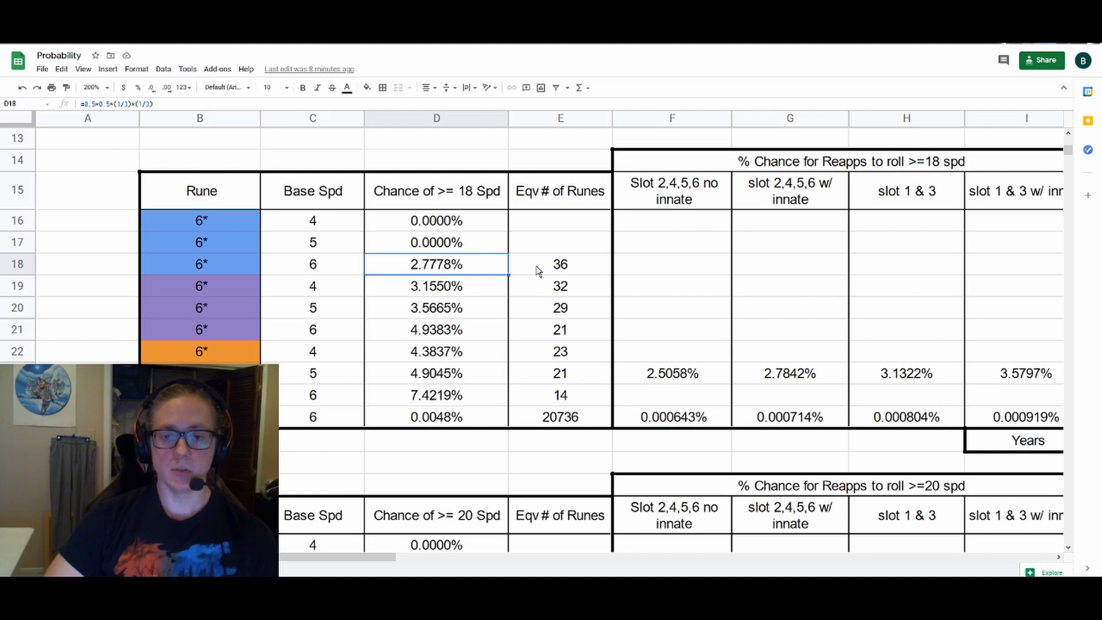
left_click(560, 263)
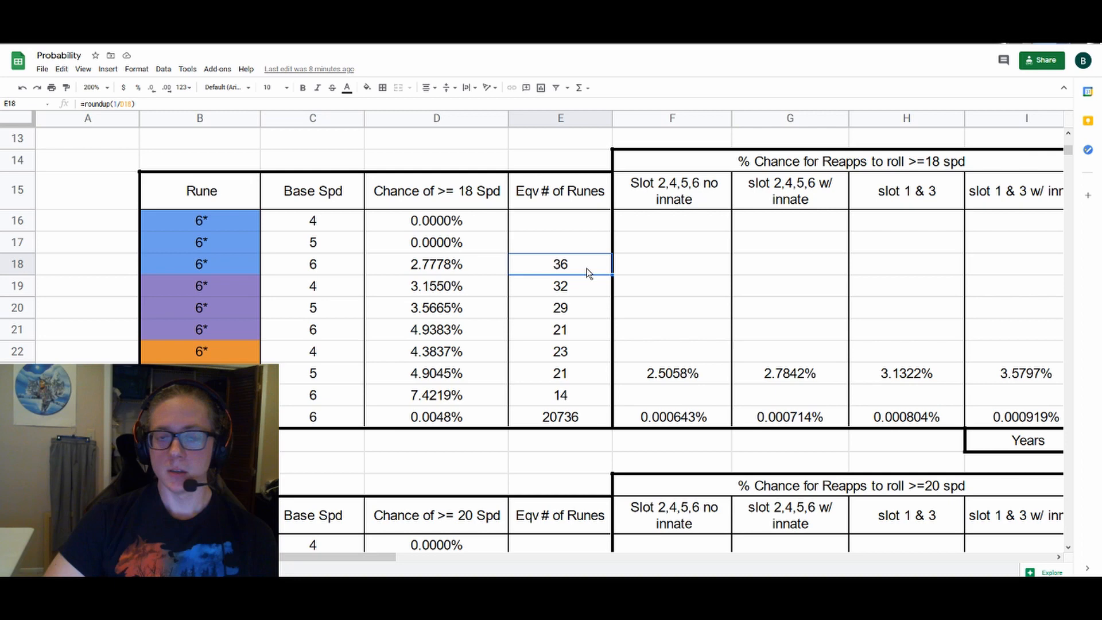
mouse_move(586, 269)
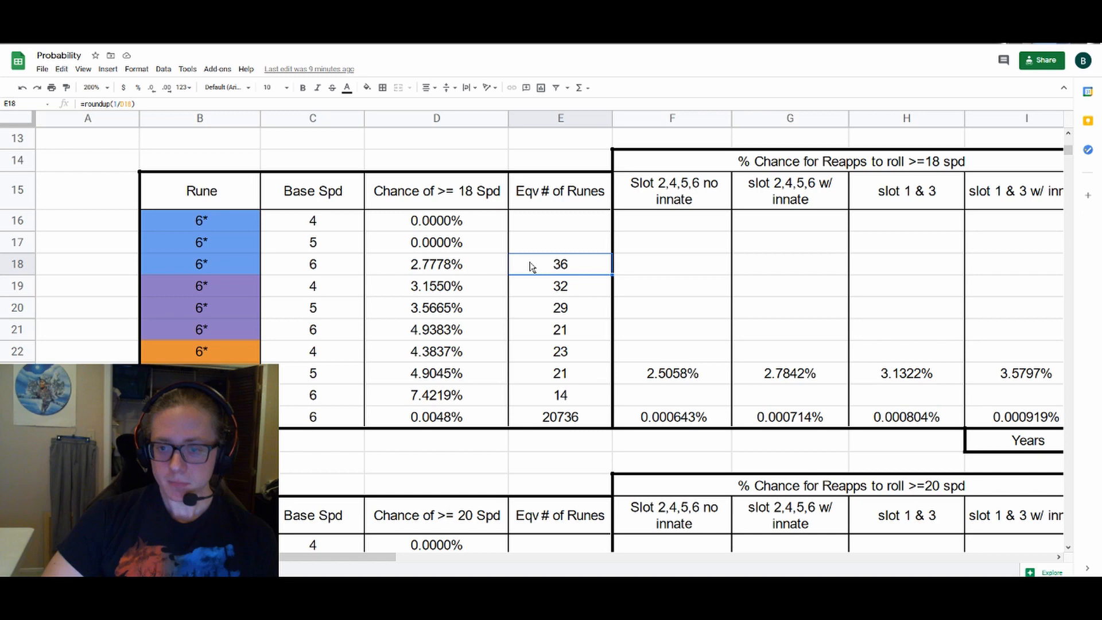
mouse_move(548, 302)
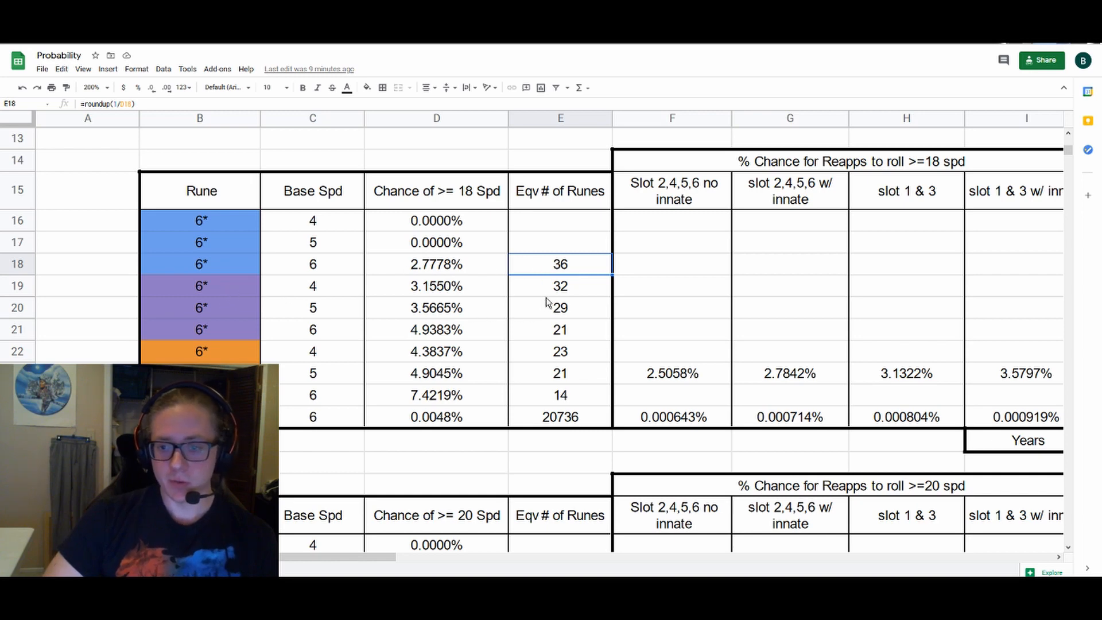
Show the formulas behind rune counts 21 and 23, then select row 22's values
left_click(560, 373)
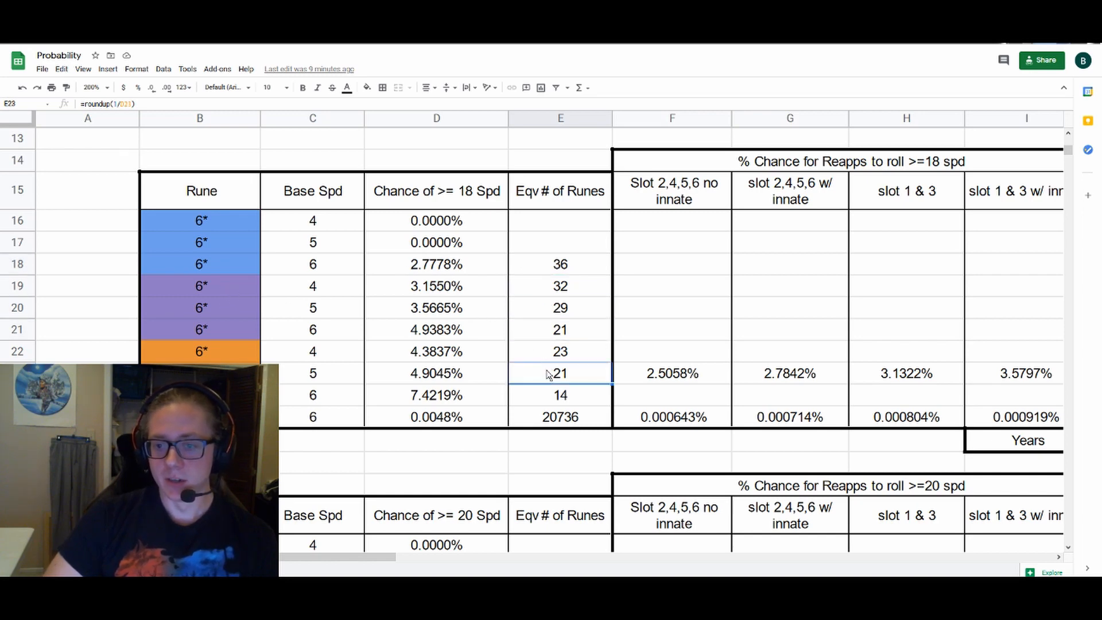
left_click(560, 394)
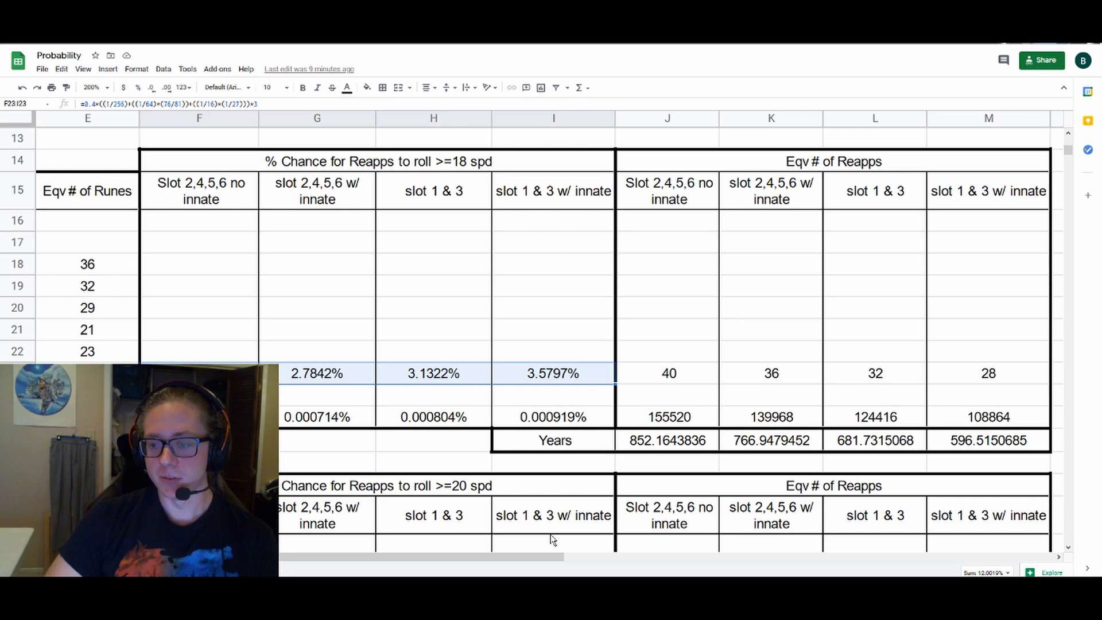
scroll("right", 3)
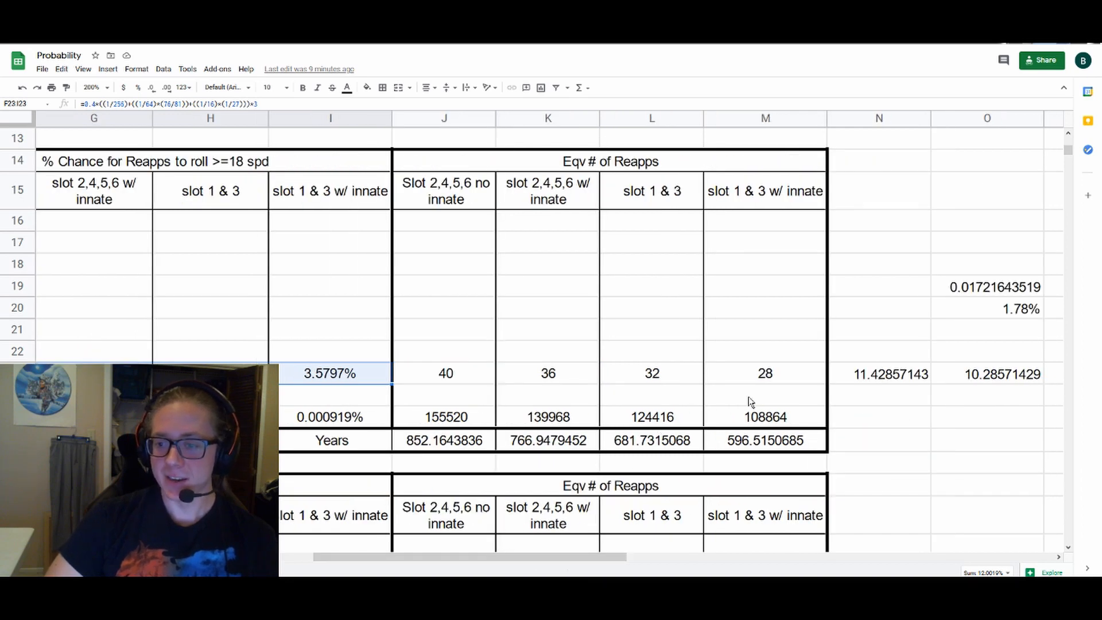
left_click(764, 373)
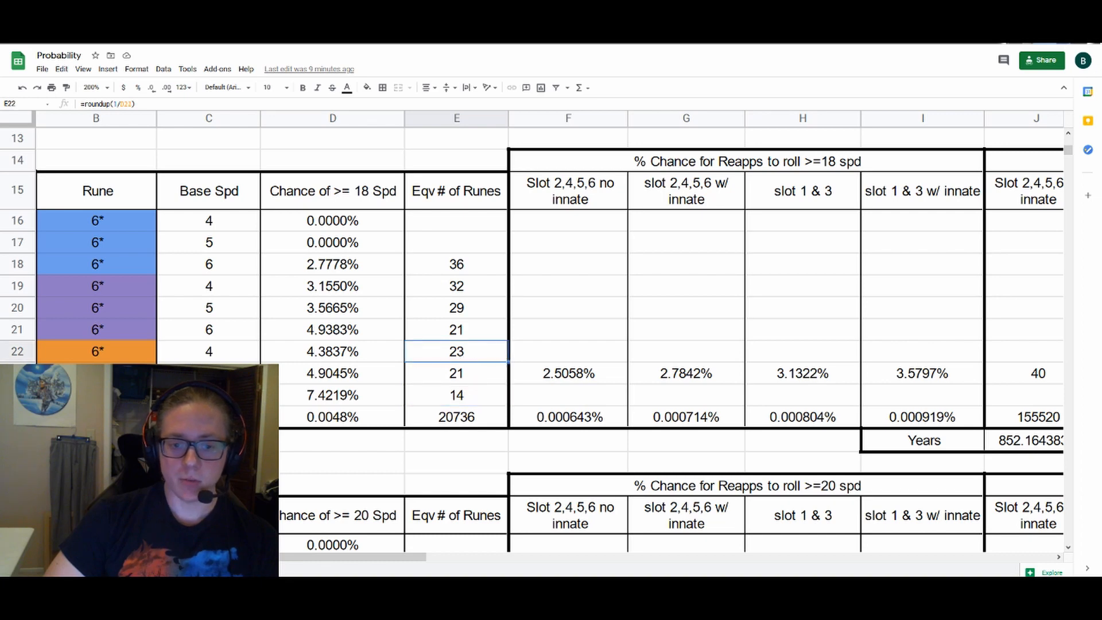
left_click_drag(208, 351, 456, 351)
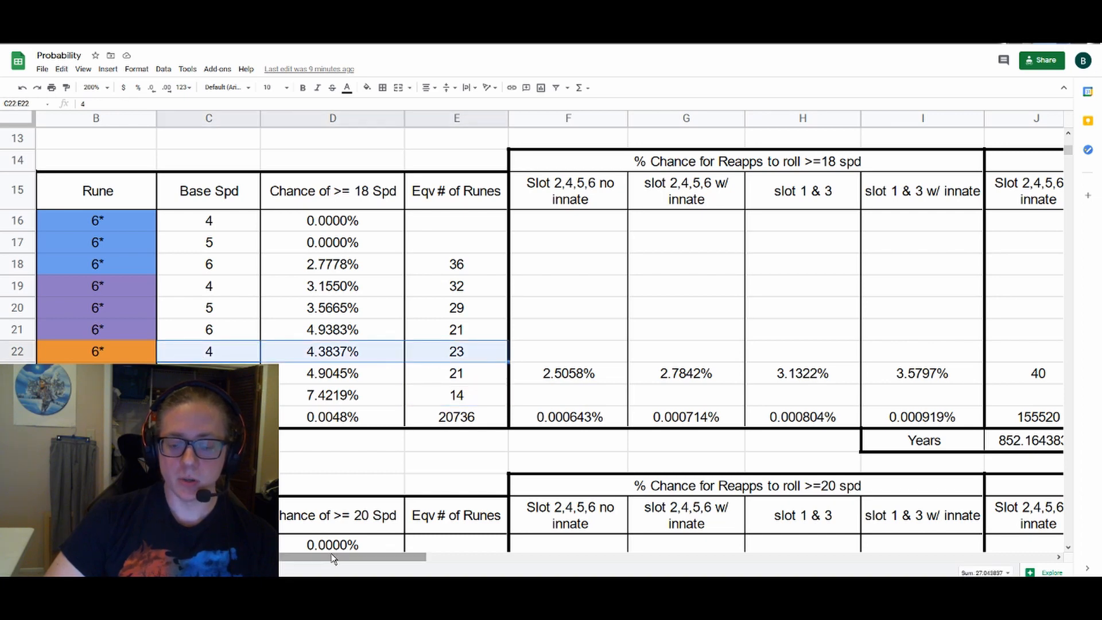
mouse_move(326, 561)
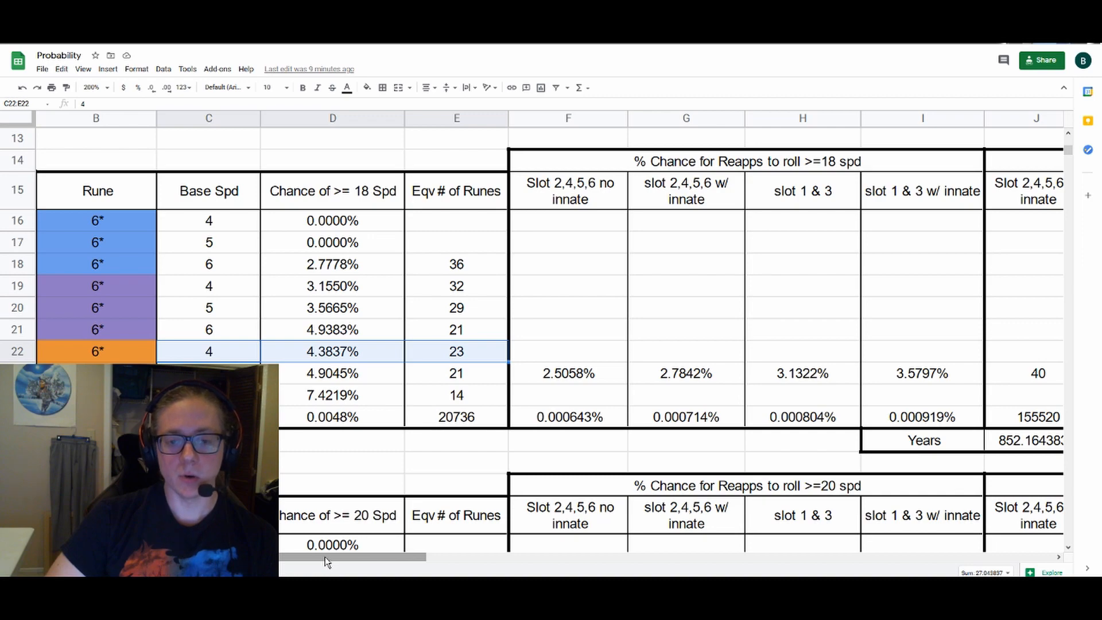
Show the formulas behind the 141 and 201 reapps counts
scroll("right", 3)
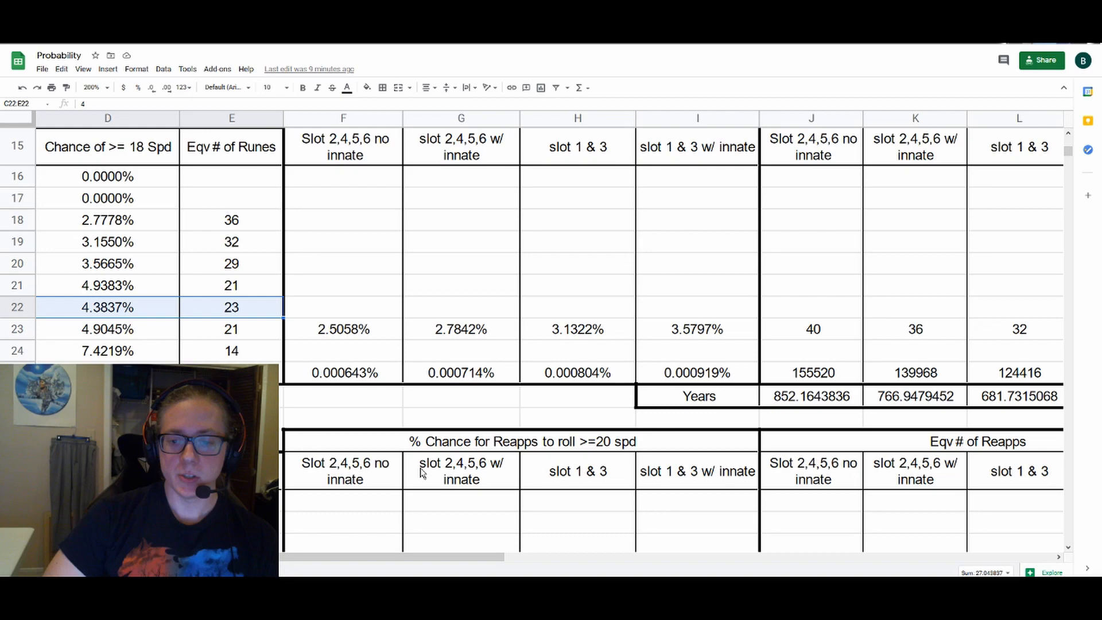
scroll("down", 3)
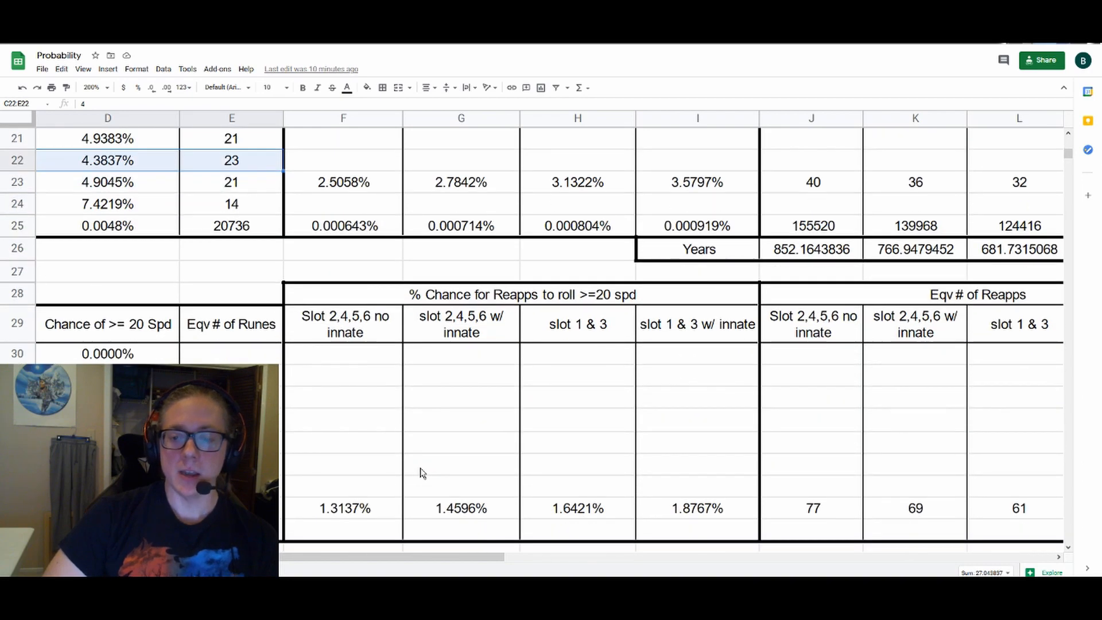
scroll("down", 3)
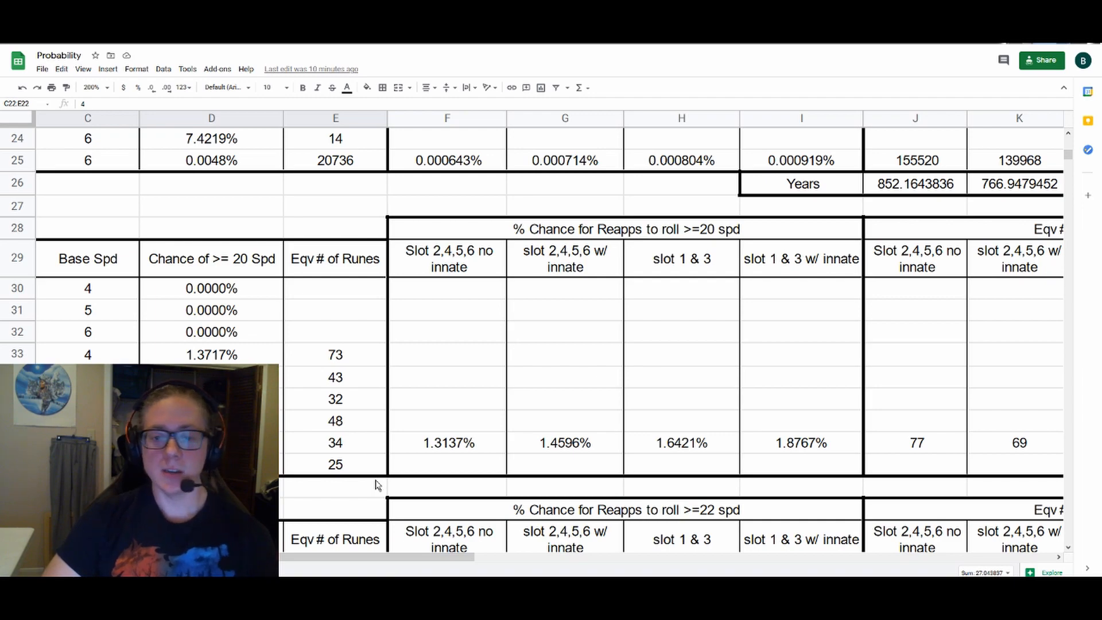
scroll("right", 3)
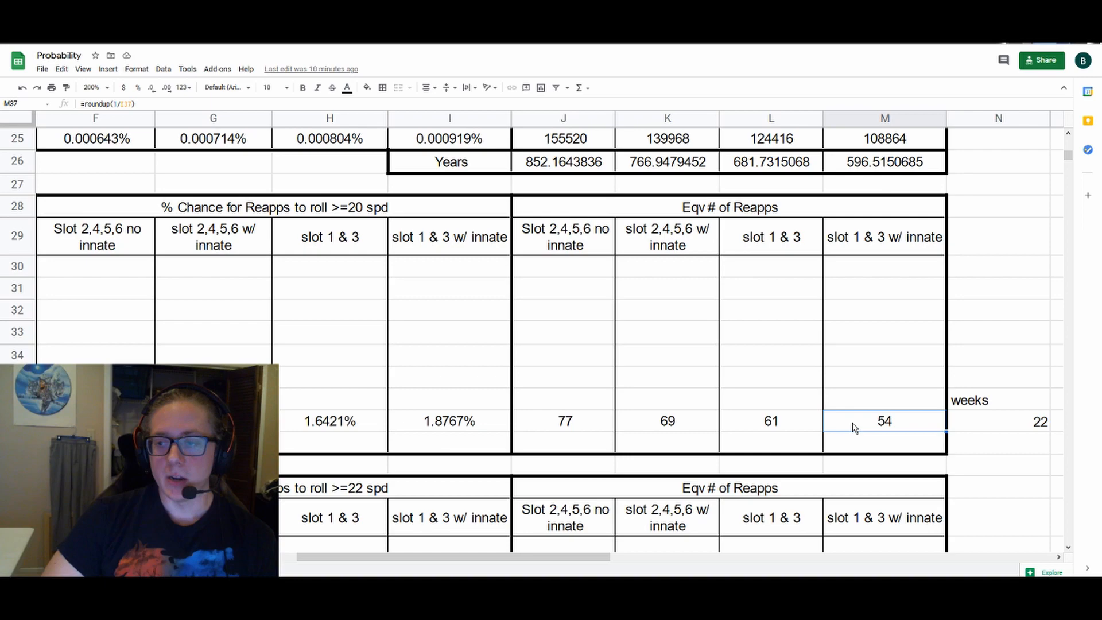
mouse_move(739, 452)
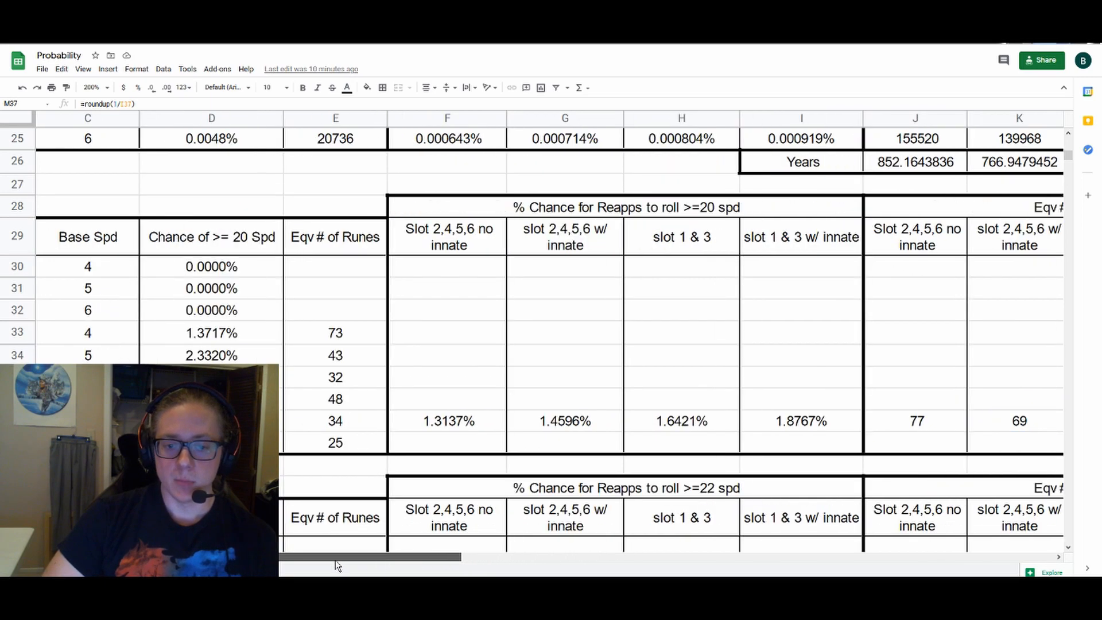
scroll("down", 3)
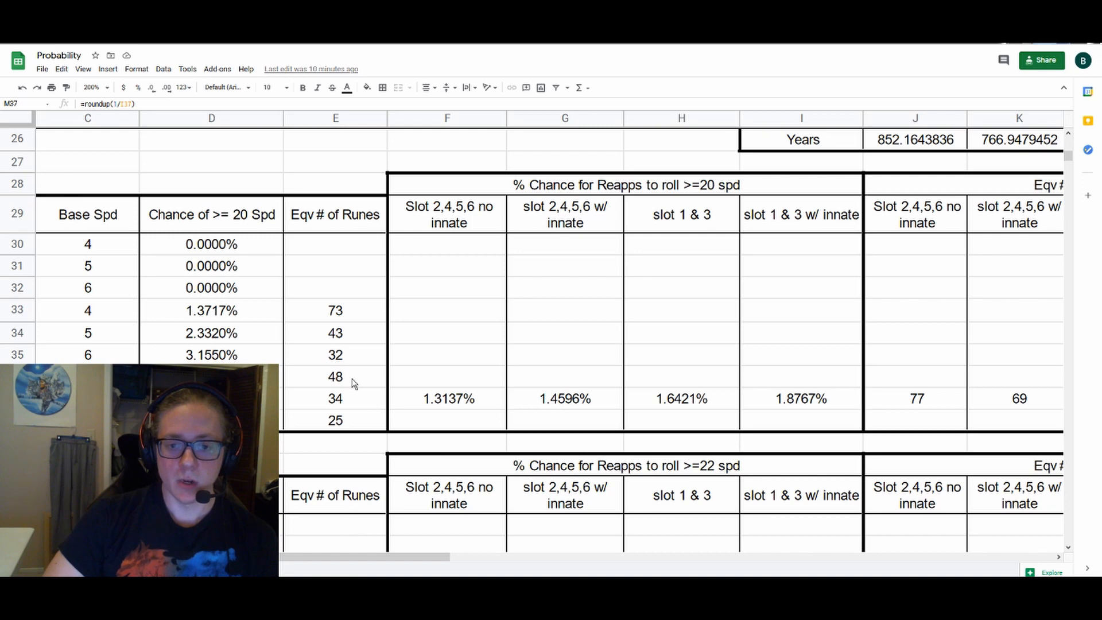
left_click(335, 376)
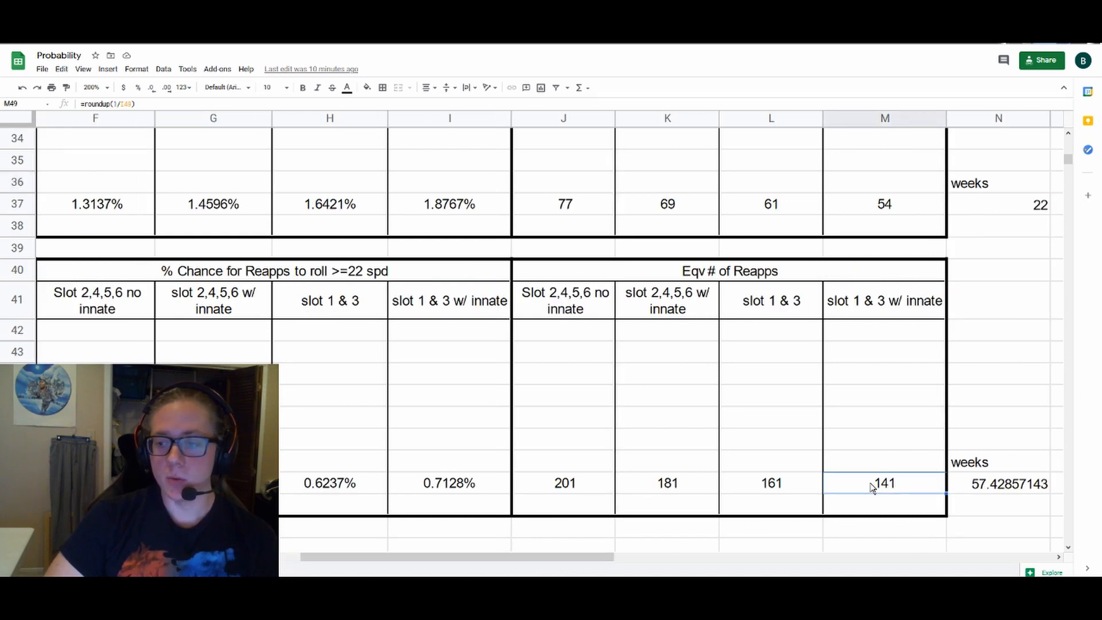
scroll("down", 3)
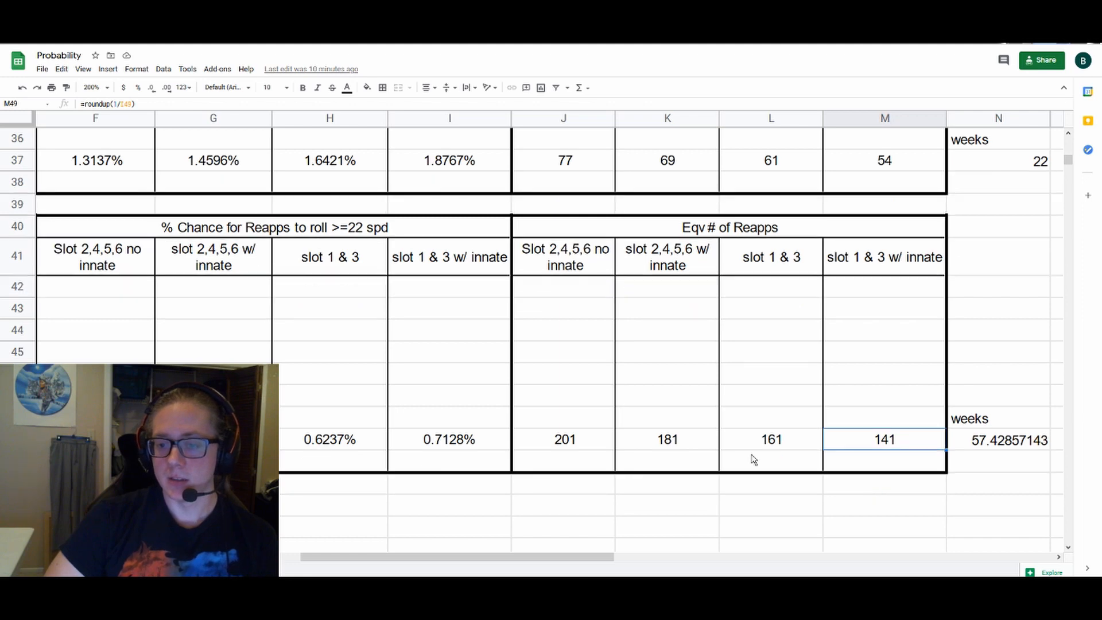
left_click(564, 439)
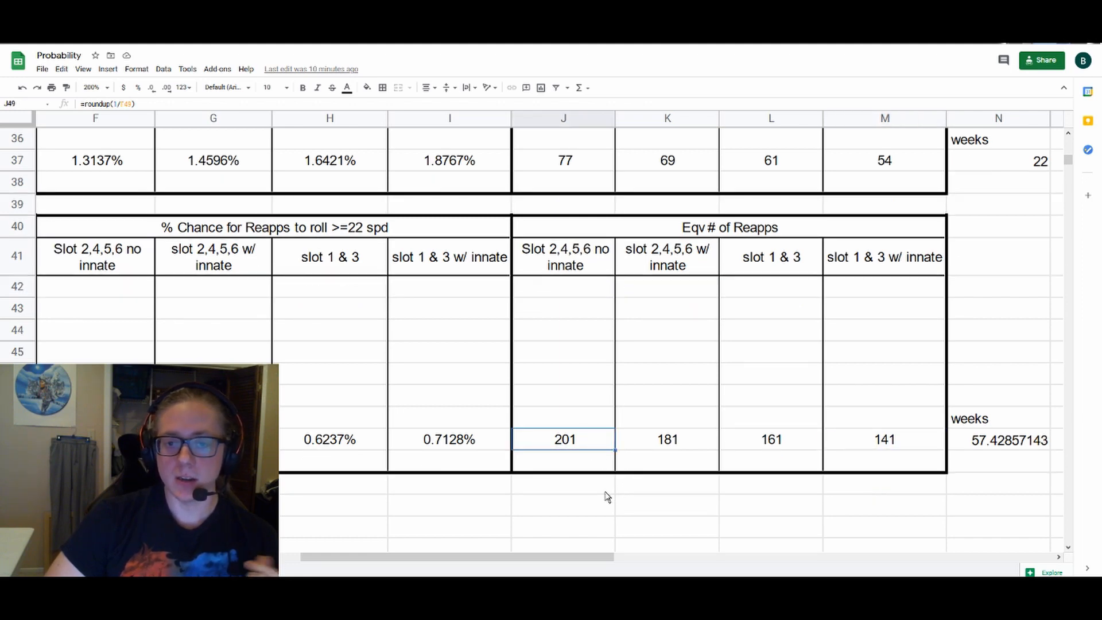
mouse_move(595, 499)
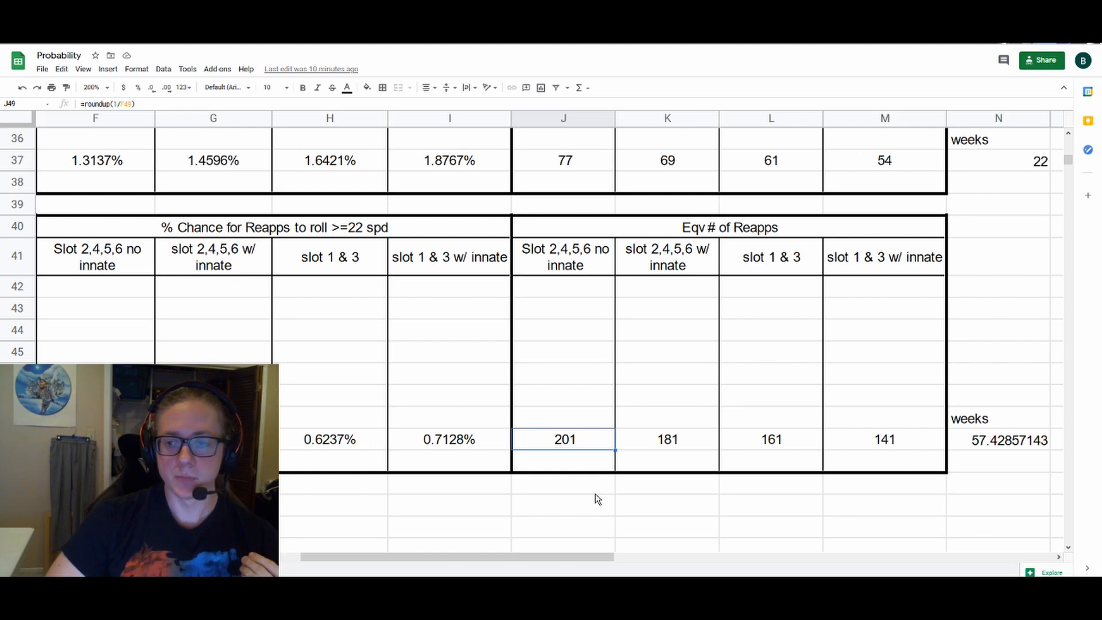
mouse_move(562, 506)
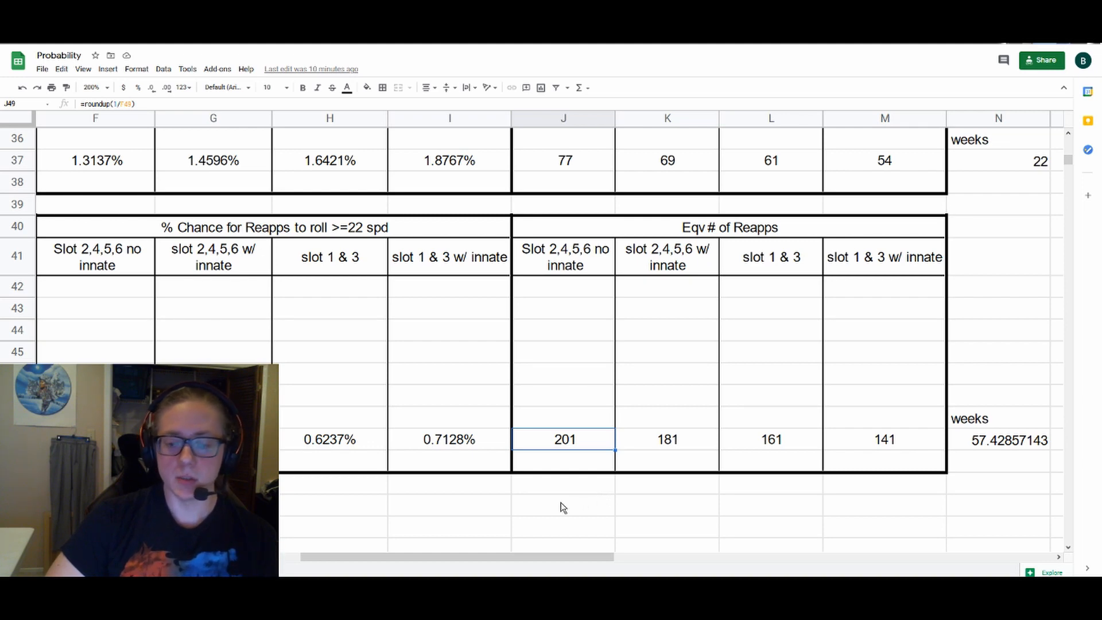
Show the weeks formulas for 40.28571429, 51.71428571 and 10.28571429
scroll("right", 3)
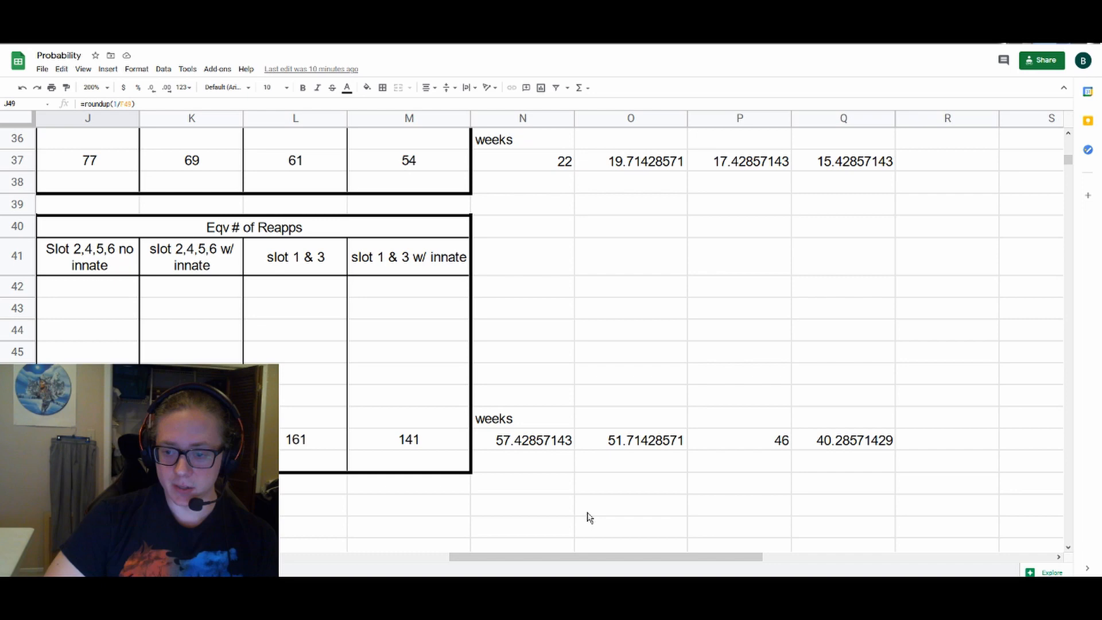
mouse_move(635, 498)
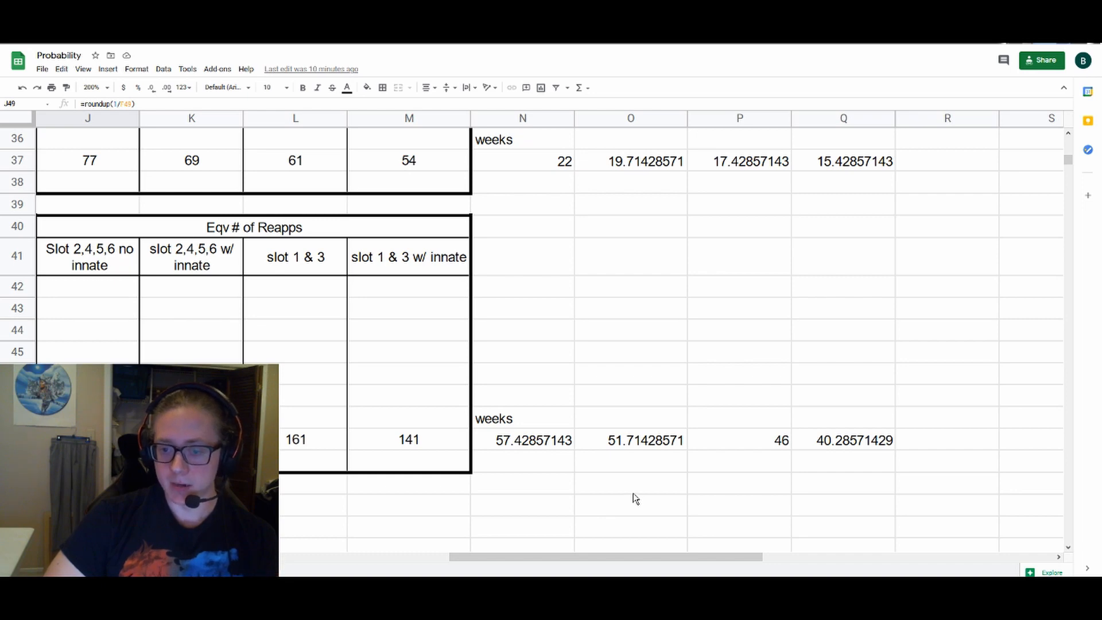
left_click(521, 419)
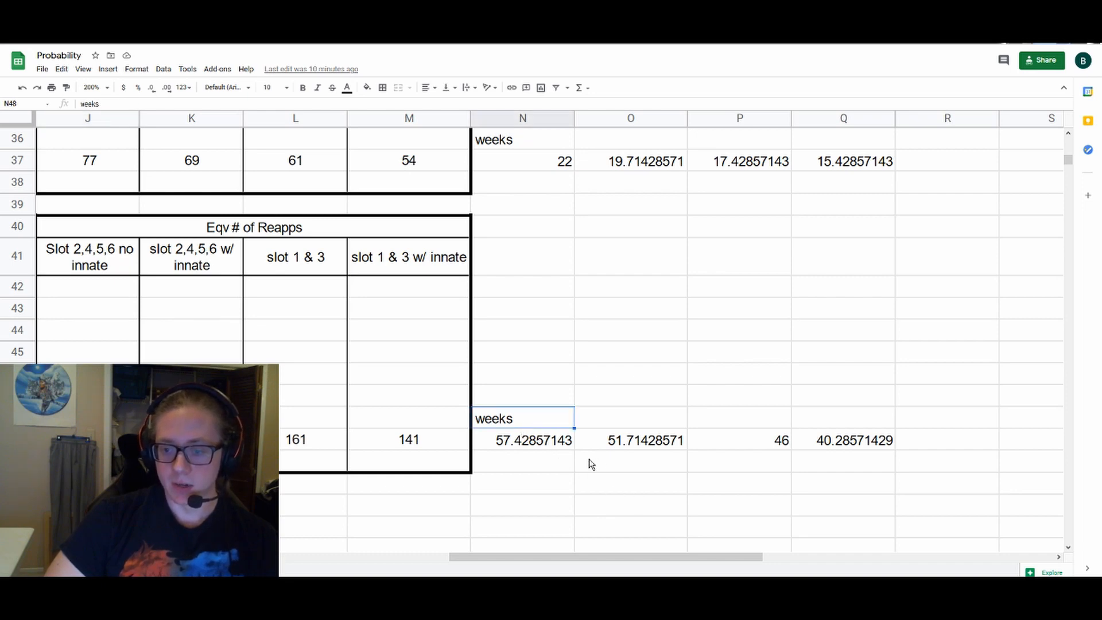
left_click(843, 440)
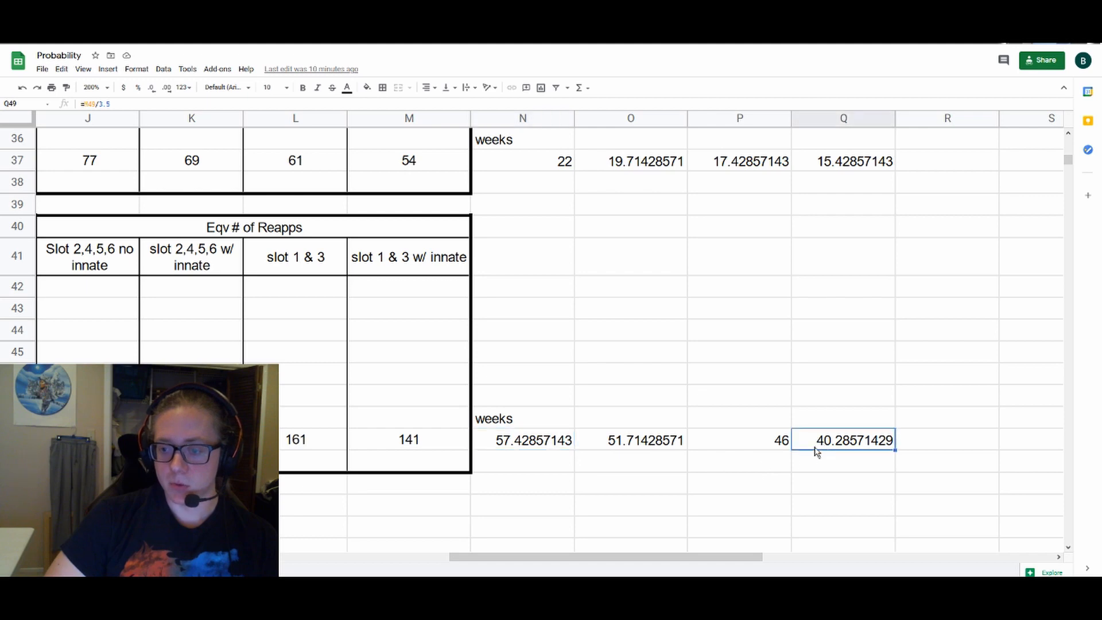
left_click(629, 440)
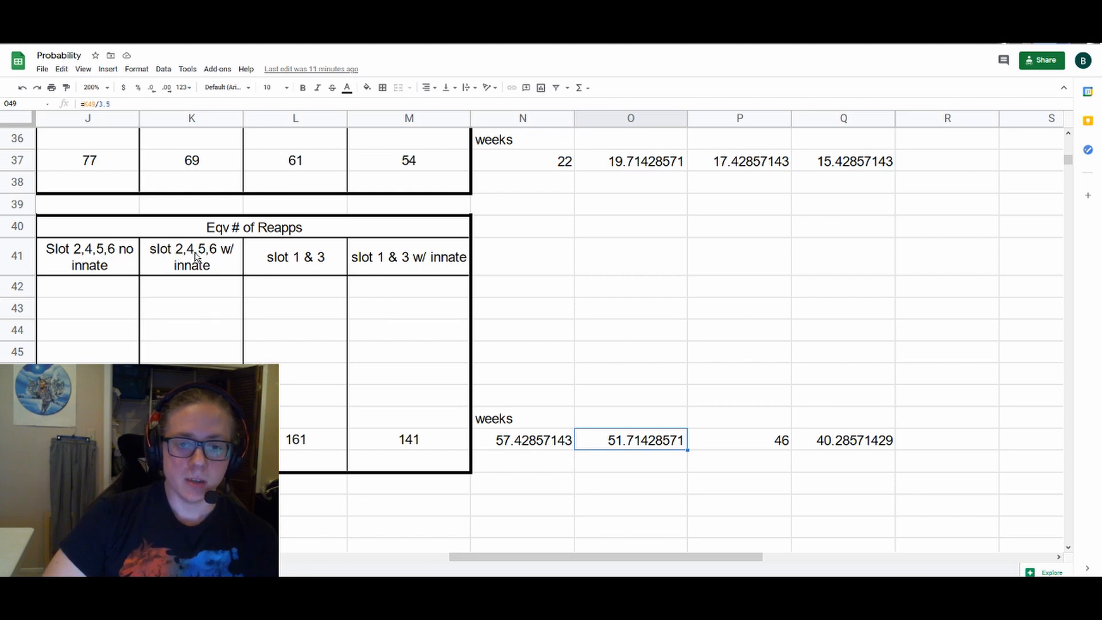
mouse_move(188, 254)
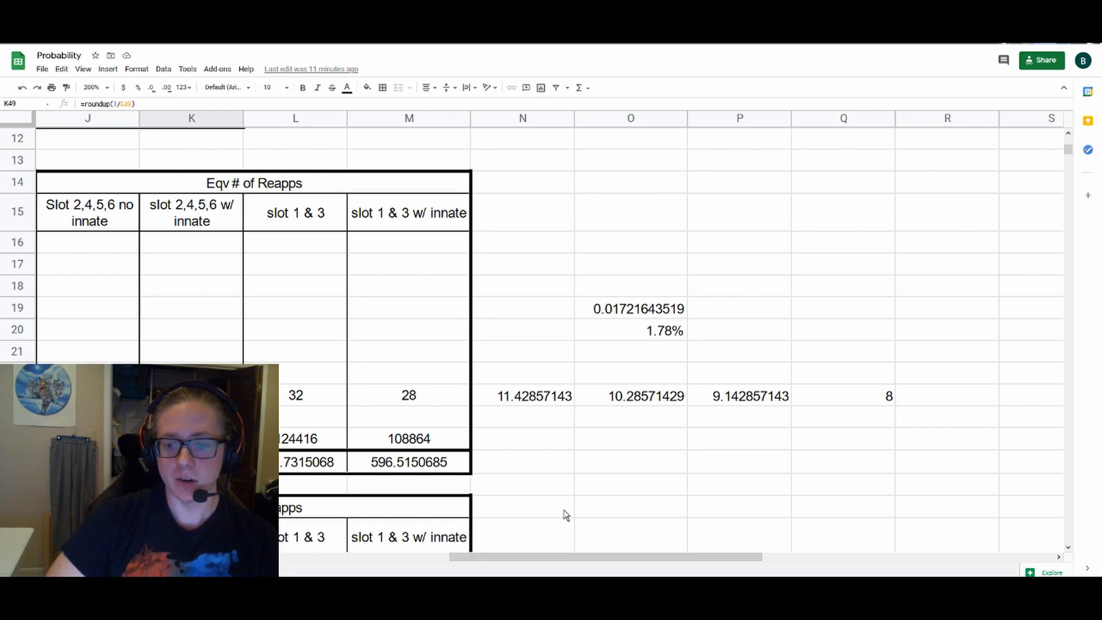
left_click(630, 395)
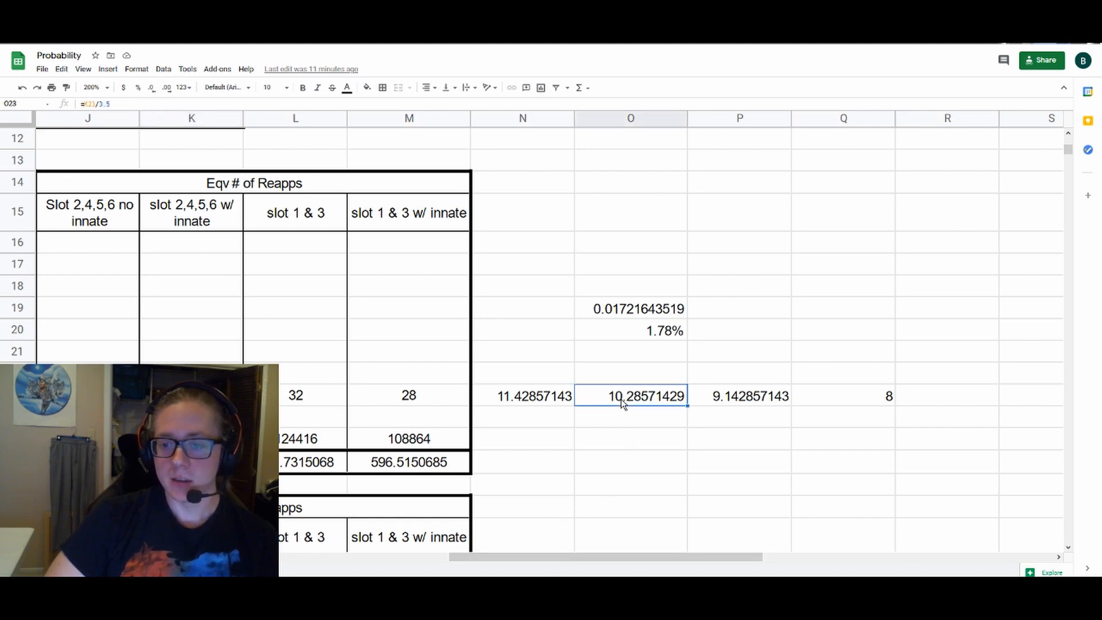
Compare the K23 reapp count formula with the 10.28571429 and 51.71428571 weeks values
left_click(191, 212)
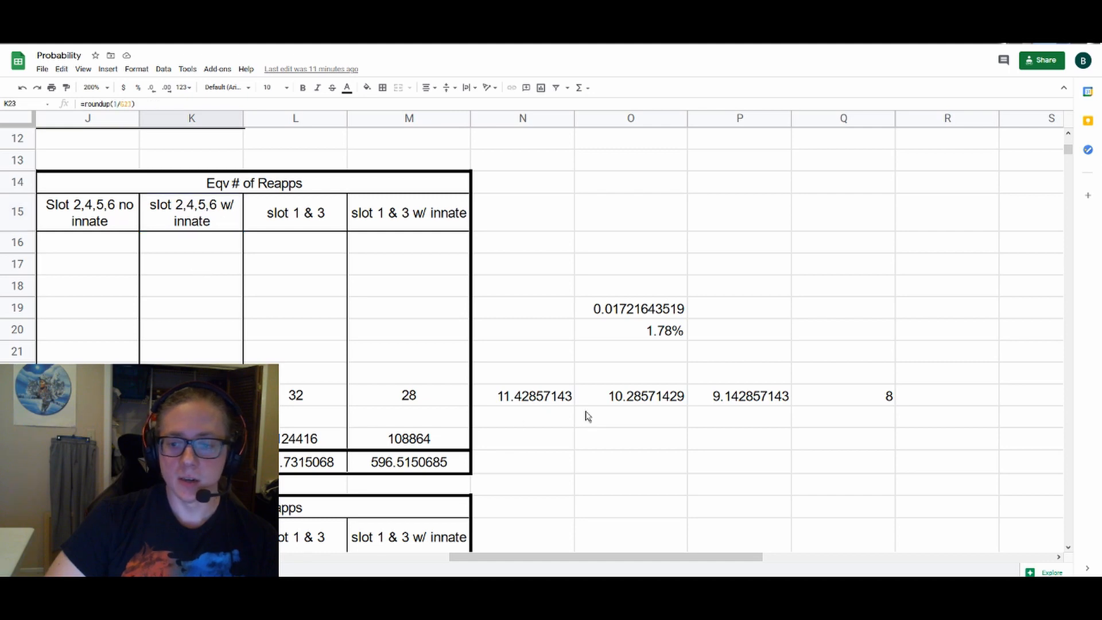
left_click(629, 395)
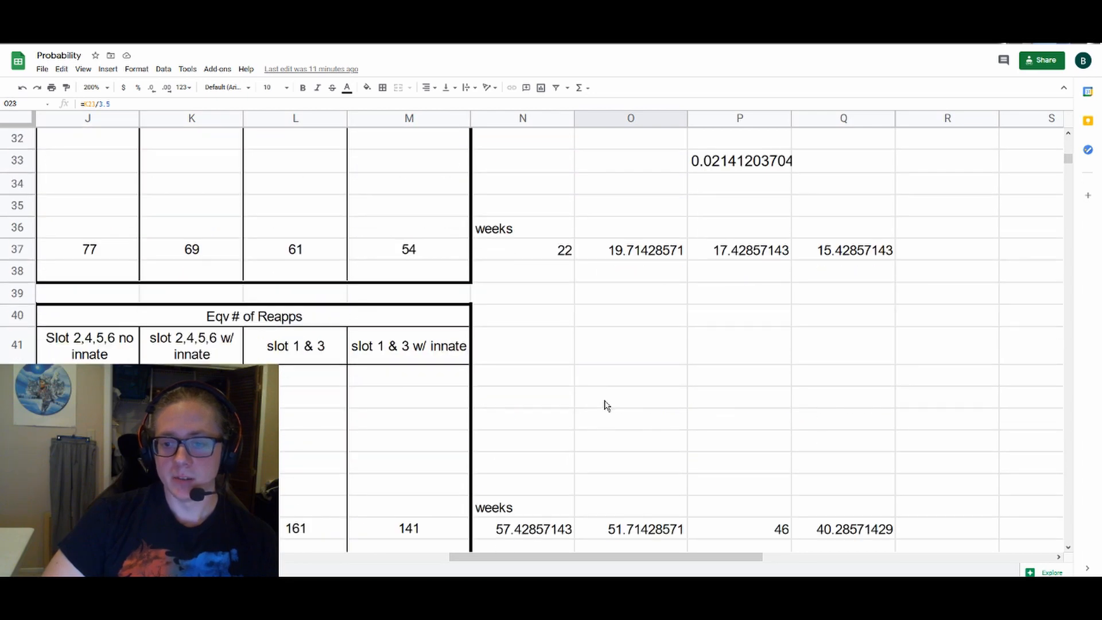
left_click(630, 418)
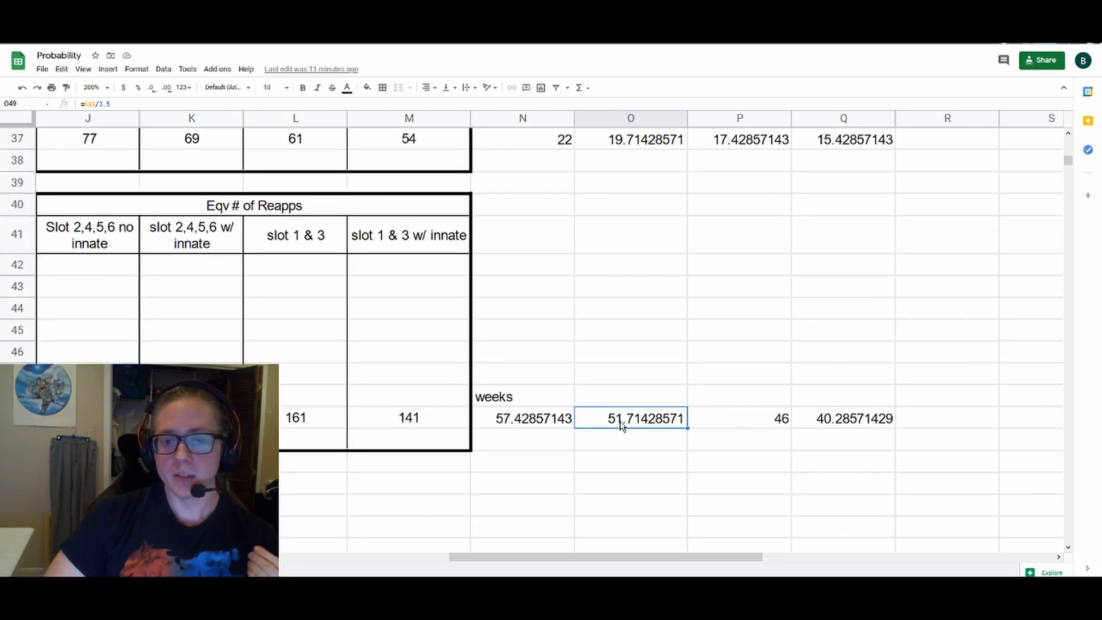
scroll("down", 3)
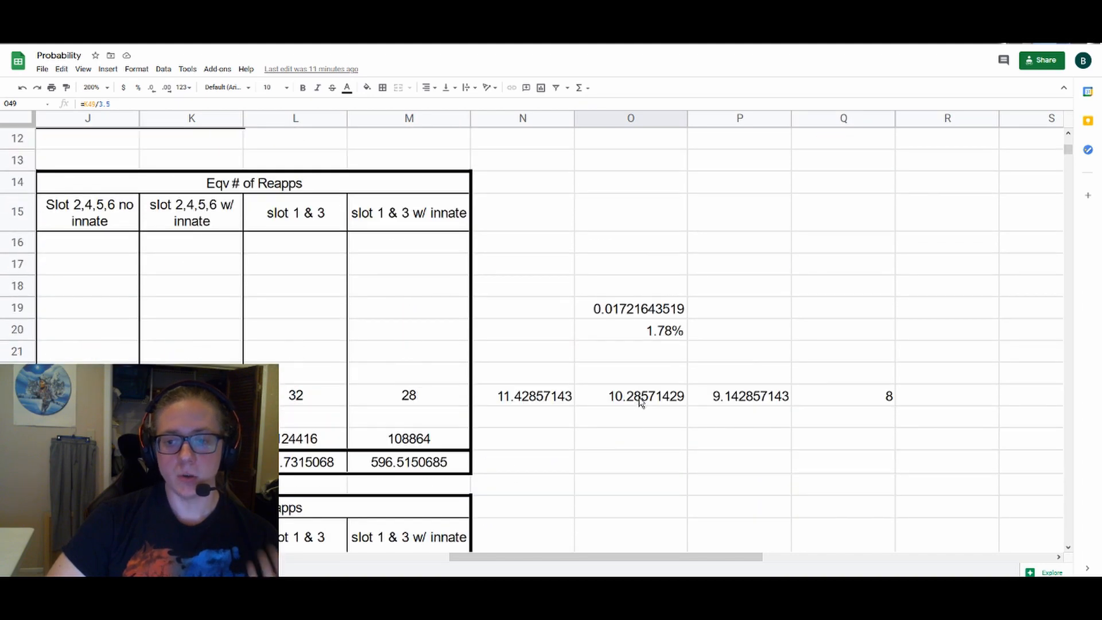
left_click(630, 395)
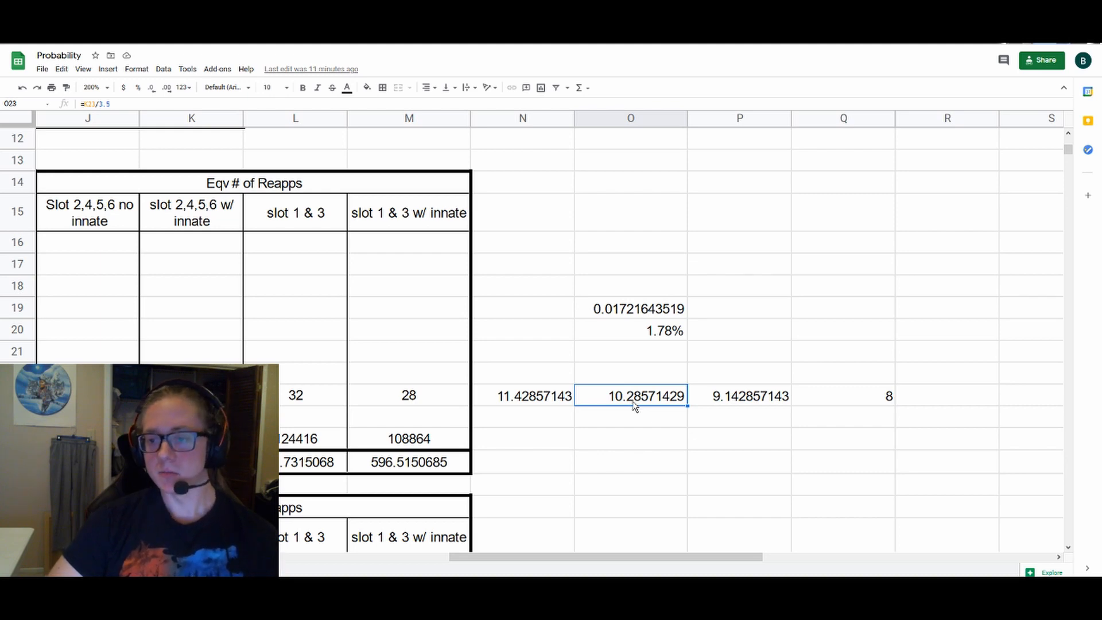
left_click(522, 461)
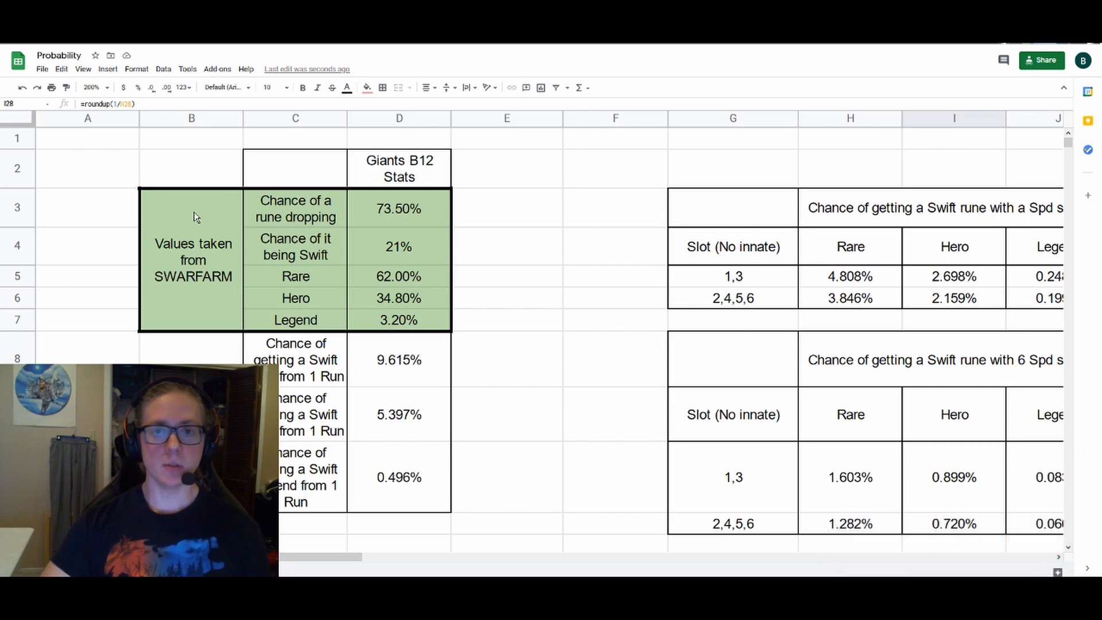
left_click_drag(194, 216, 421, 320)
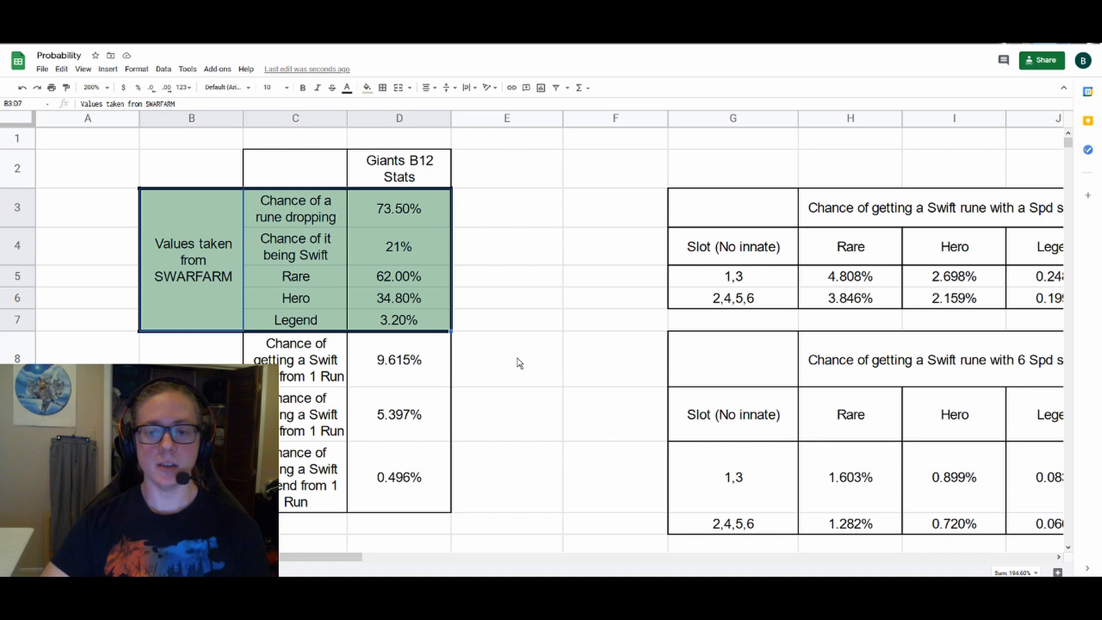
left_click(507, 358)
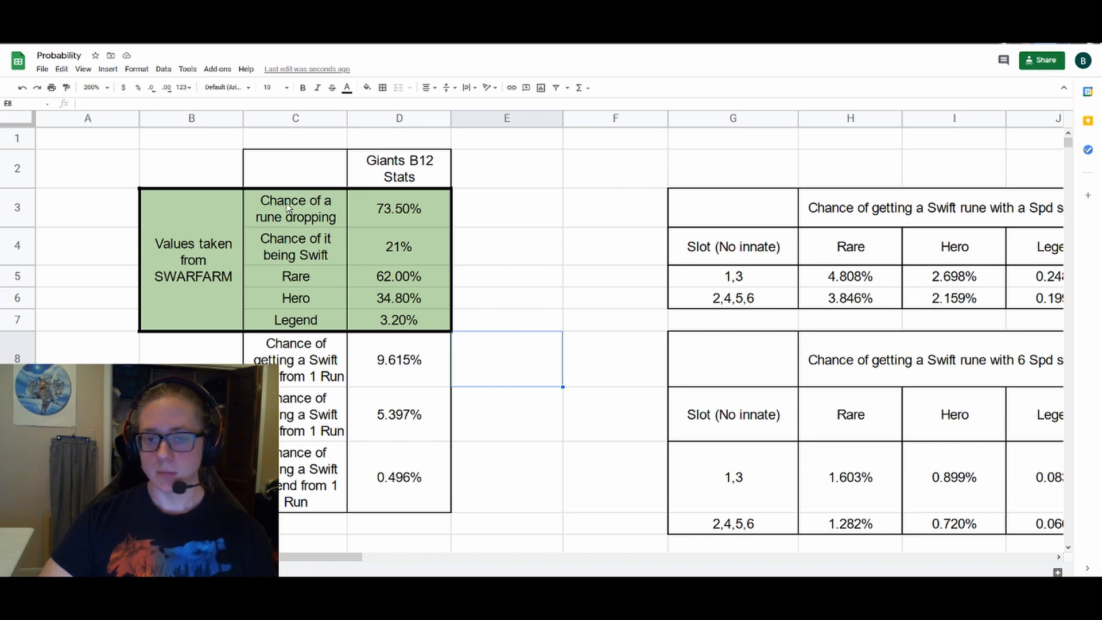
mouse_move(518, 305)
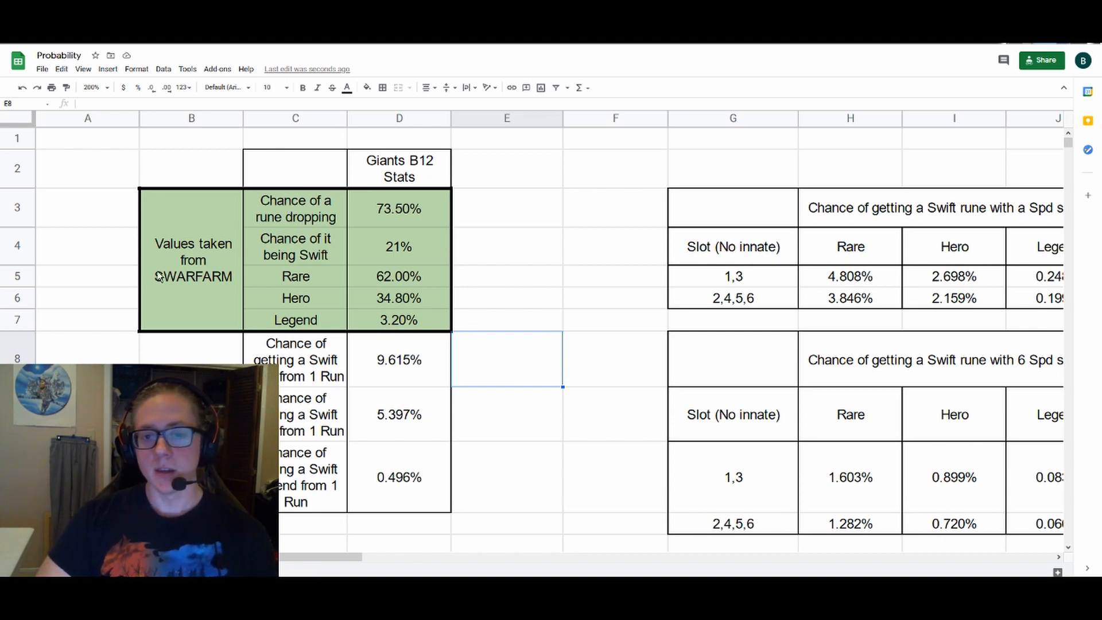
mouse_move(435, 216)
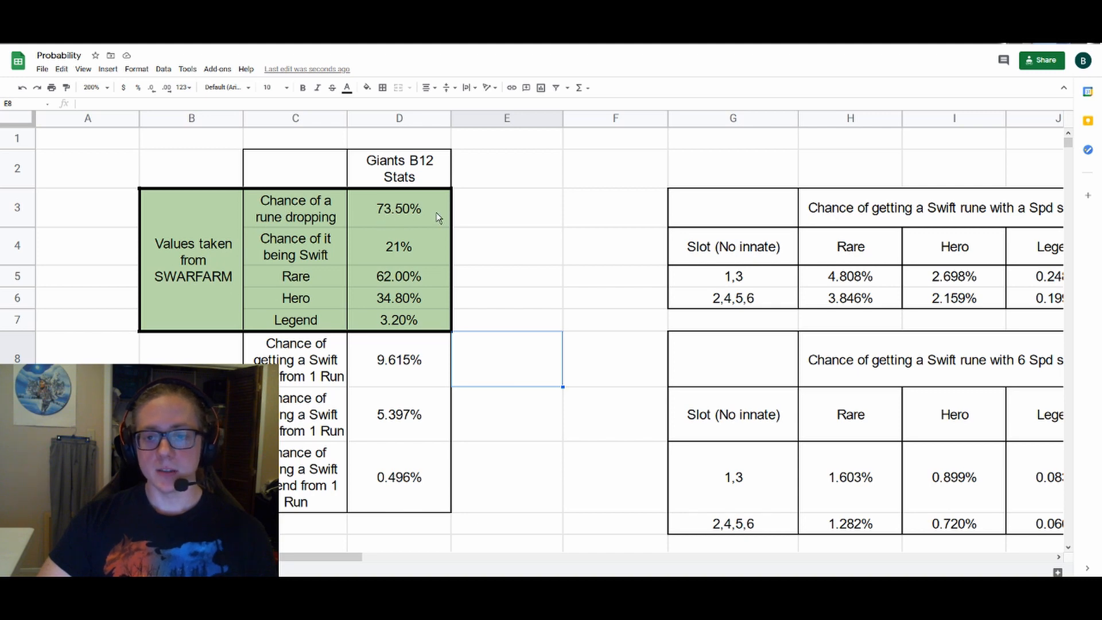
left_click(399, 207)
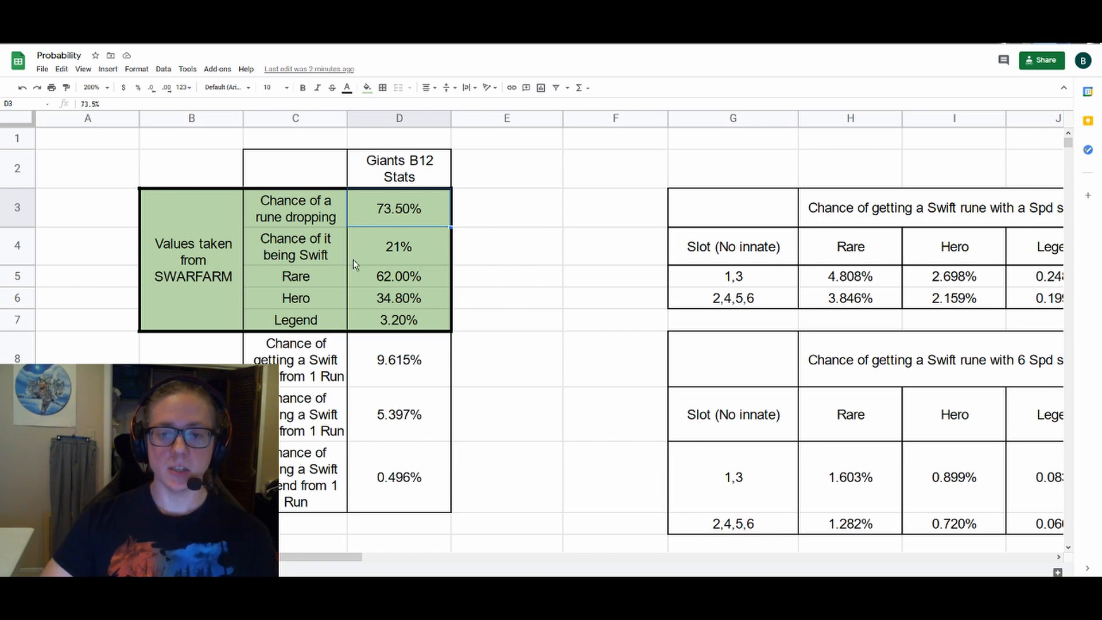
left_click(398, 246)
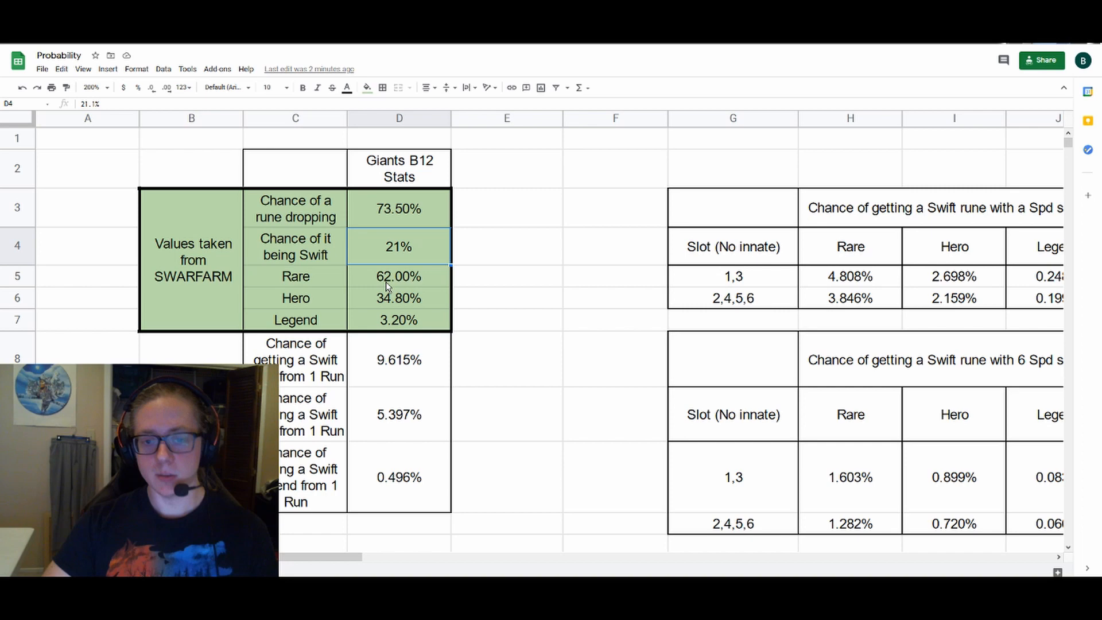
left_click(398, 276)
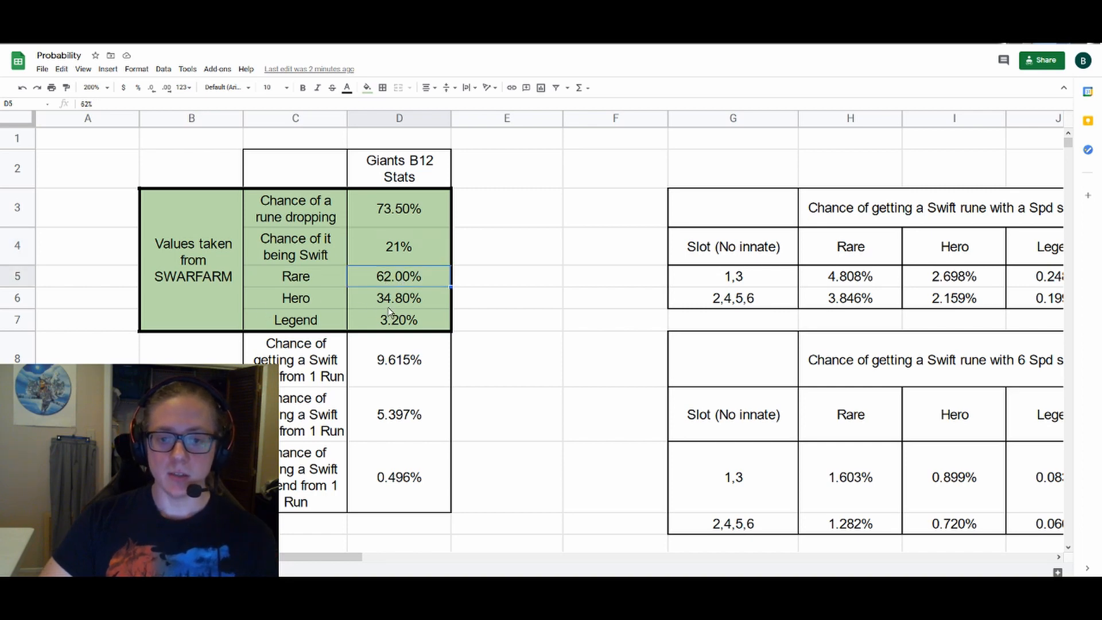
left_click(398, 319)
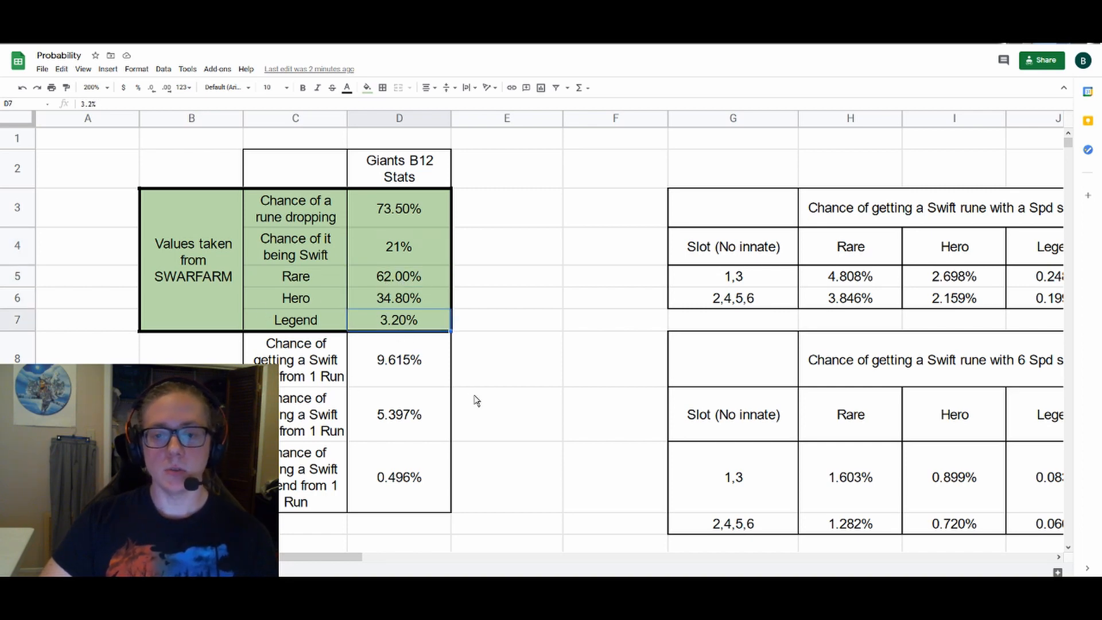
left_click(506, 414)
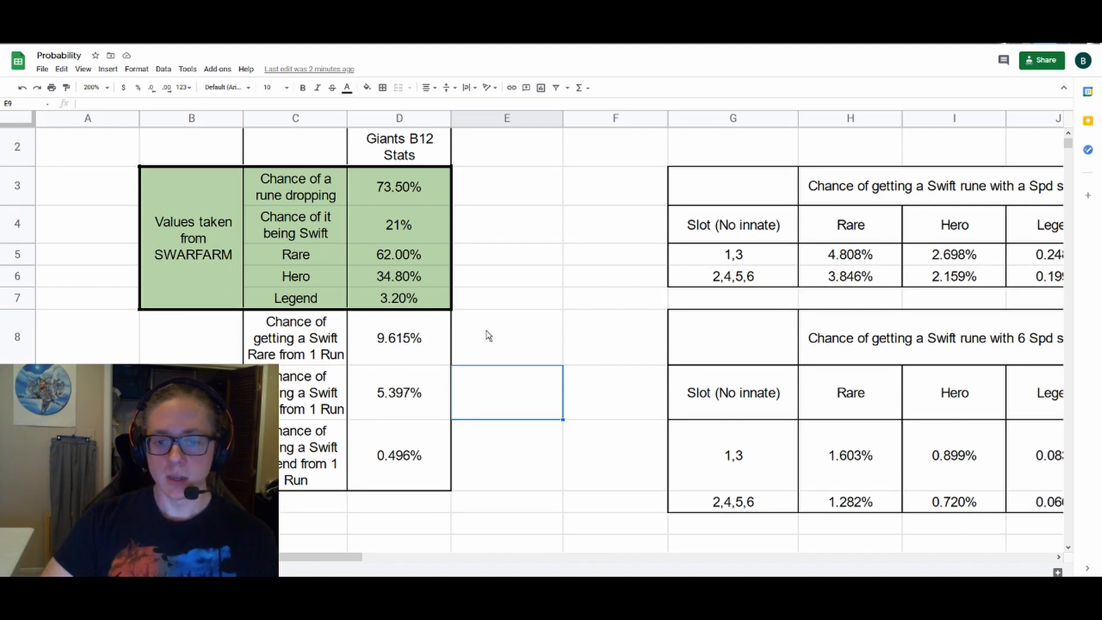
scroll("down", 3)
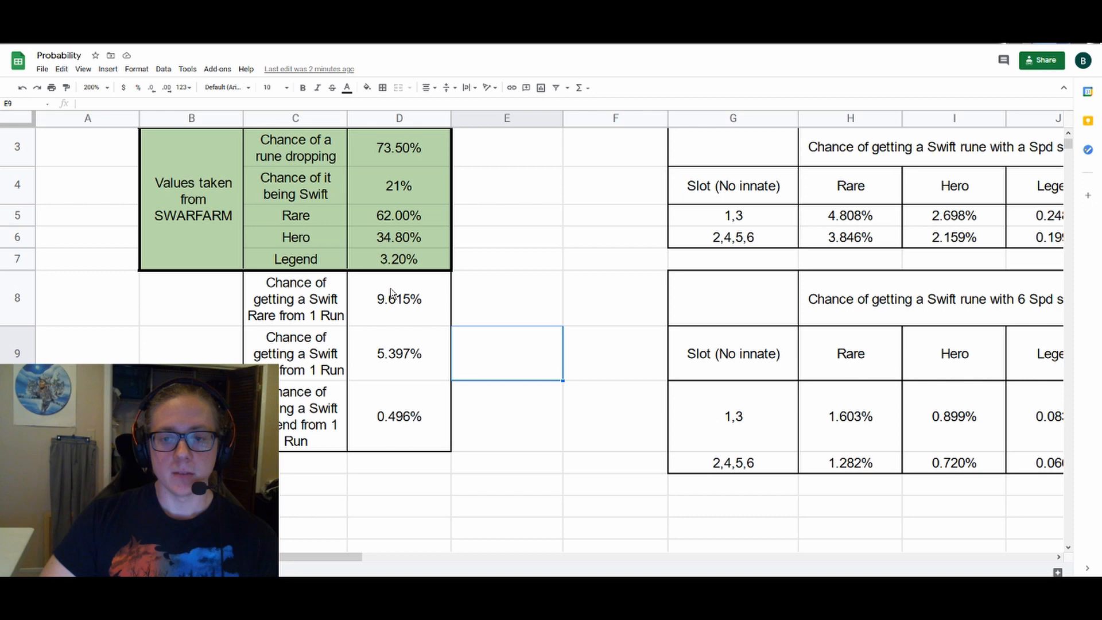
mouse_move(269, 273)
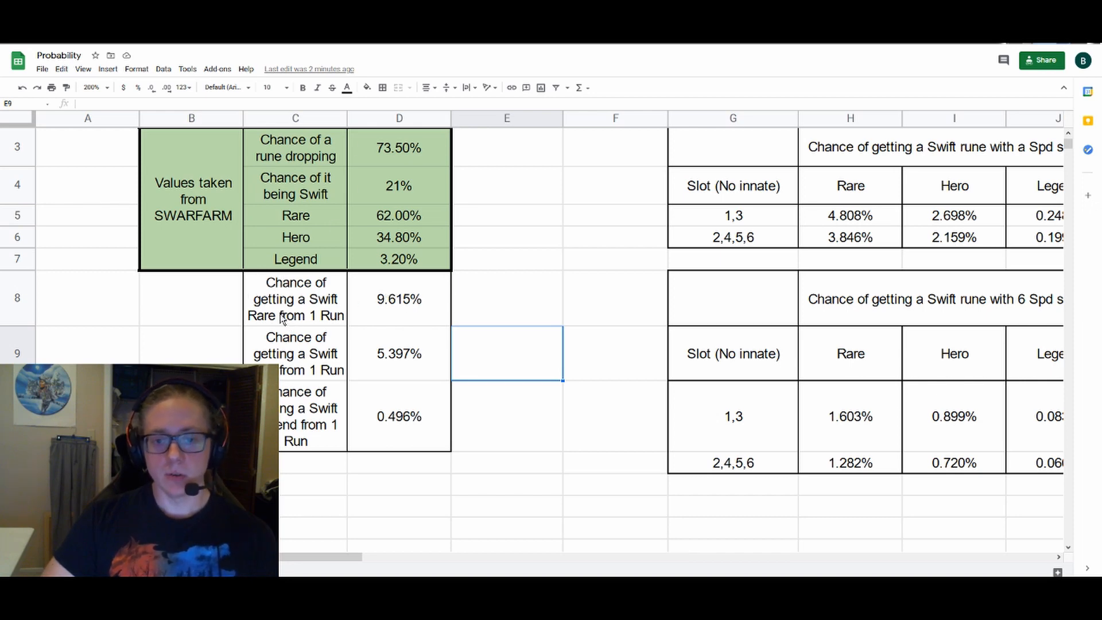
left_click(398, 416)
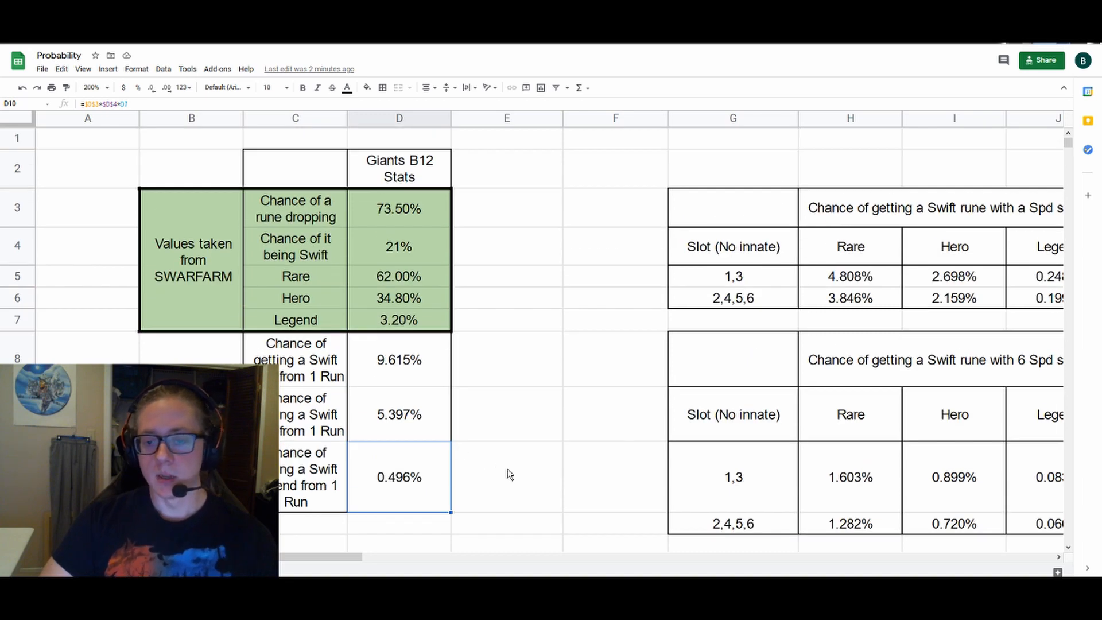
left_click(507, 476)
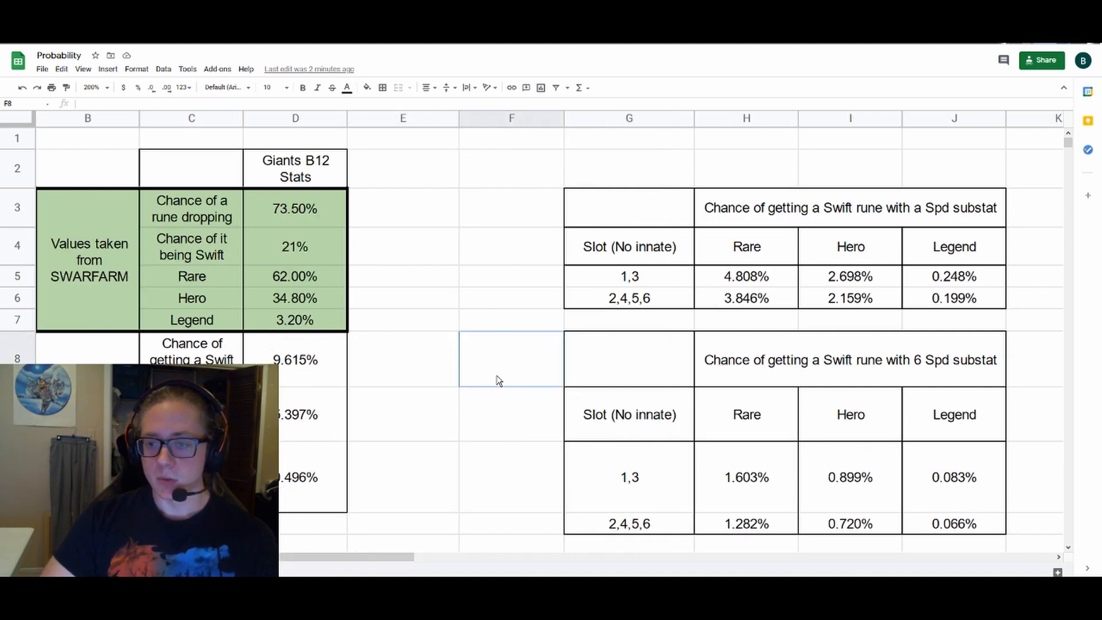
Show the slot 2 Legend run count formula and the Crystals cost formula
scroll("right", 3)
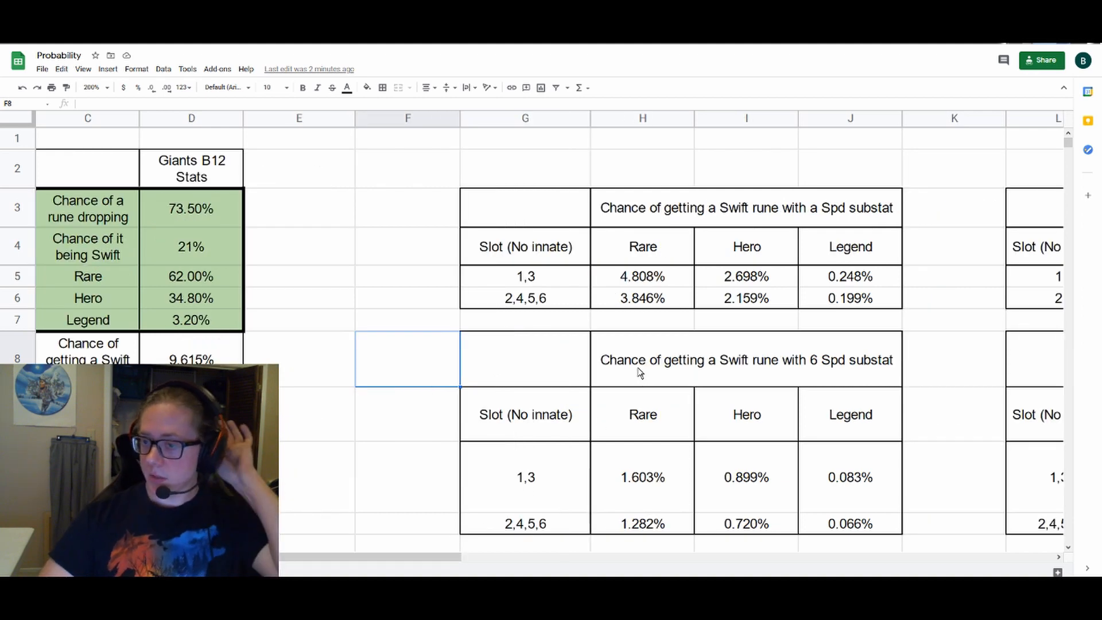
mouse_move(718, 253)
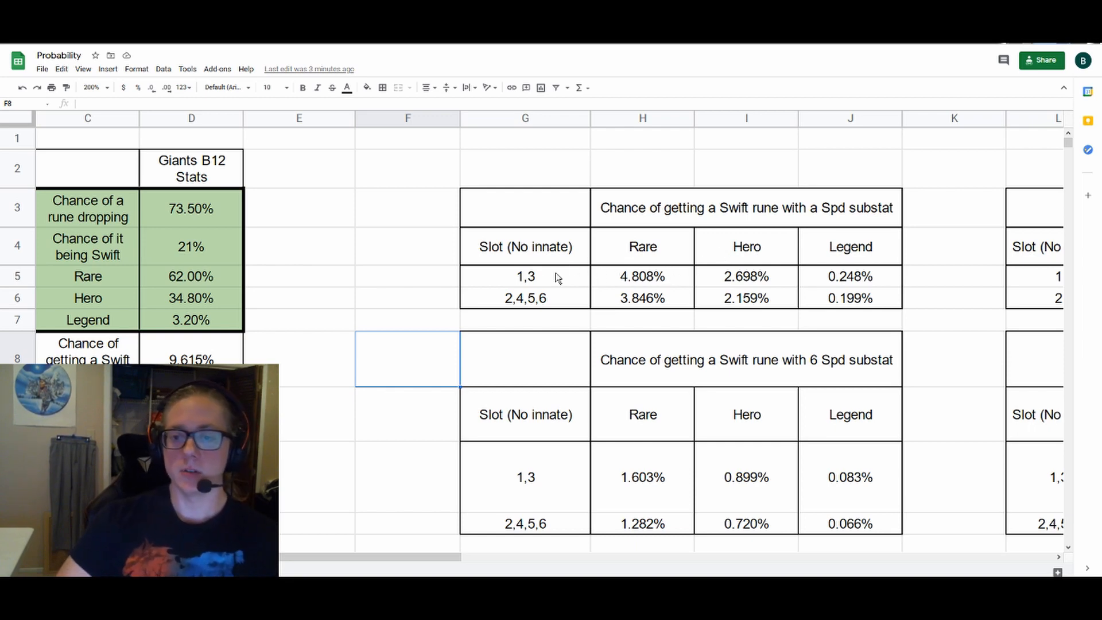
left_click(641, 325)
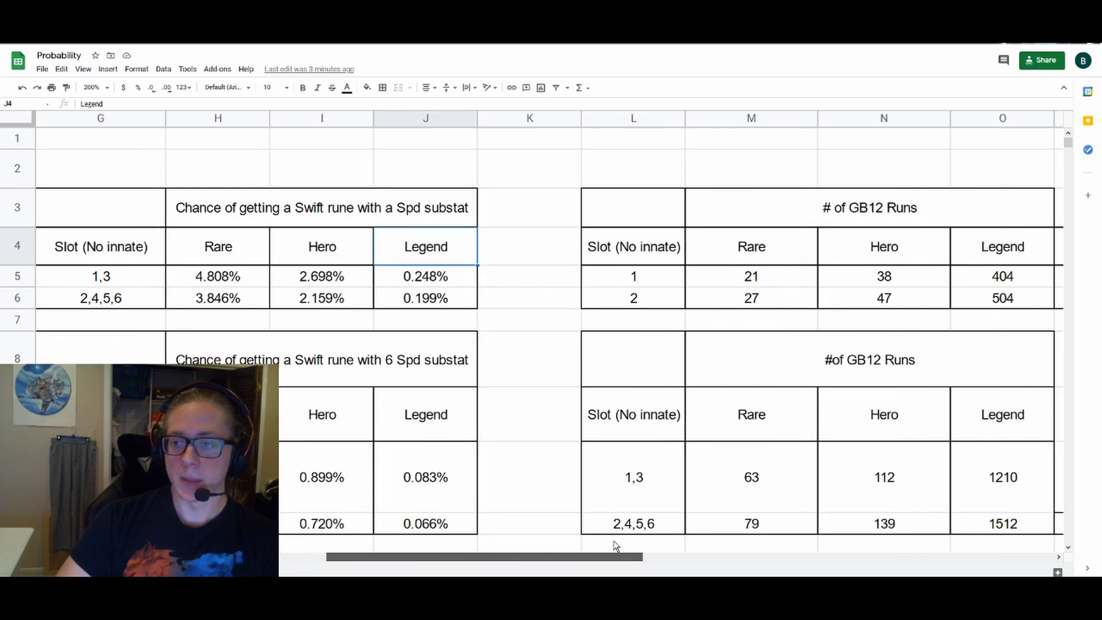
scroll("right", 3)
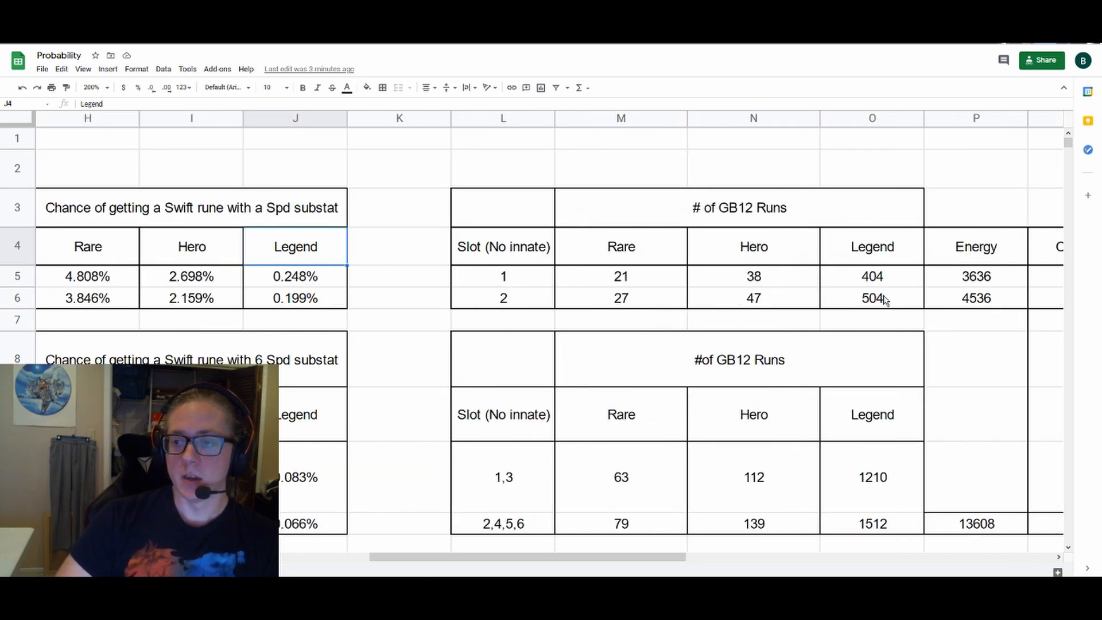
left_click(871, 297)
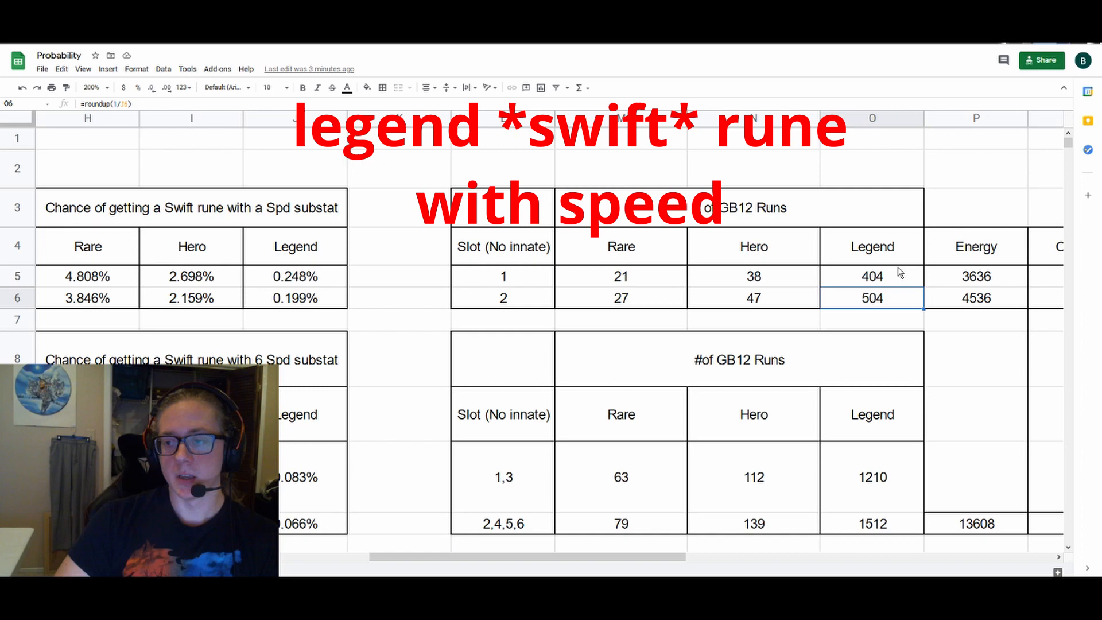
scroll("right", 3)
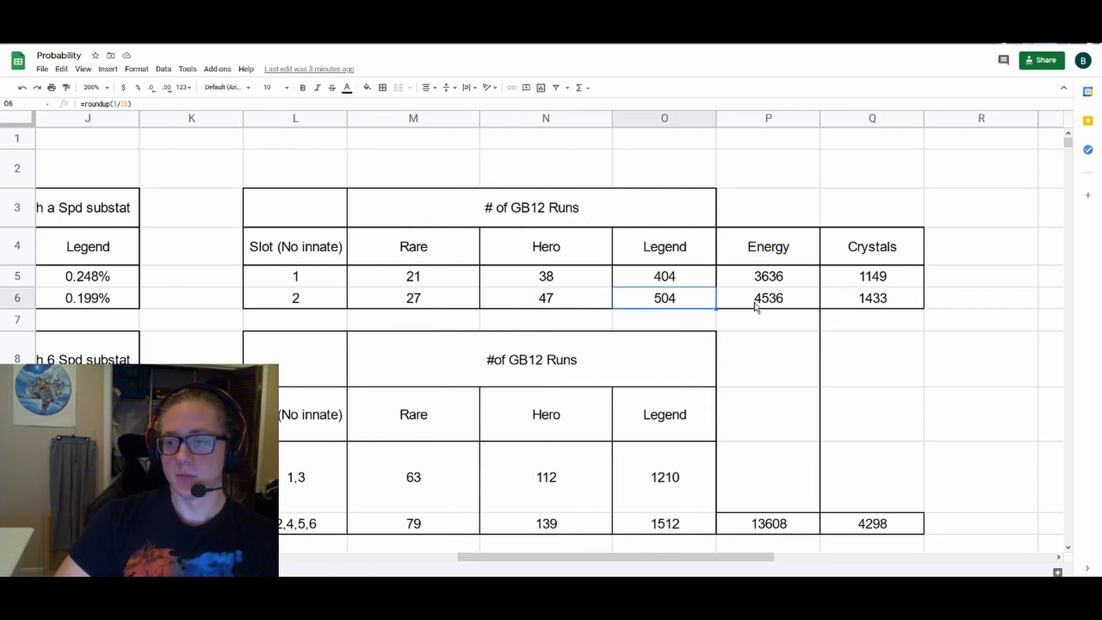
left_click(872, 298)
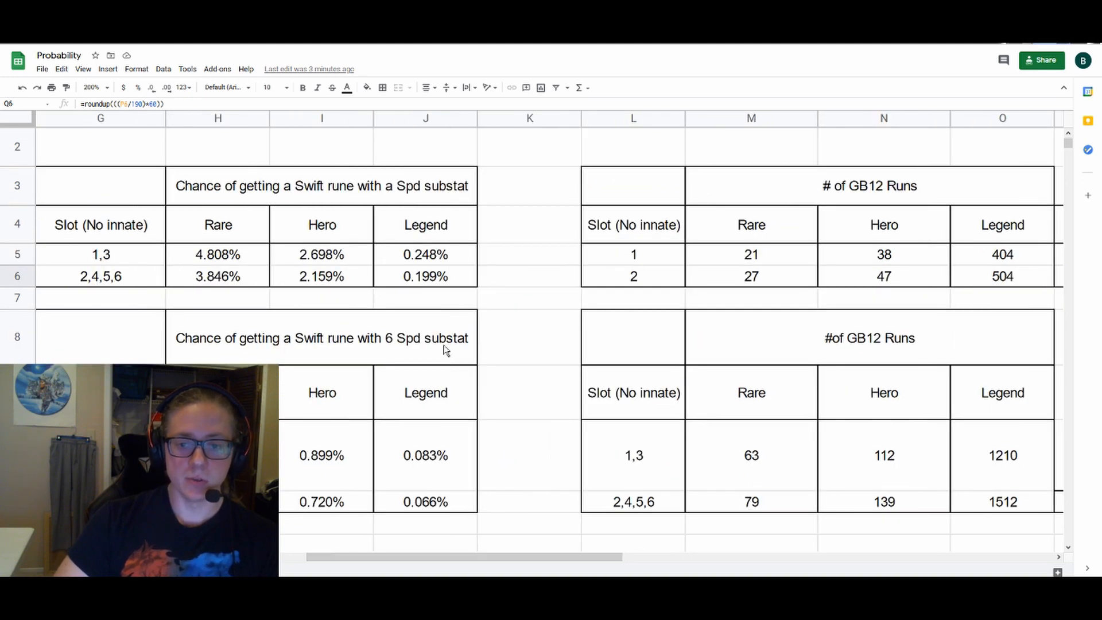
Show the 6 Spd substat table's Legend run count for slots 2,4,5,6
left_click(321, 337)
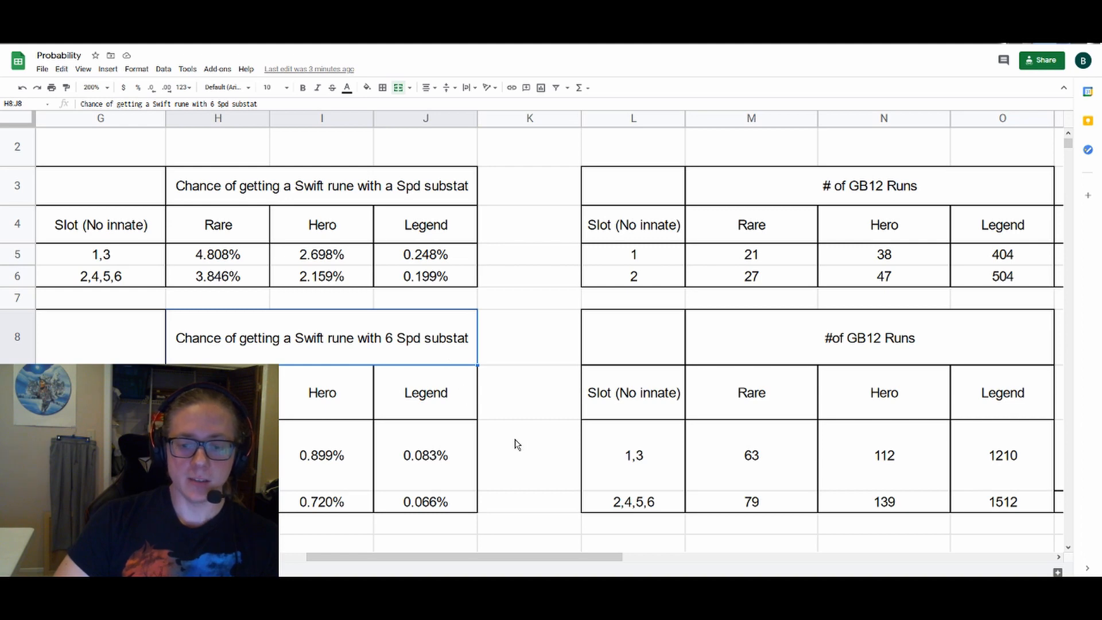
scroll("down", 3)
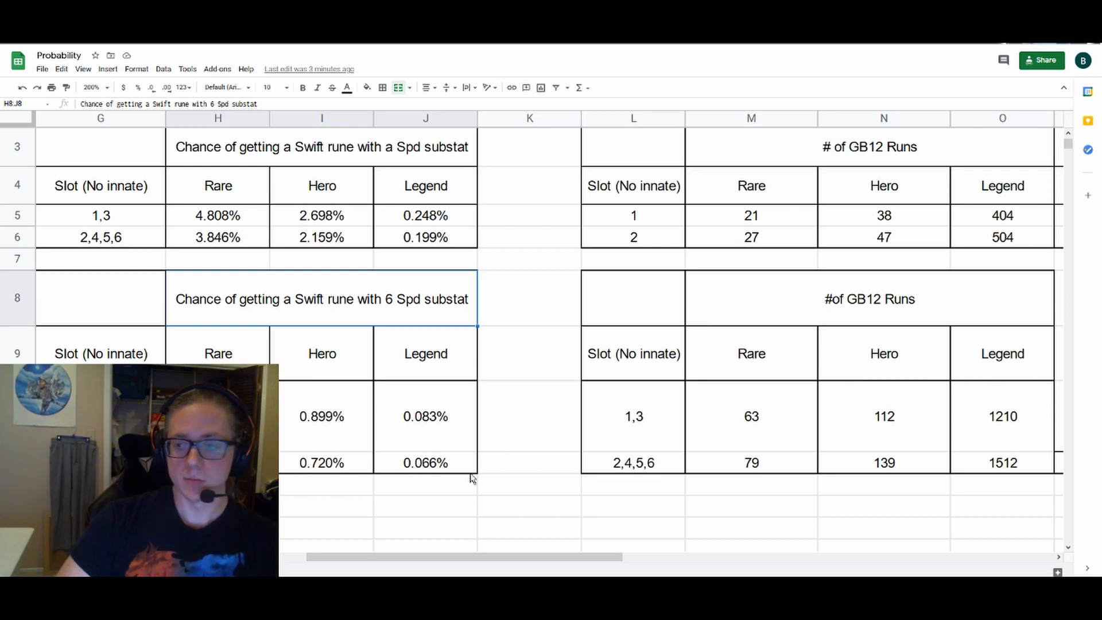
mouse_move(970, 213)
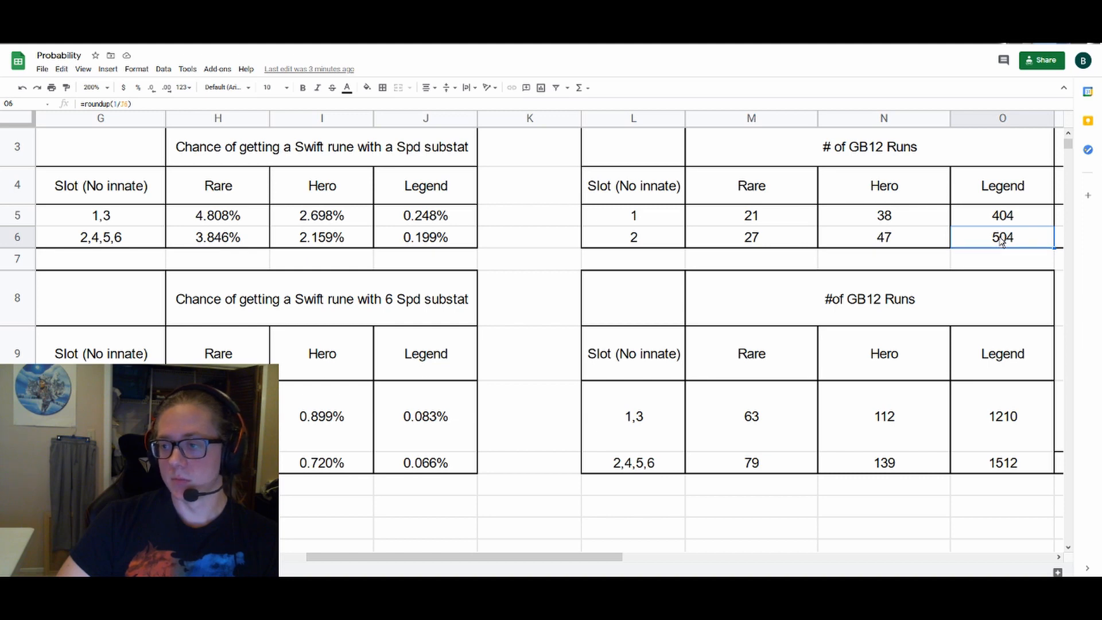
left_click(1001, 462)
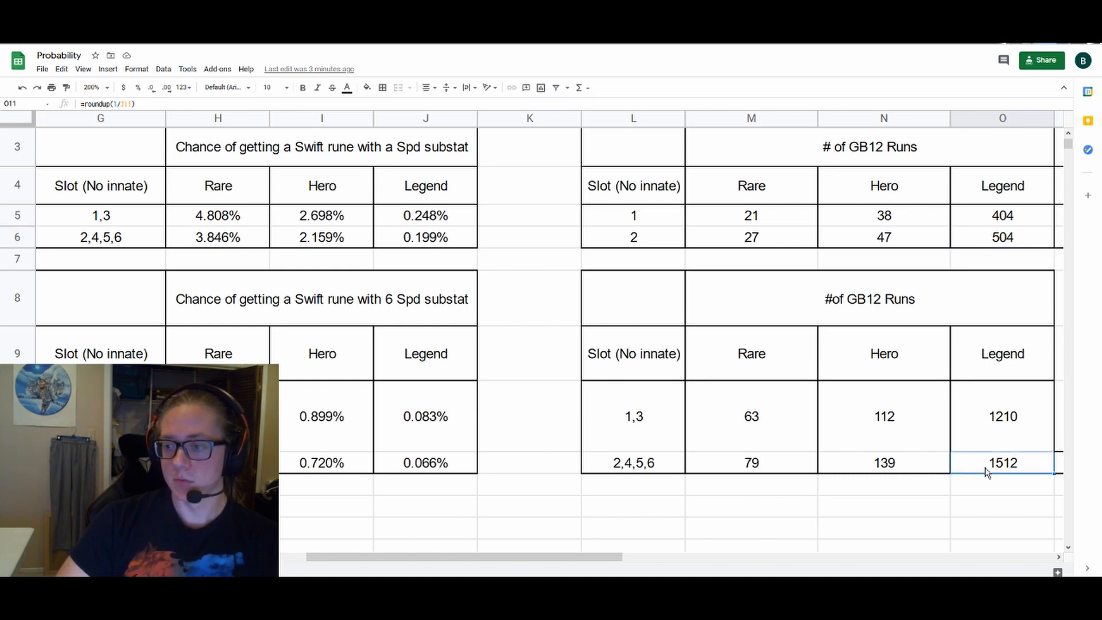
mouse_move(1005, 433)
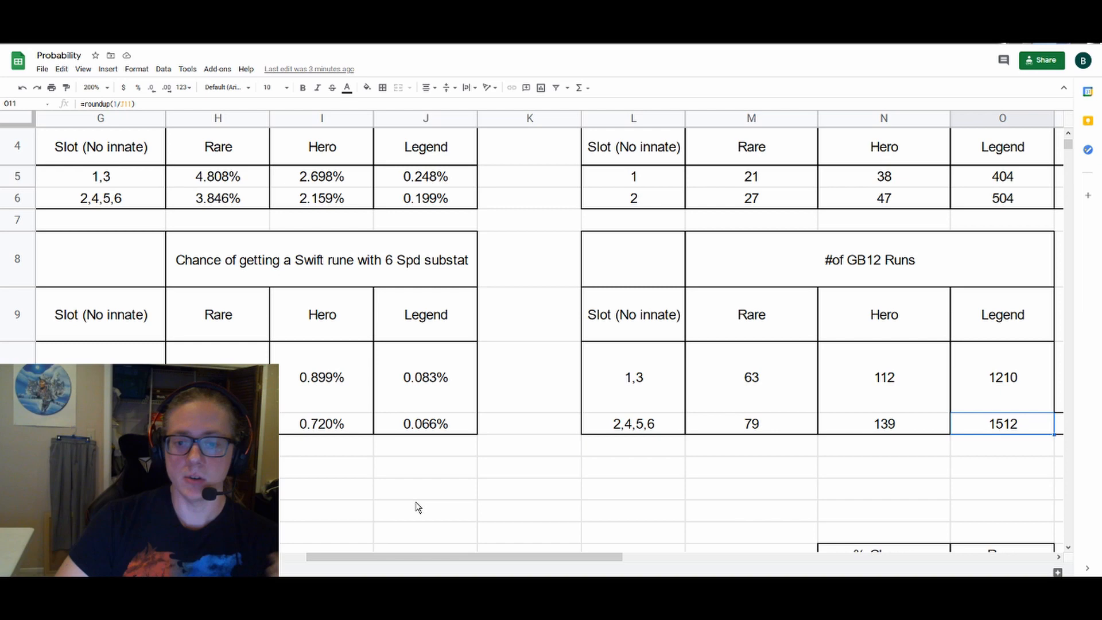
mouse_move(419, 504)
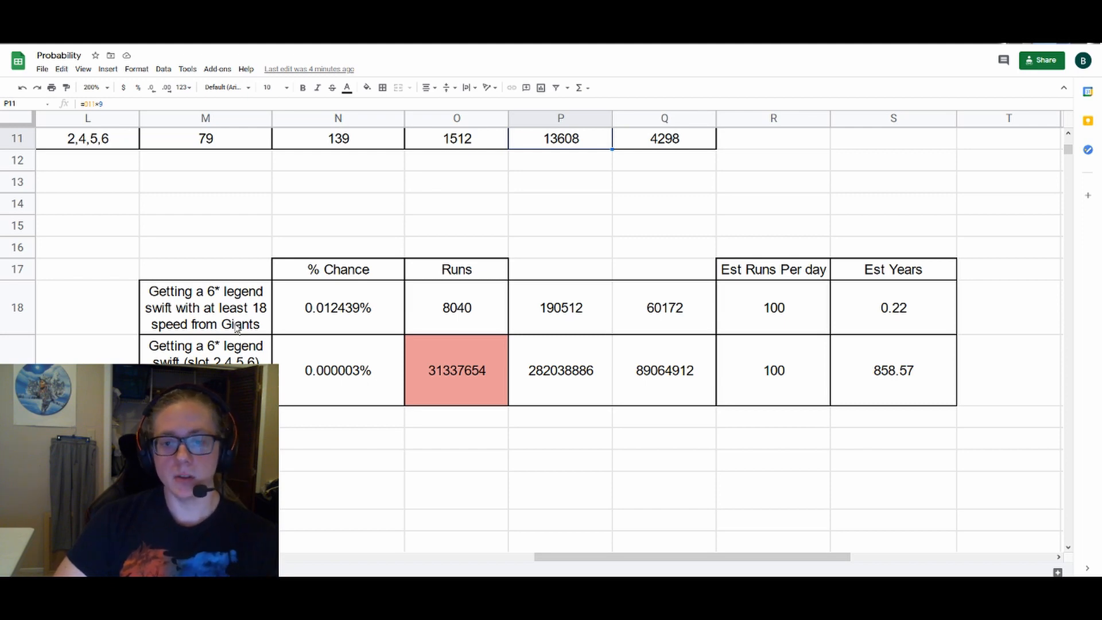
mouse_move(325, 383)
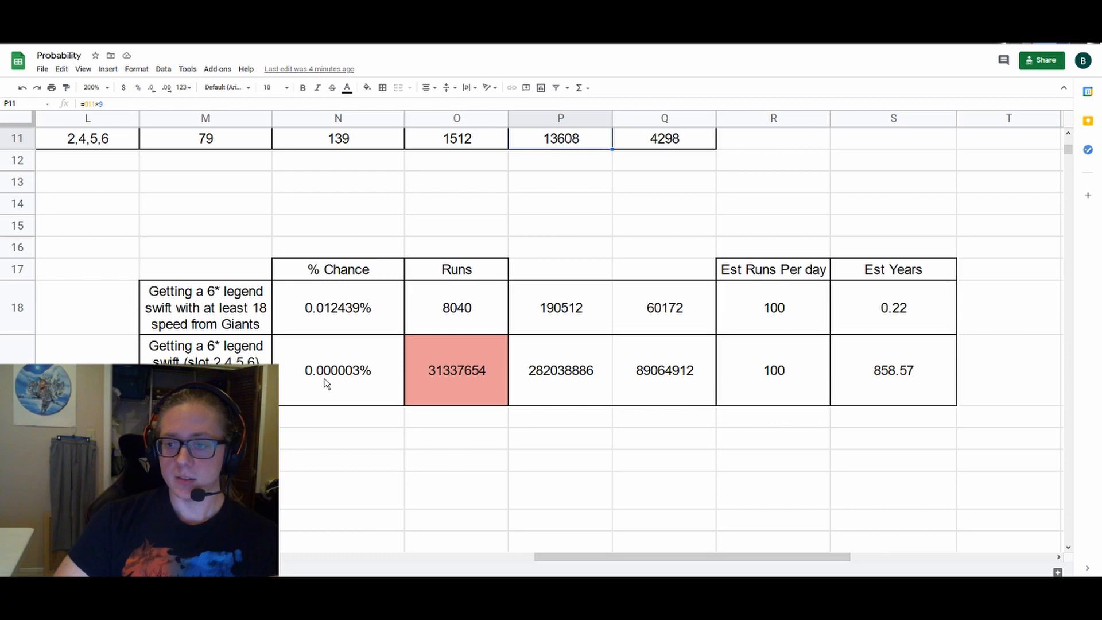
mouse_move(491, 302)
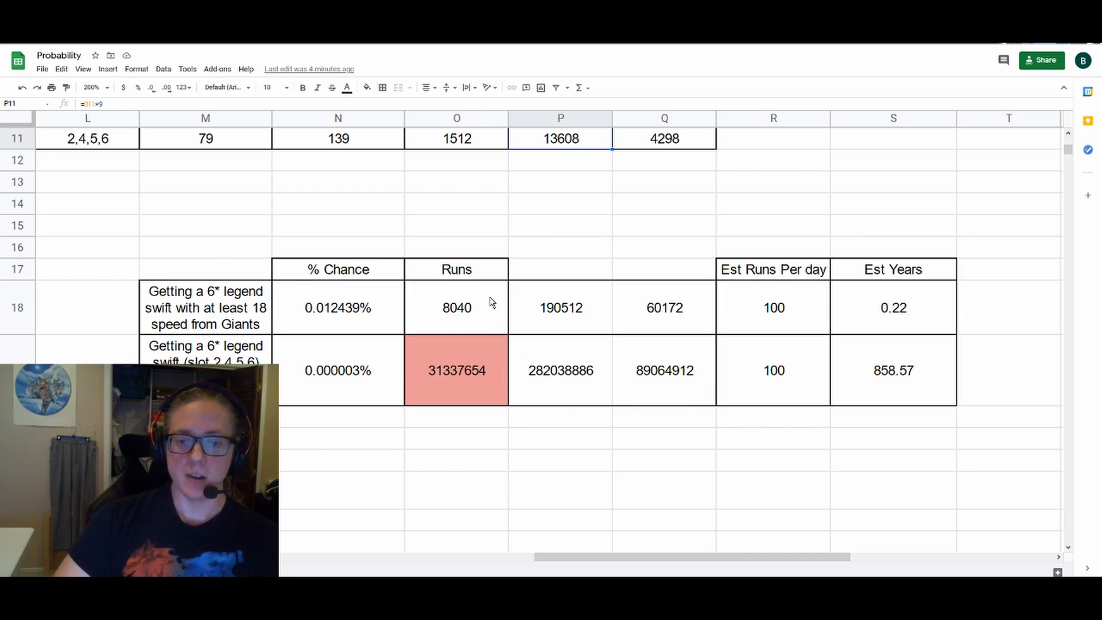
mouse_move(532, 317)
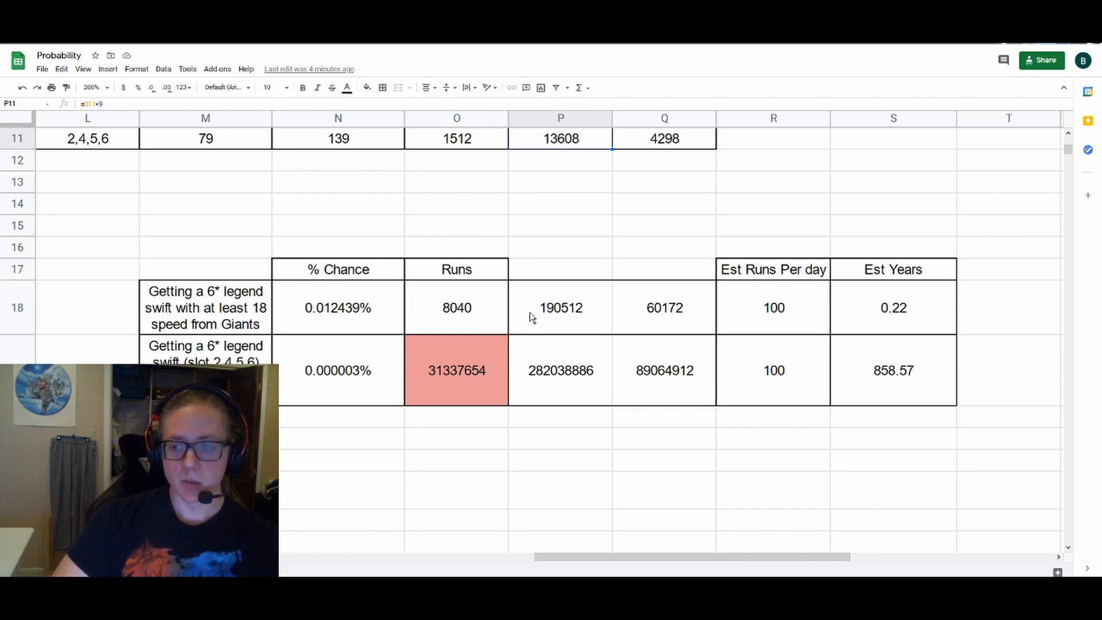
mouse_move(761, 320)
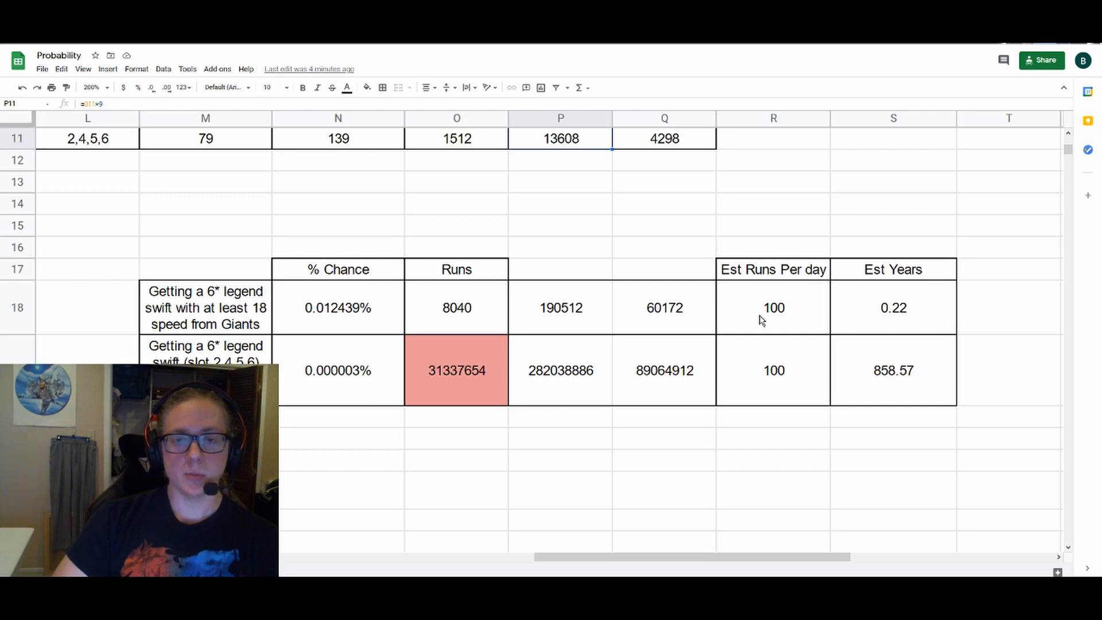
mouse_move(782, 313)
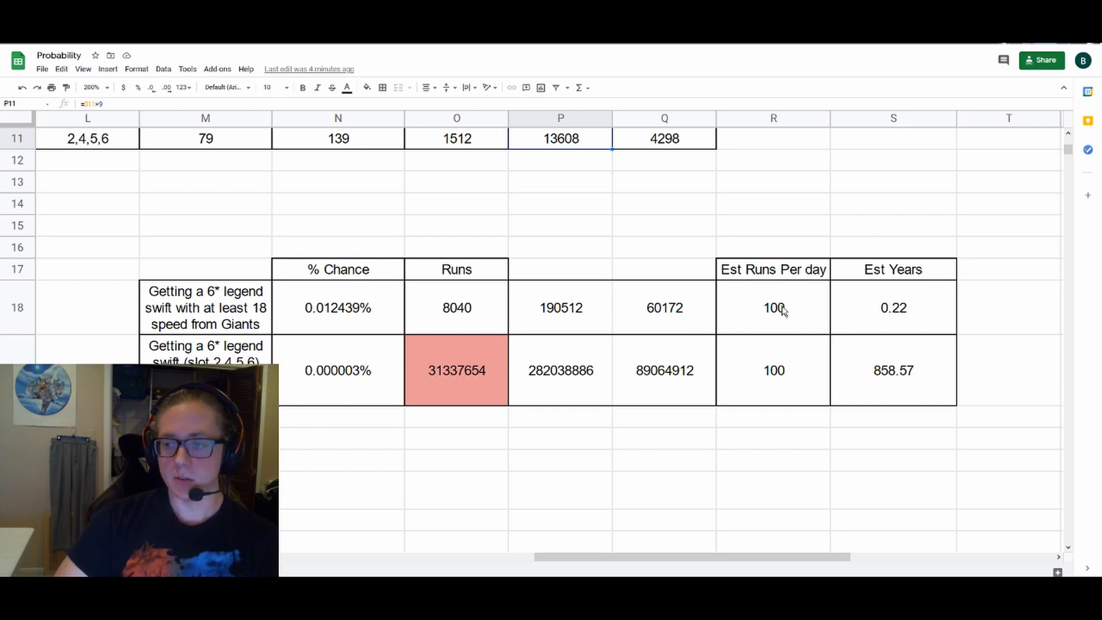
left_click(893, 307)
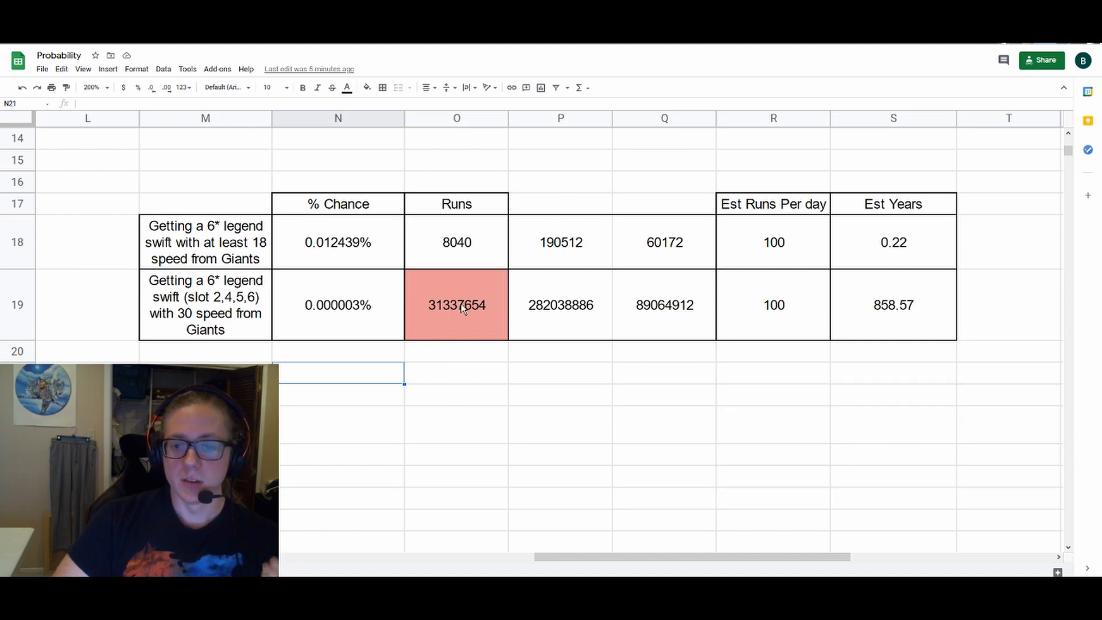
mouse_move(510, 323)
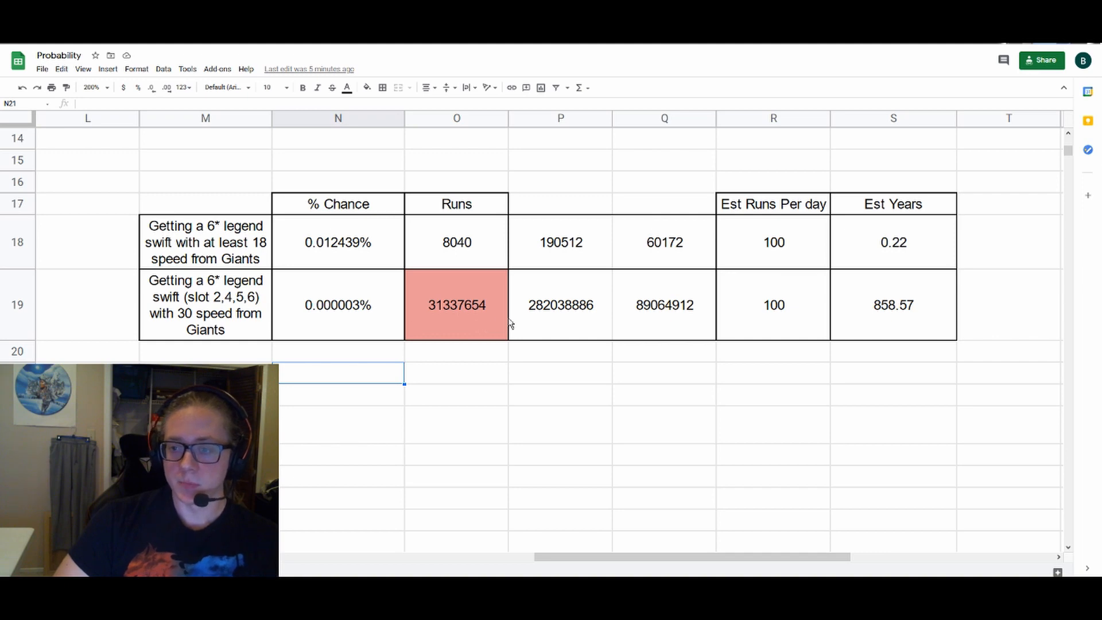
left_click(892, 304)
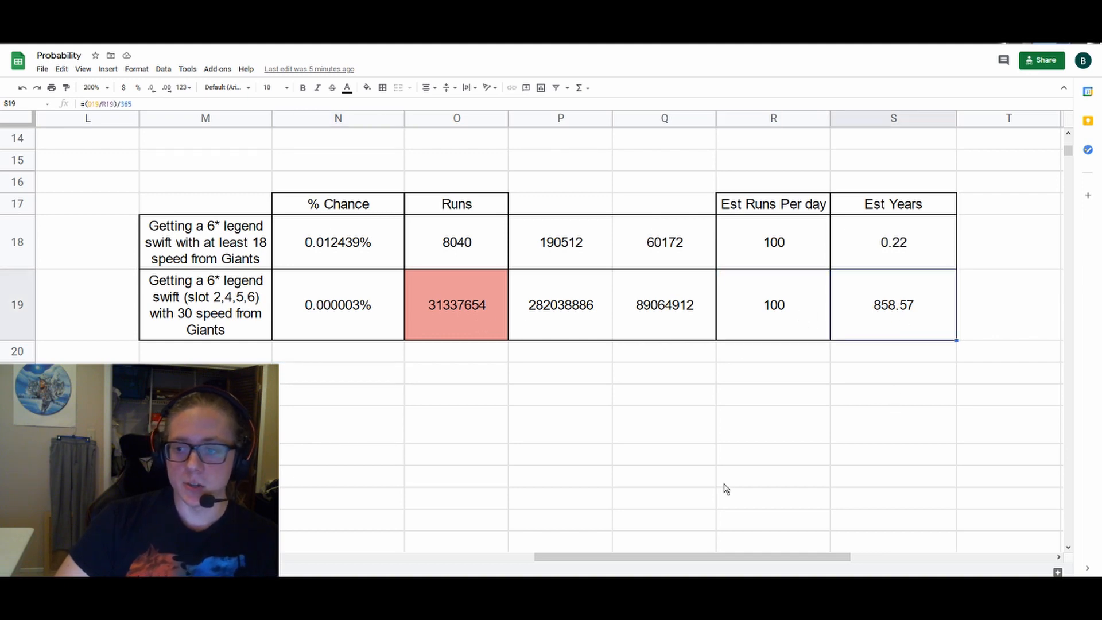
mouse_move(672, 476)
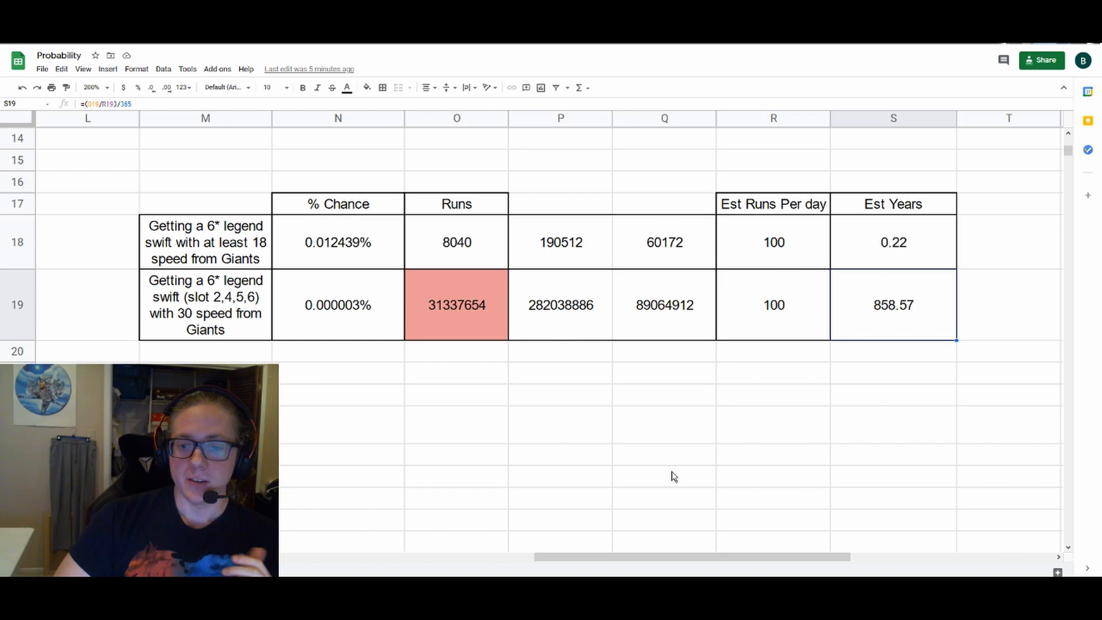
mouse_move(557, 477)
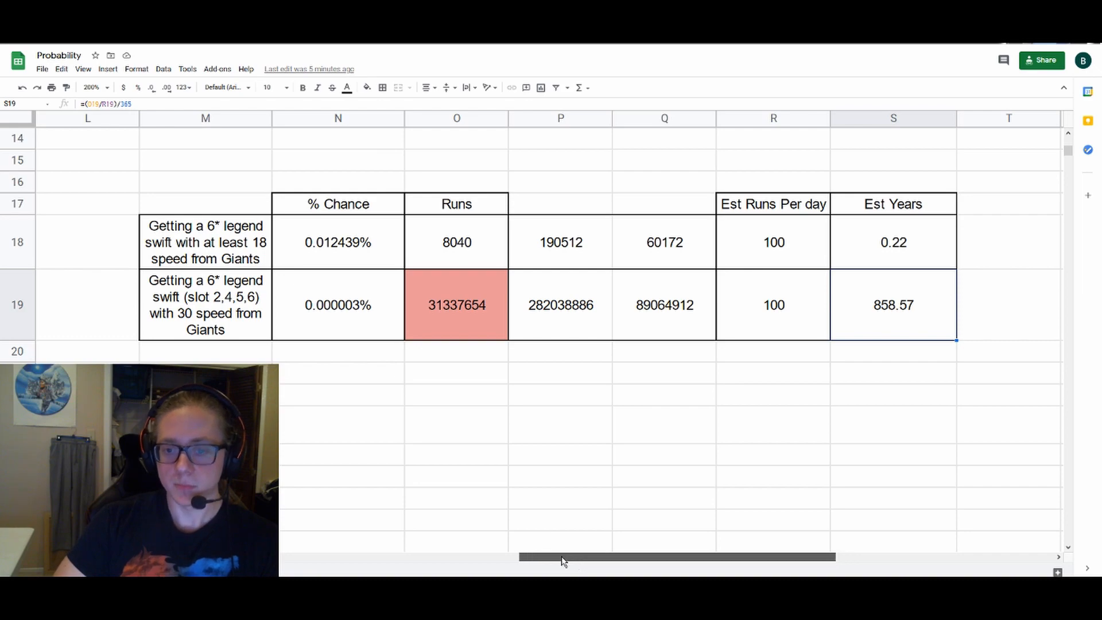
scroll("left", 3)
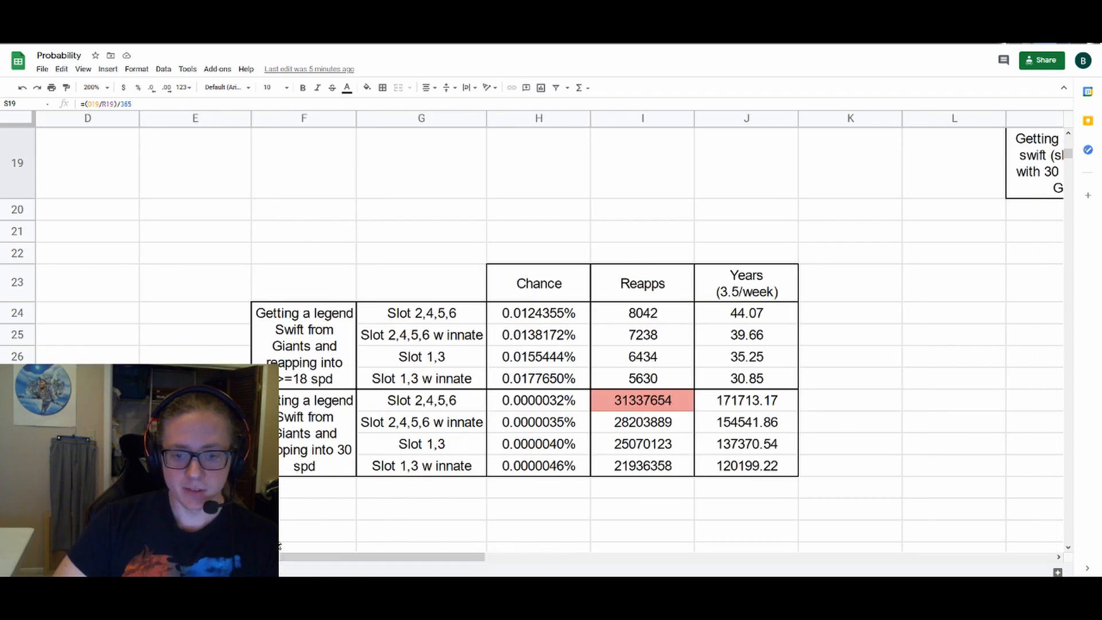
scroll("down", 3)
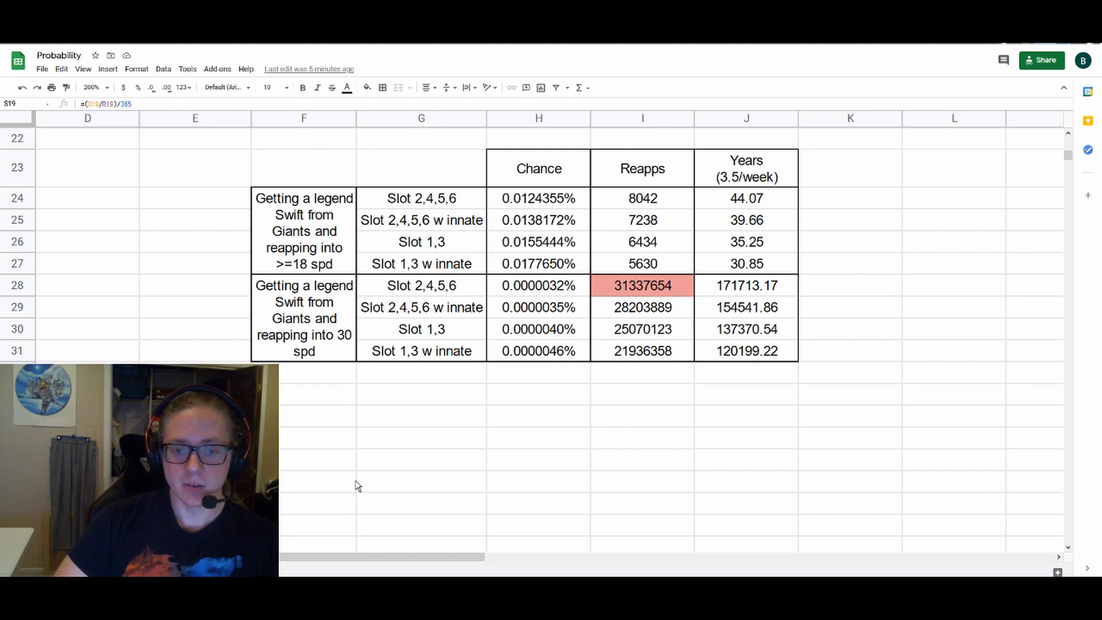
mouse_move(451, 297)
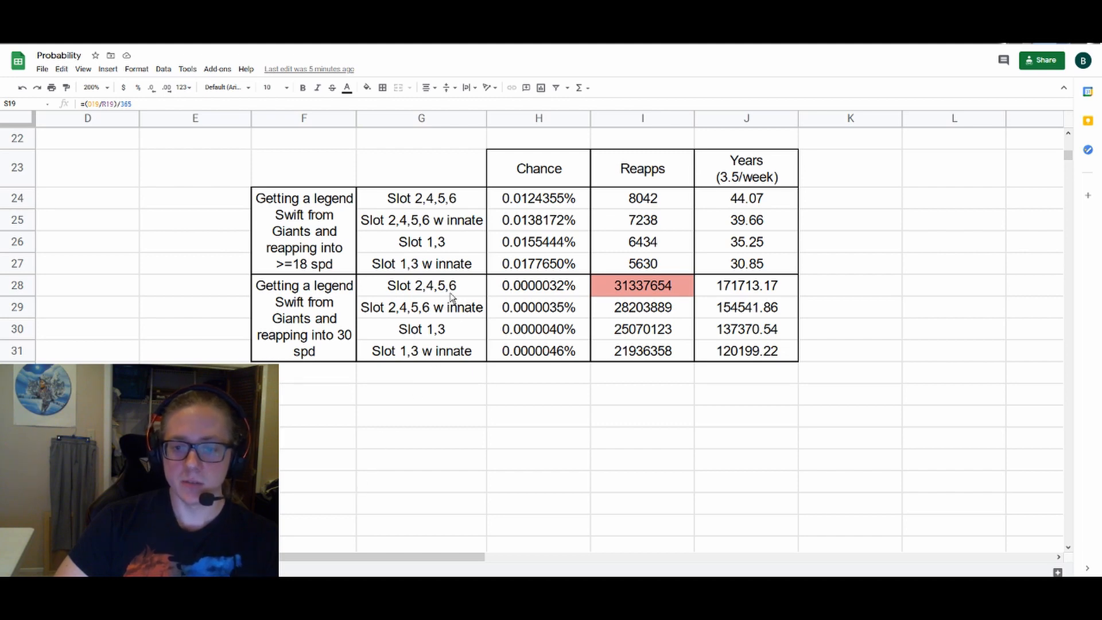
left_click(421, 285)
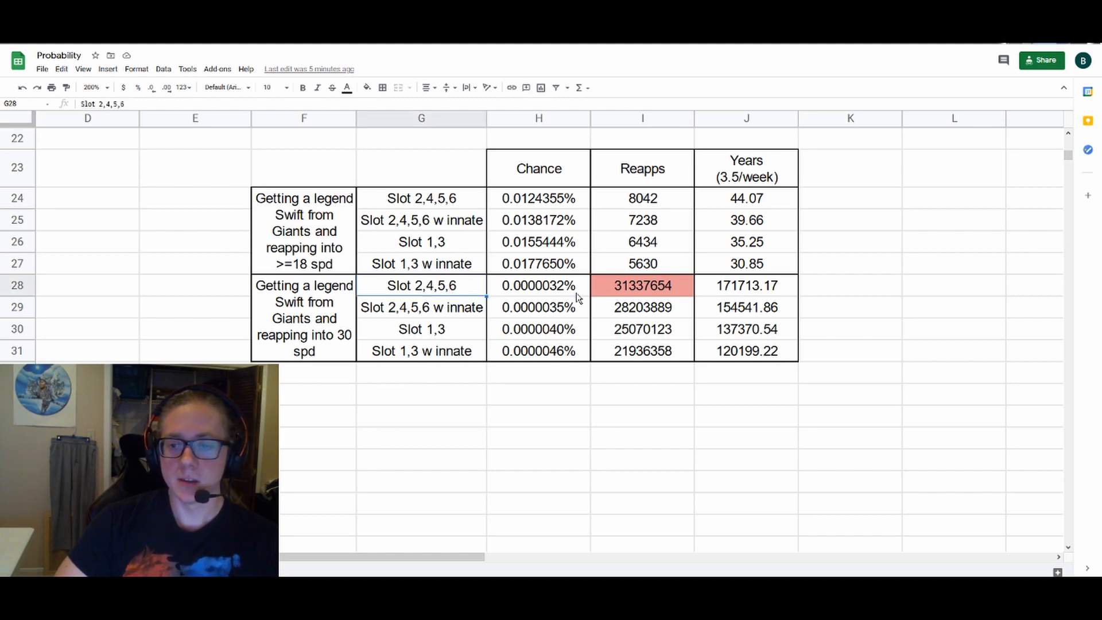
left_click(640, 285)
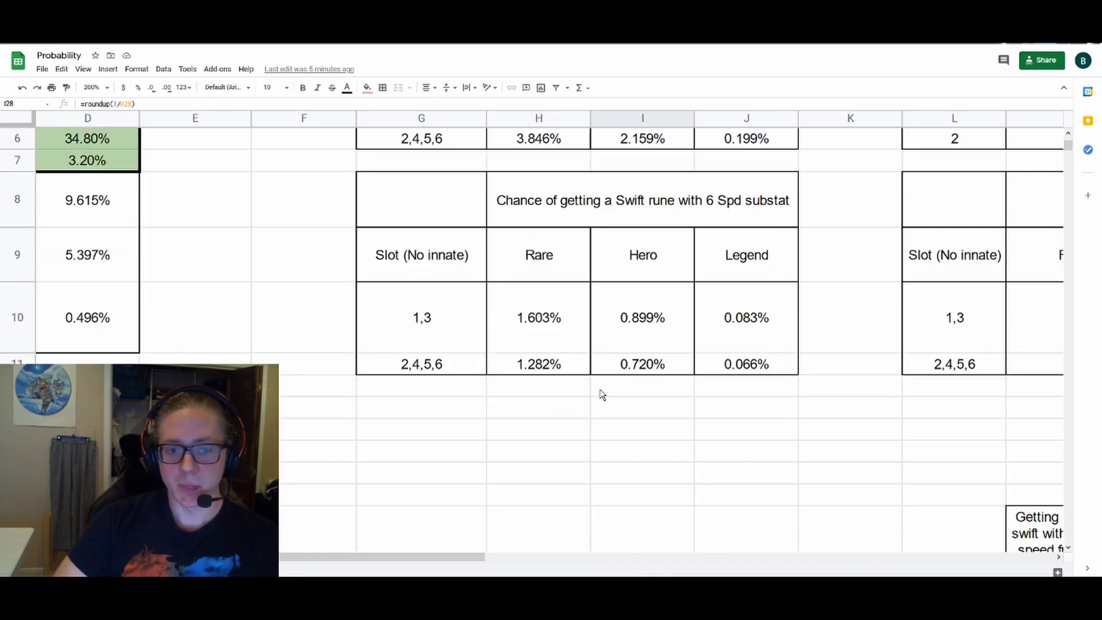
scroll("left", 3)
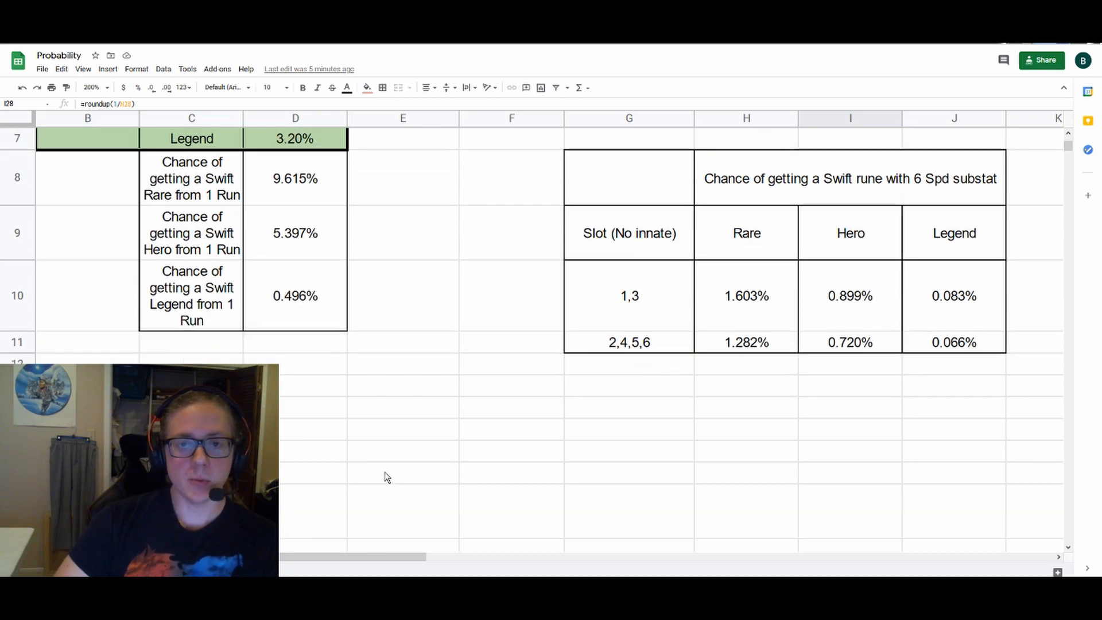
mouse_move(365, 392)
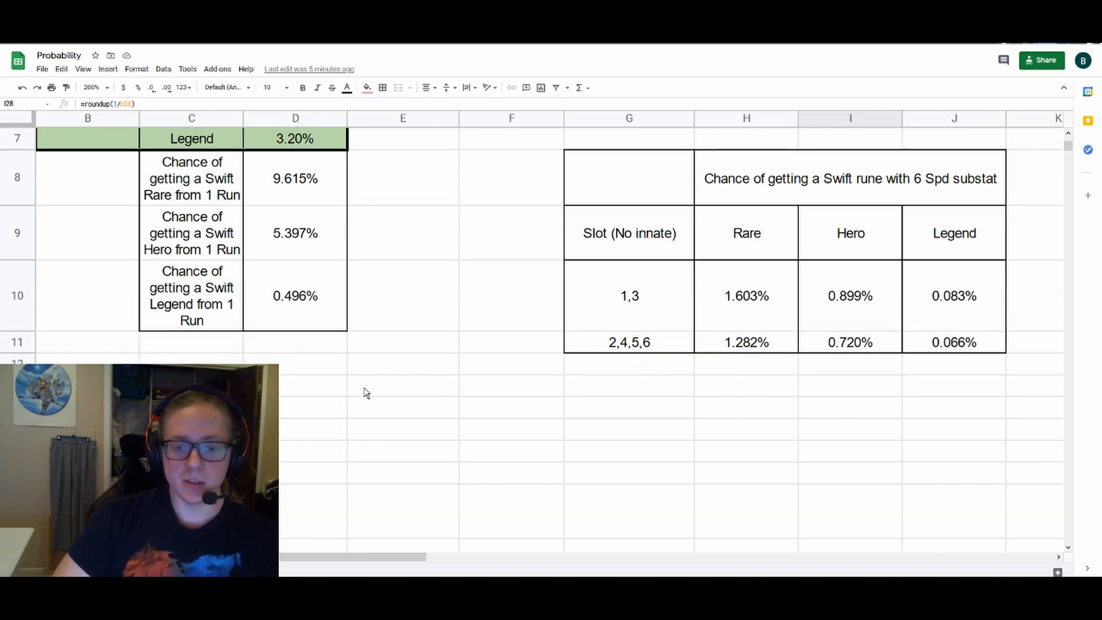
mouse_move(336, 311)
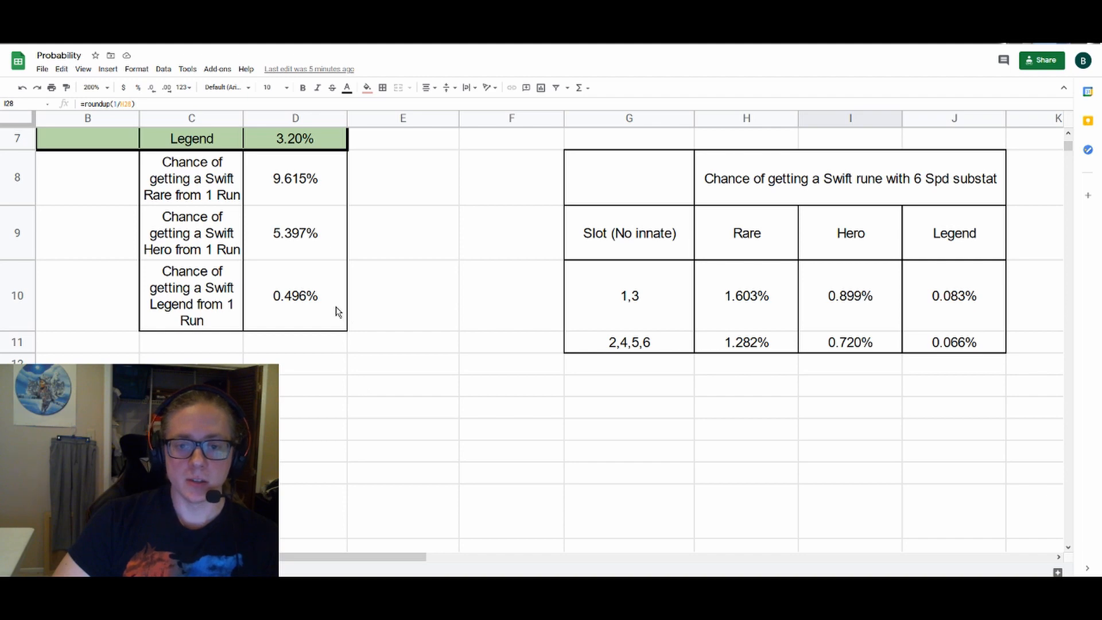
left_click(295, 295)
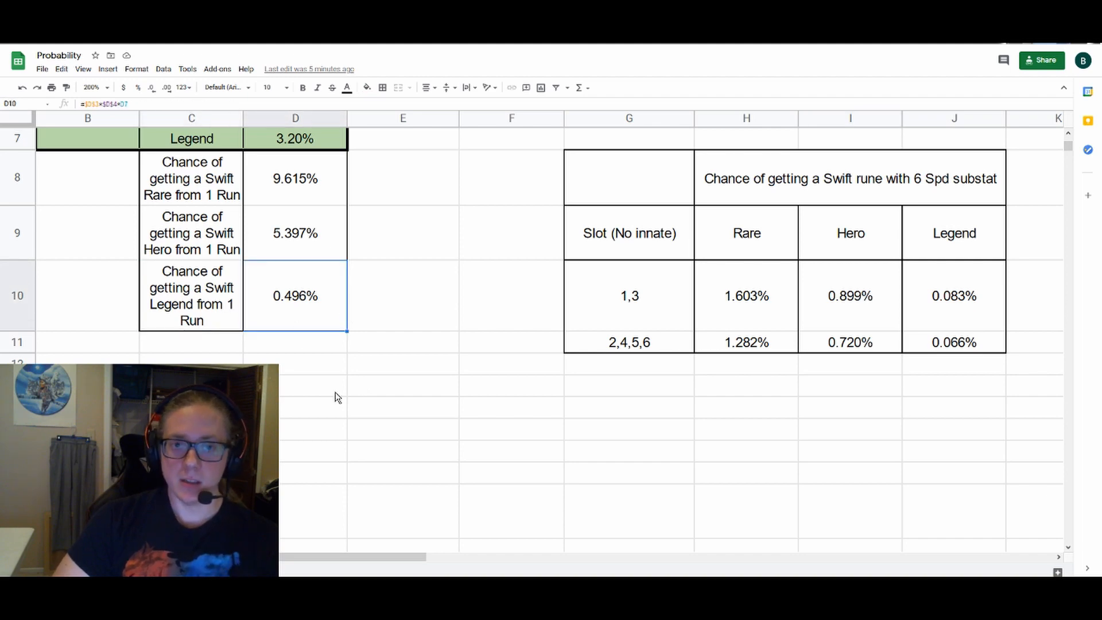
scroll("down", 3)
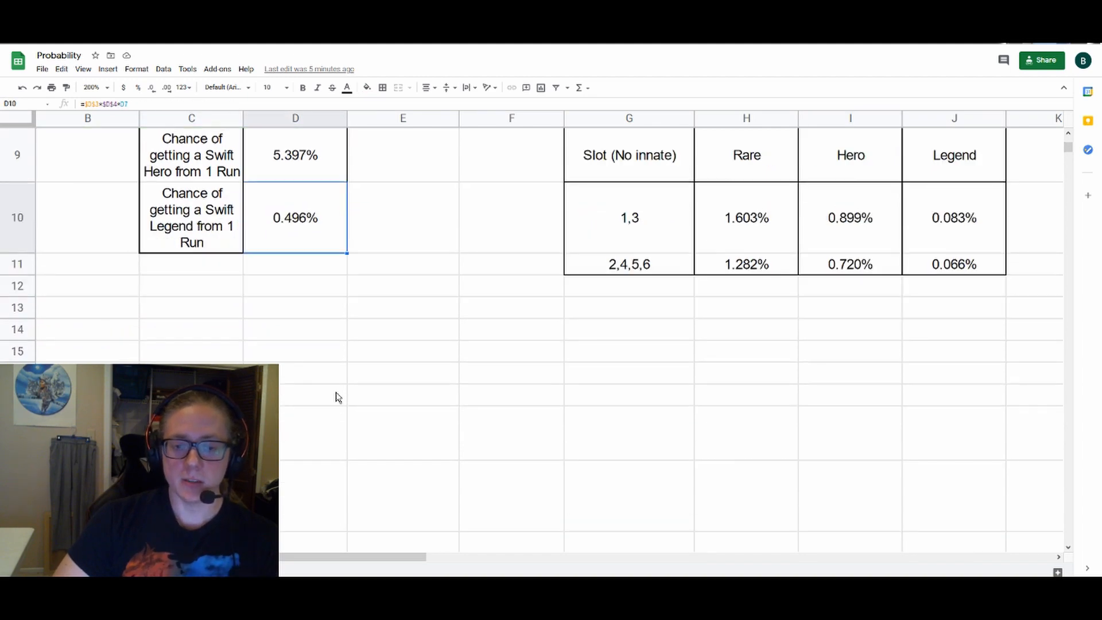
scroll("down", 3)
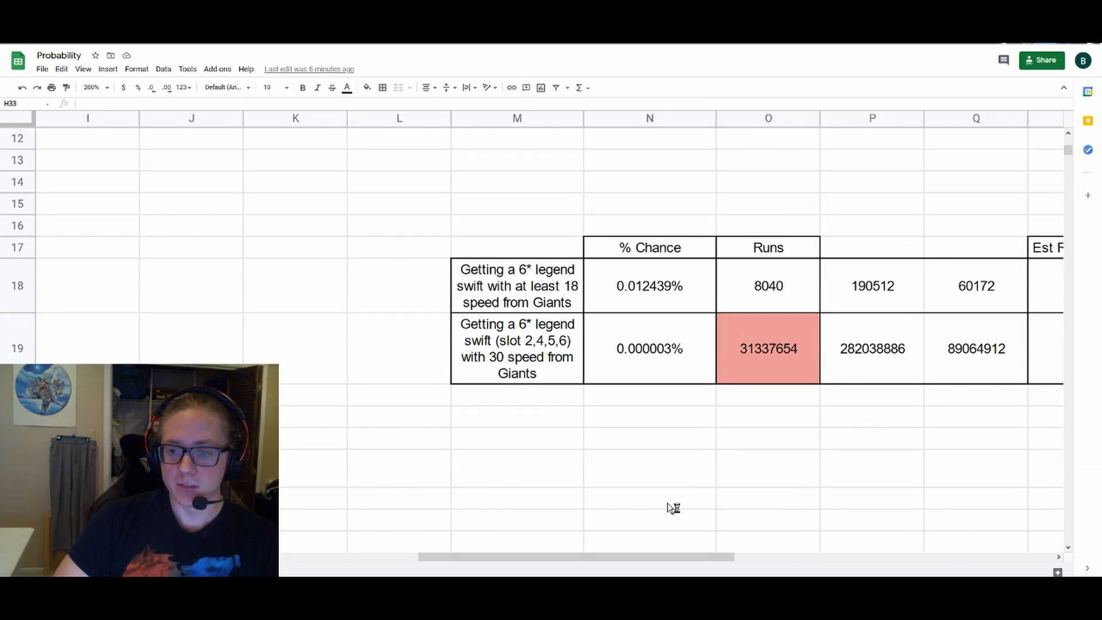
scroll("right", 3)
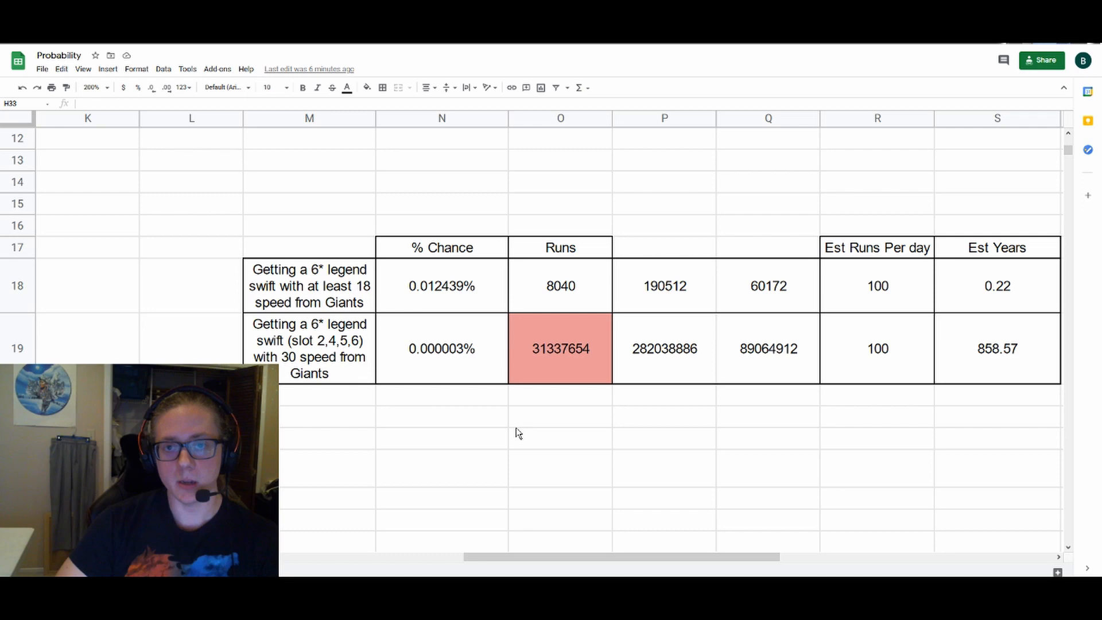
mouse_move(547, 401)
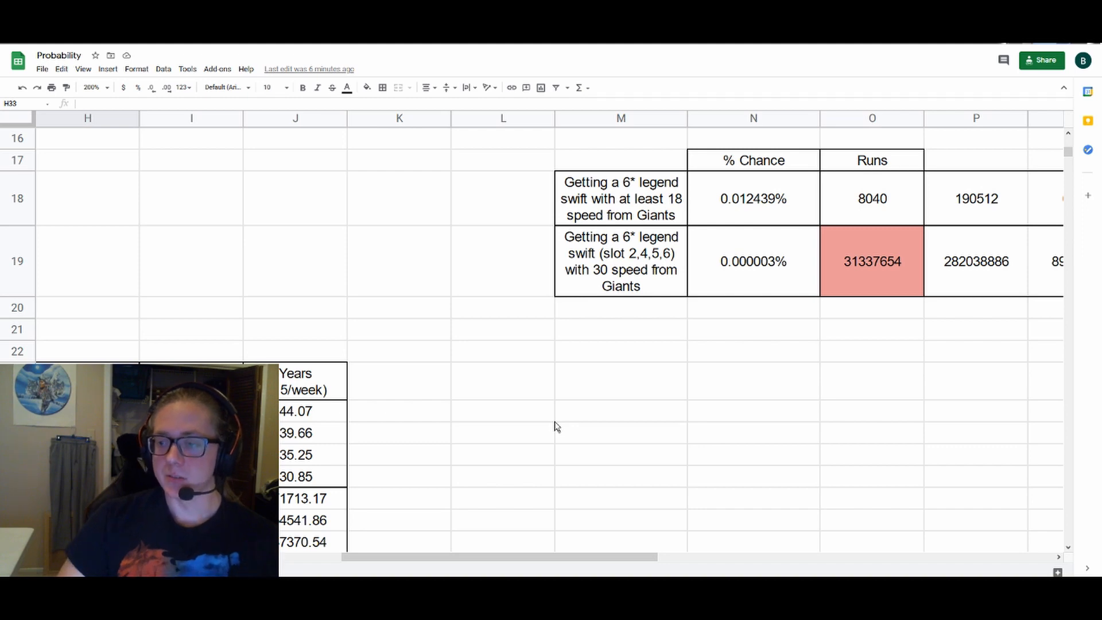
mouse_move(650, 425)
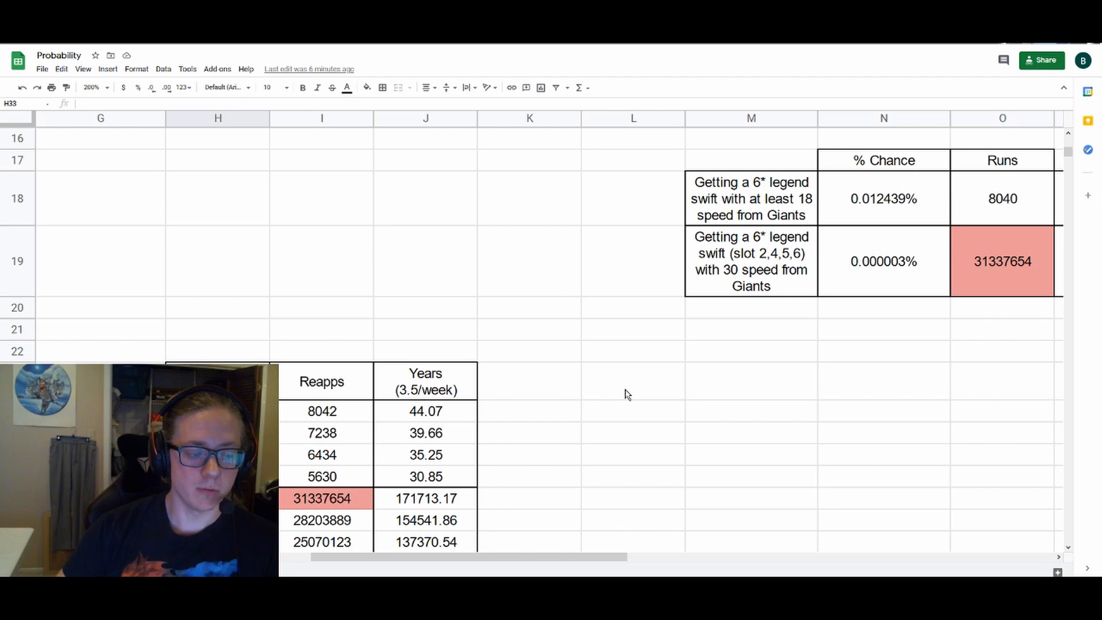
mouse_move(799, 402)
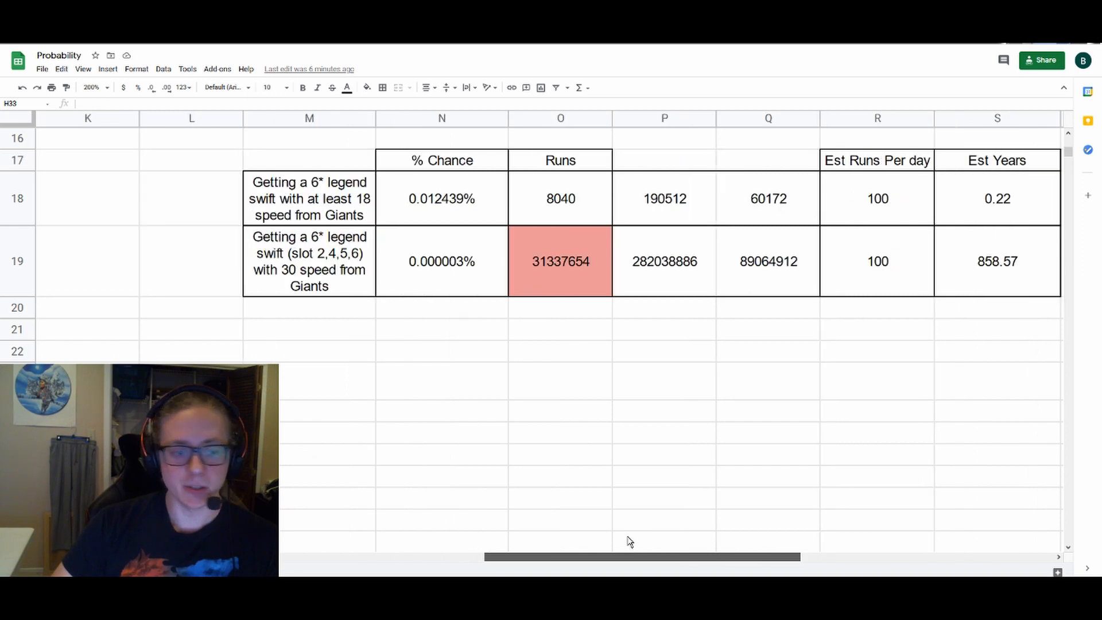
left_click(876, 260)
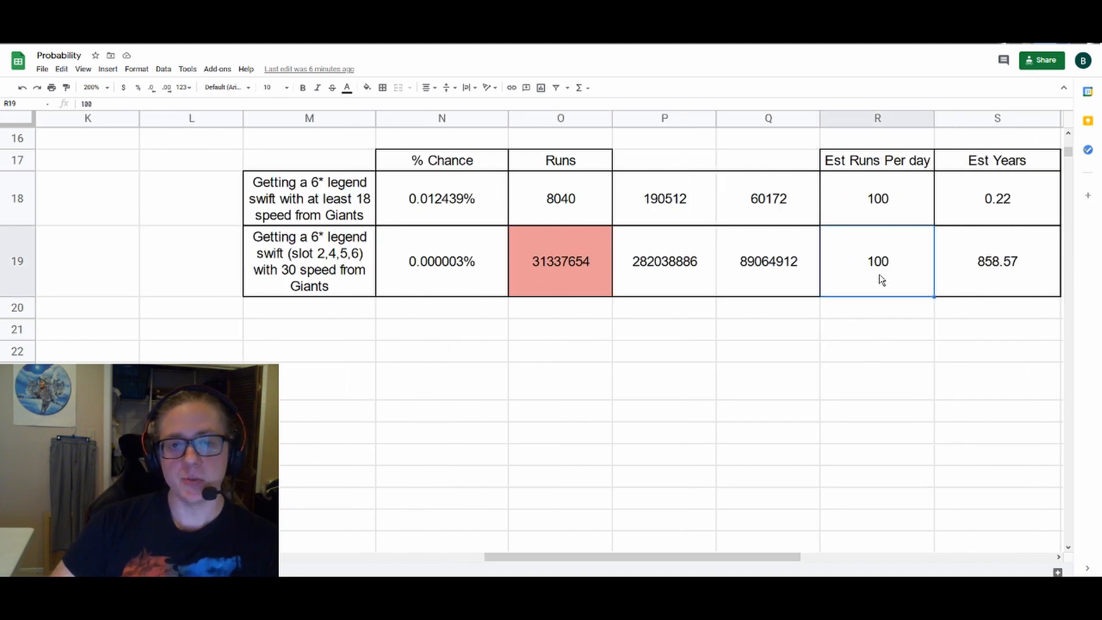
mouse_move(888, 277)
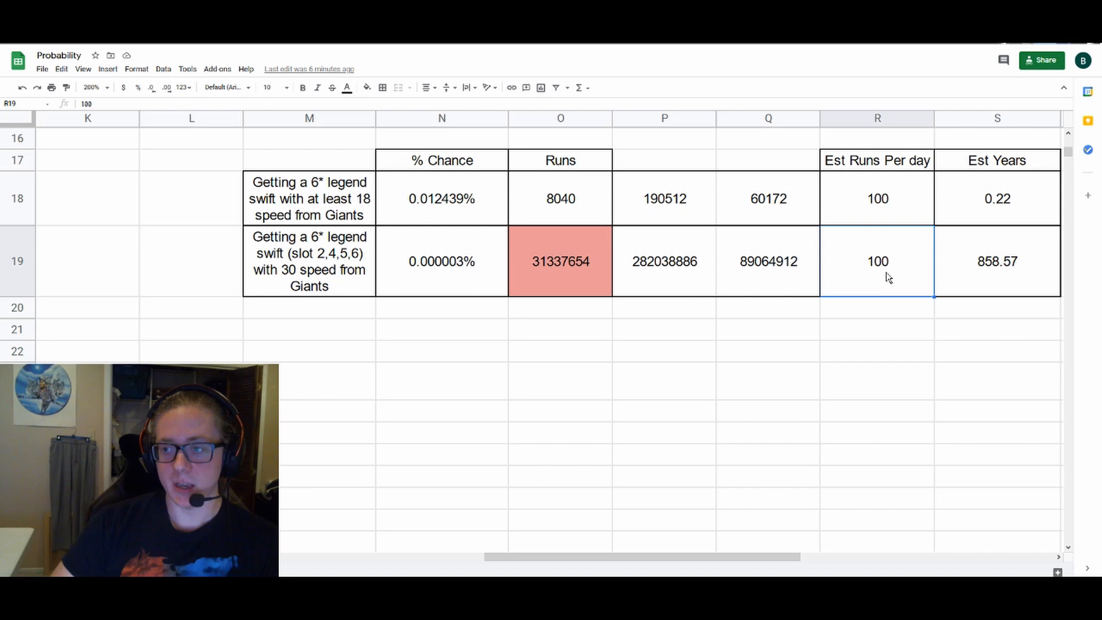
left_click(995, 260)
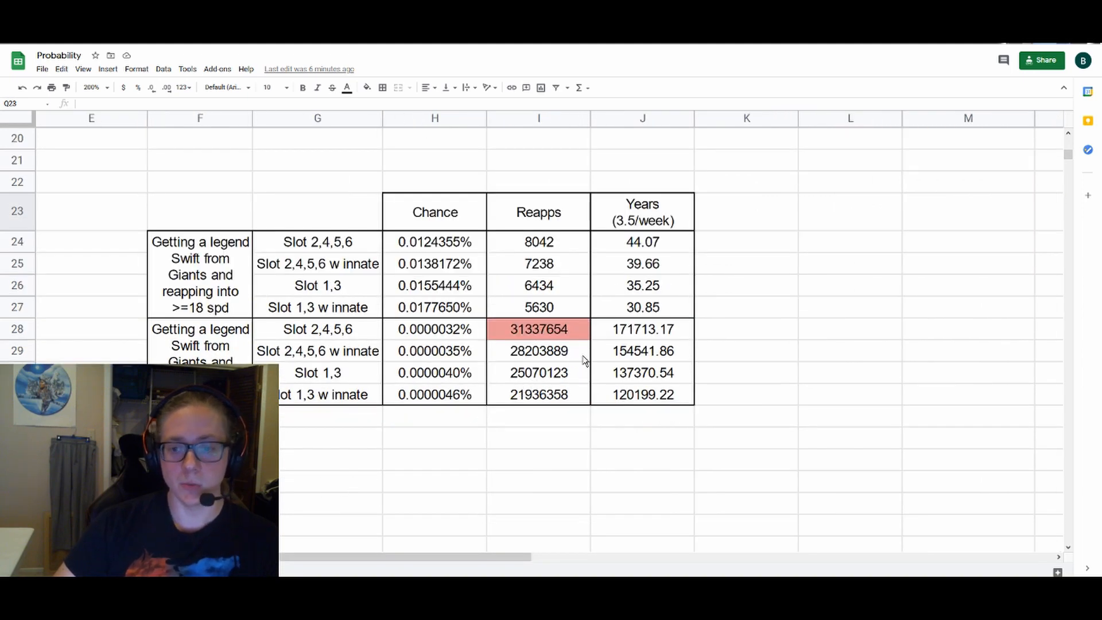
left_click(641, 329)
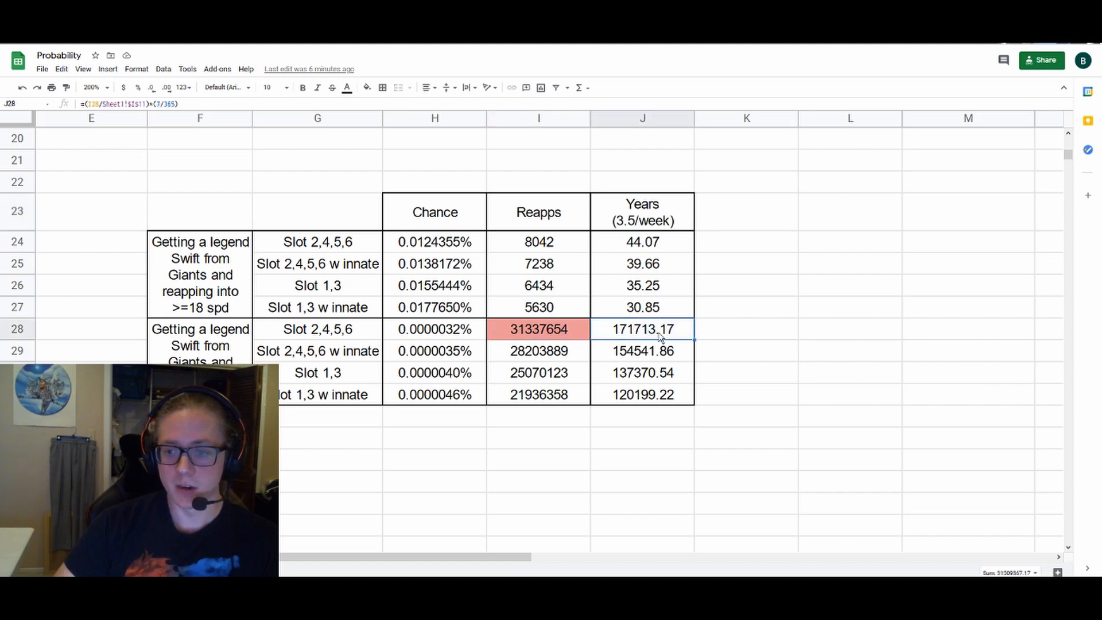
left_click(745, 329)
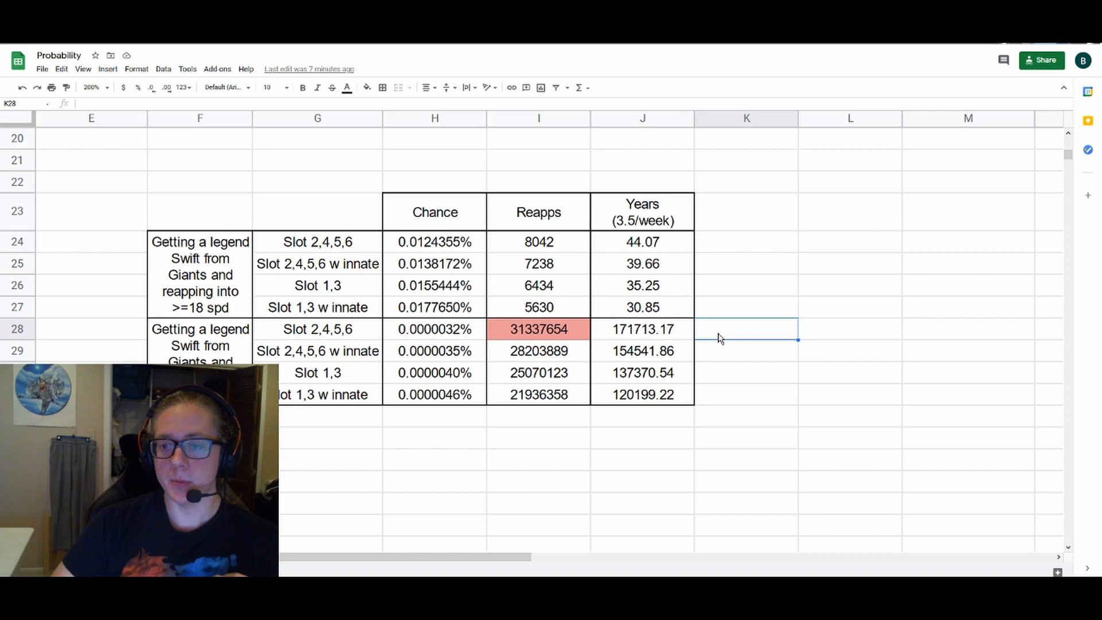
mouse_move(754, 347)
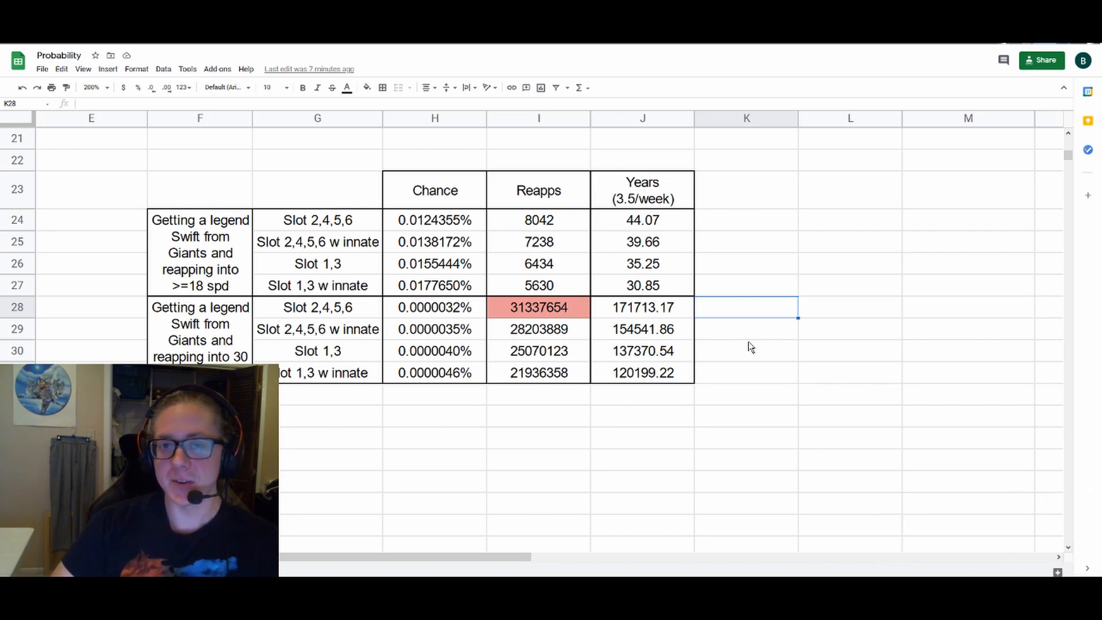
mouse_move(732, 335)
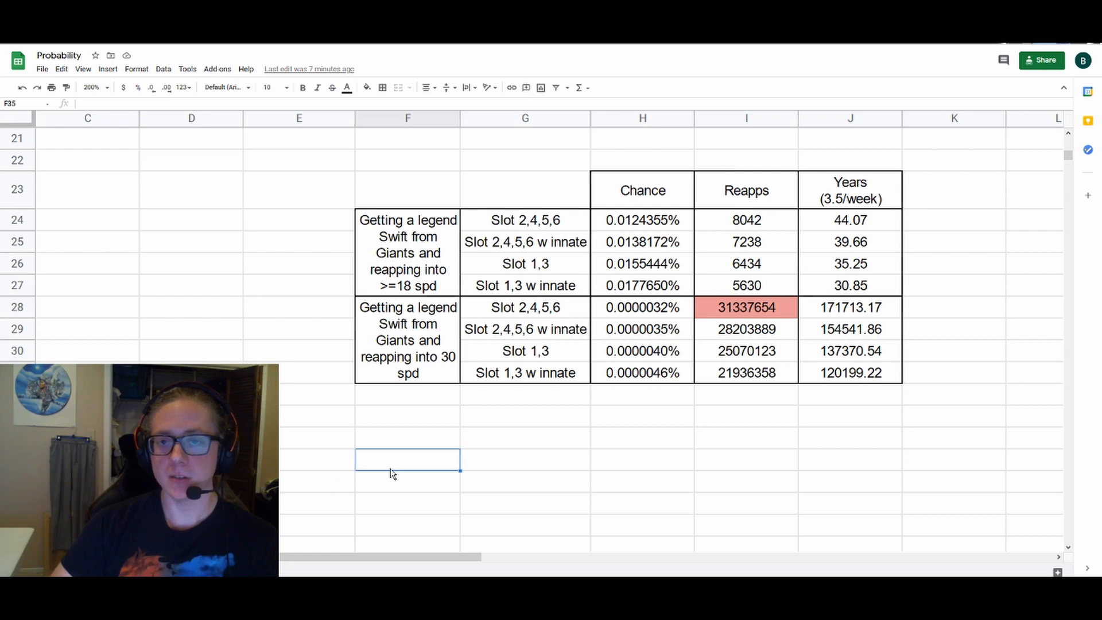
mouse_move(385, 475)
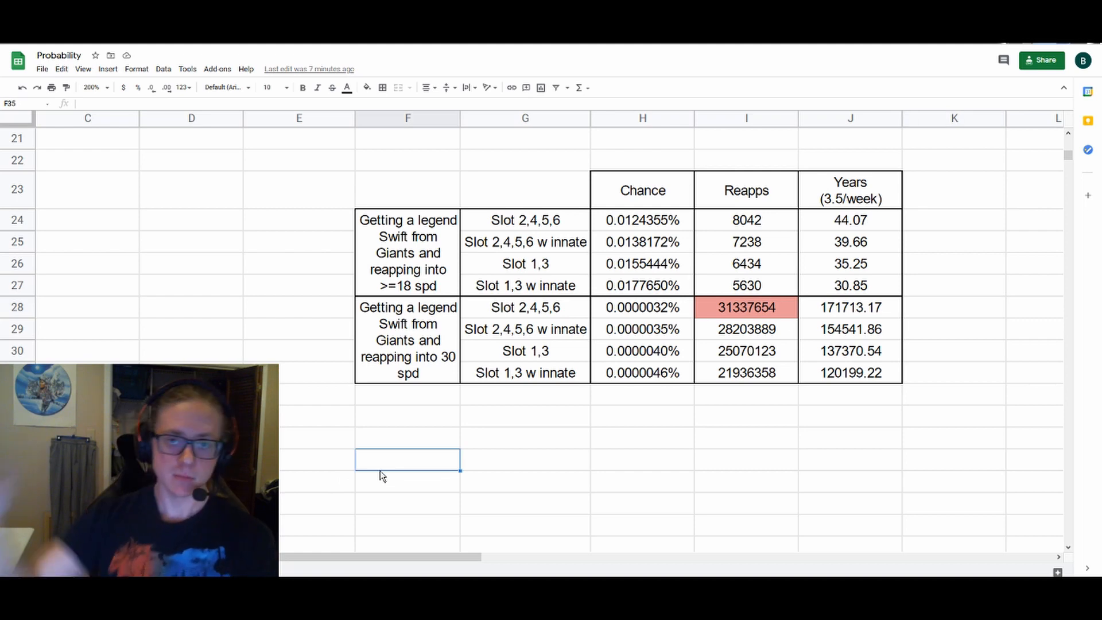